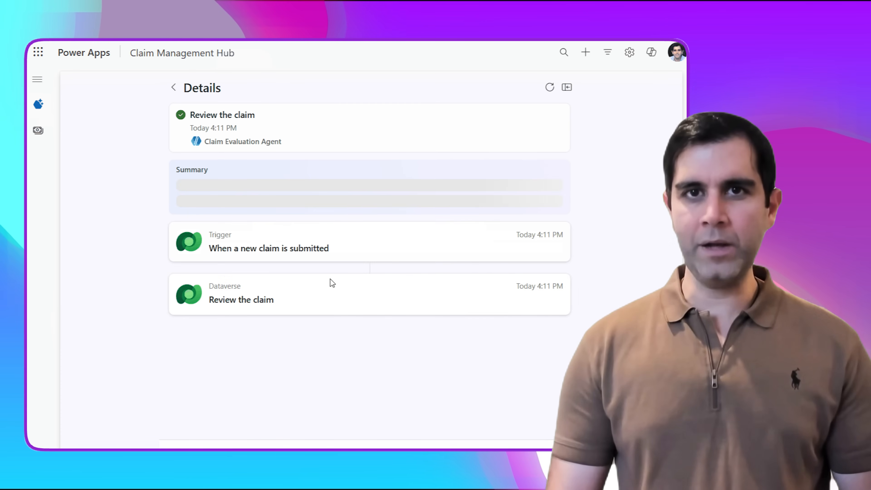
# From the agent feed, open the pending Review the claim task and the claim record behind it.
pyautogui.click(173, 87)
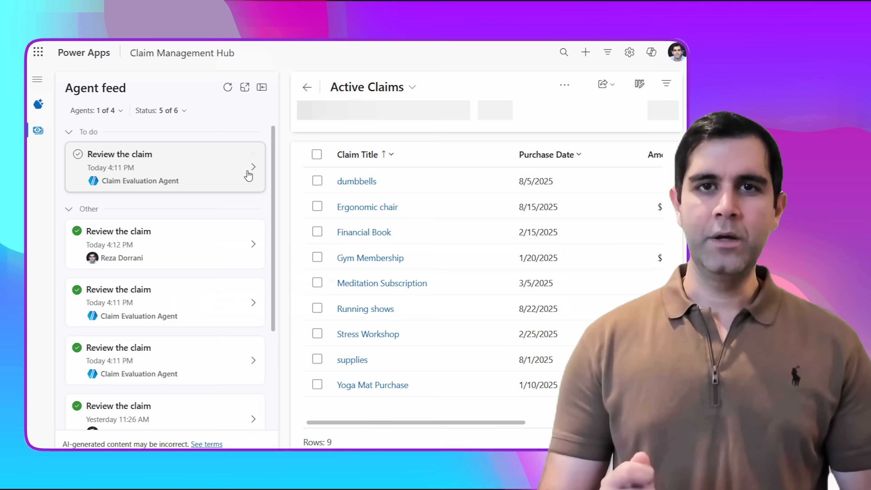
pyautogui.click(252, 167)
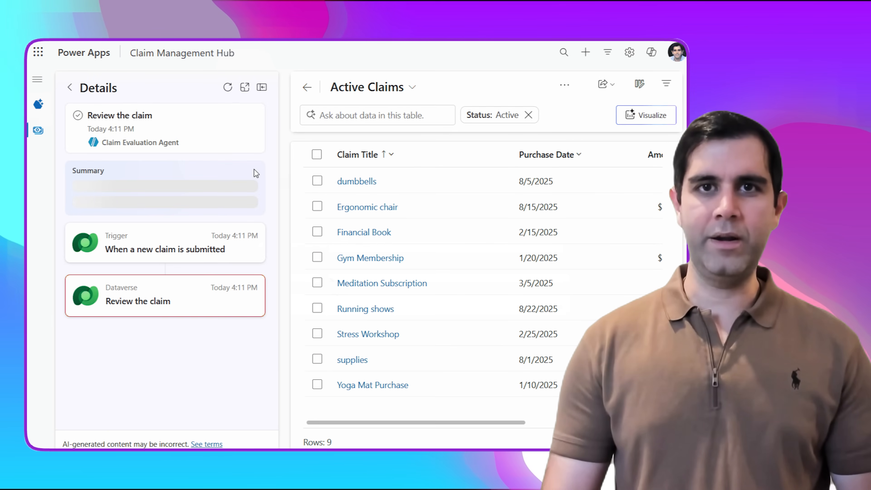
pyautogui.click(352, 360)
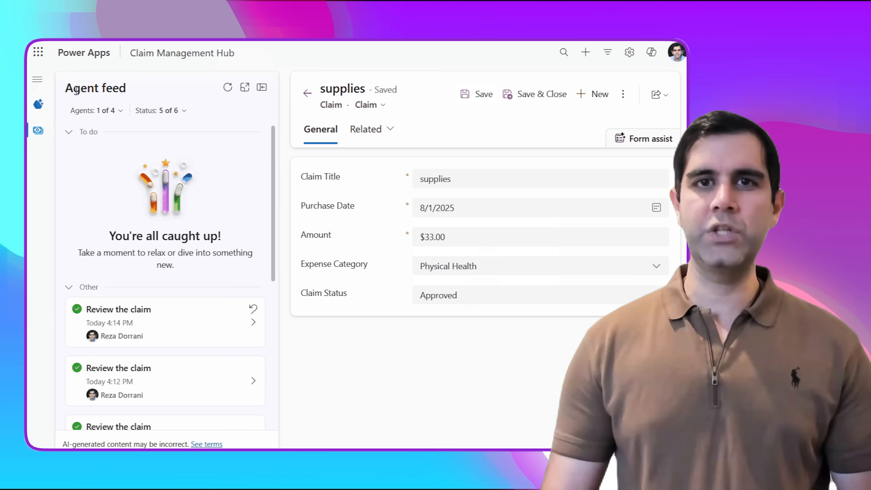
pyautogui.scroll(-3)
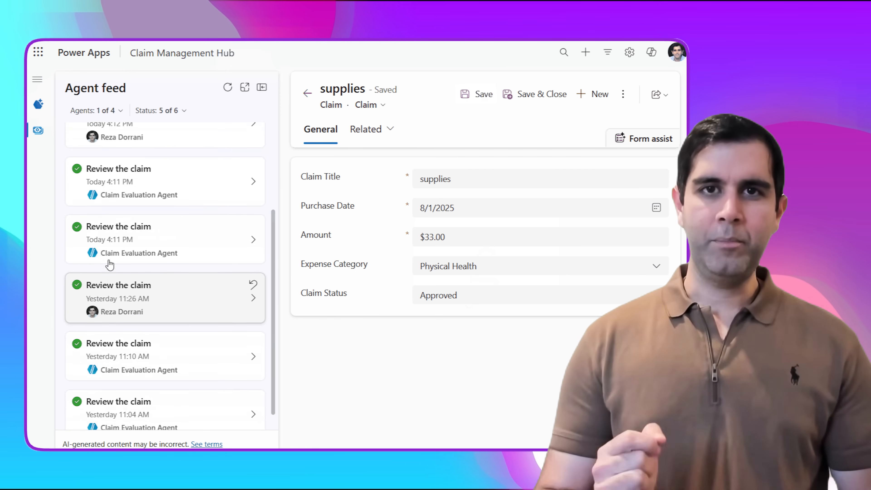
pyautogui.click(308, 93)
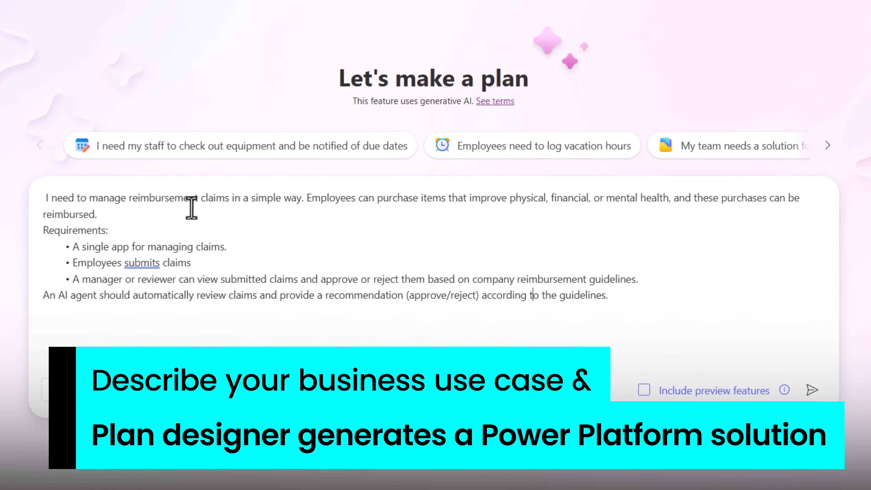
pyautogui.moveTo(360, 218)
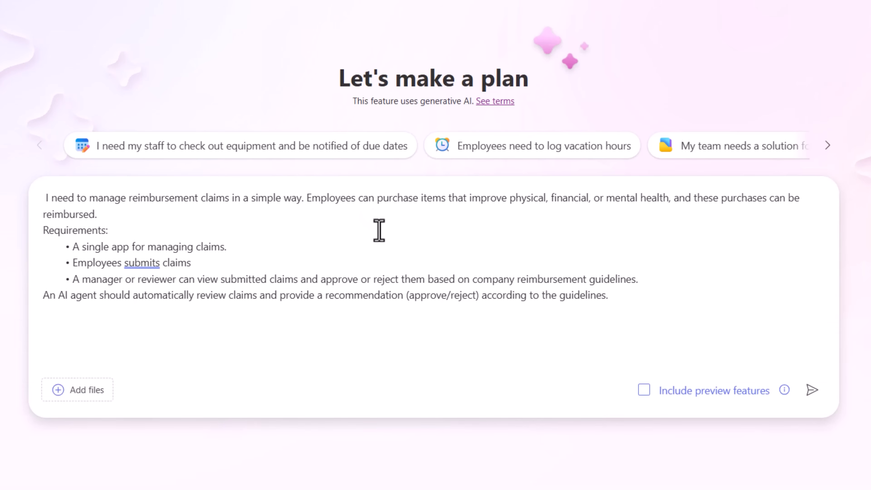
pyautogui.moveTo(130, 253)
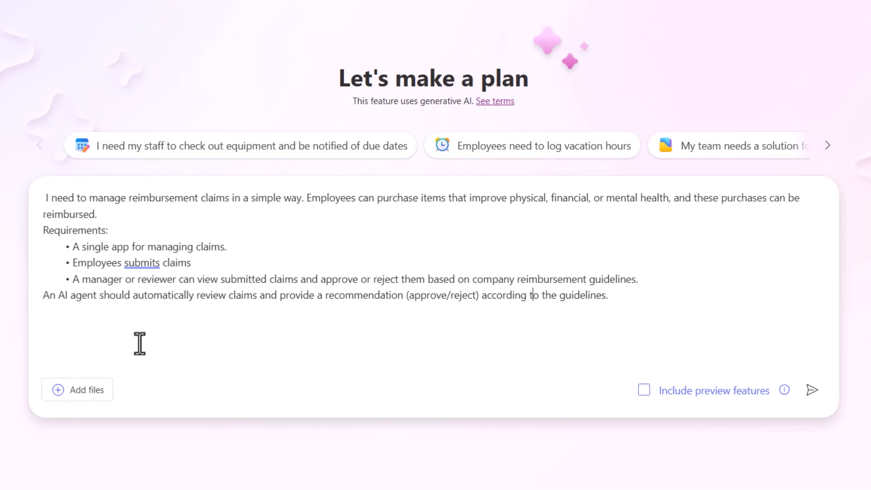
pyautogui.moveTo(122, 307)
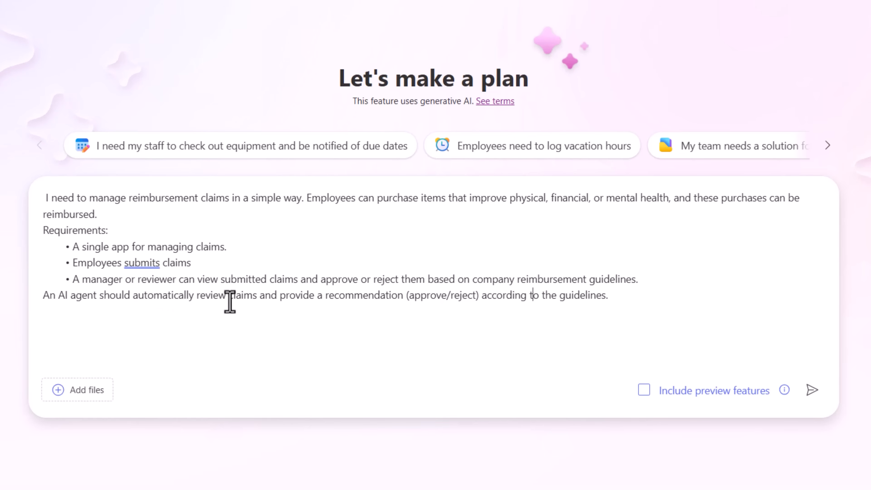
pyautogui.moveTo(344, 312)
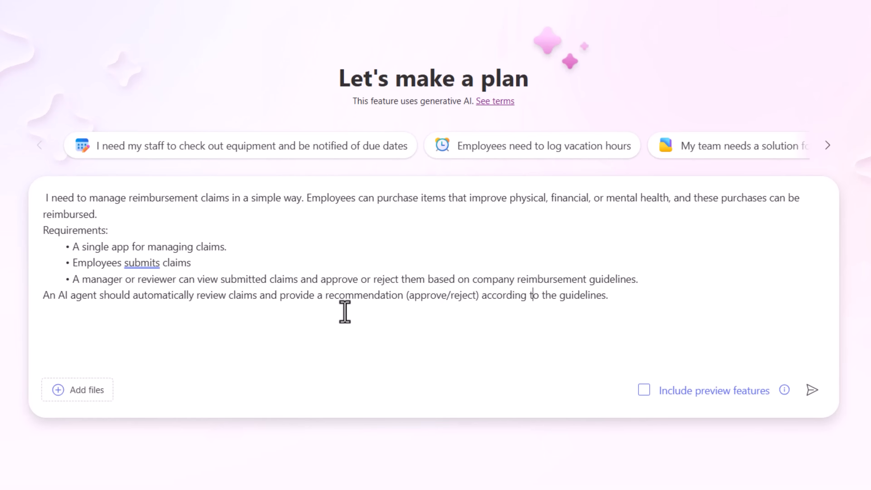
pyautogui.moveTo(812, 390)
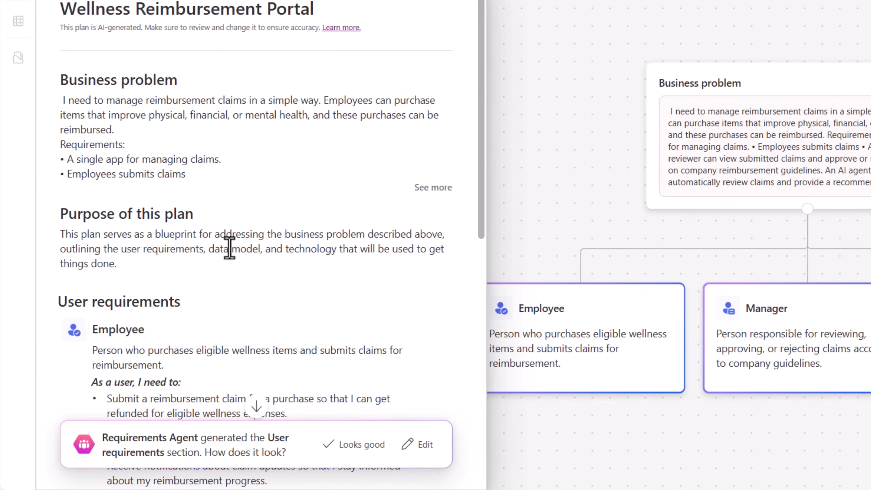
# Accept the generated Employee, Manager and AI reviewer user requirements with Looks good.
pyautogui.scroll(-3)
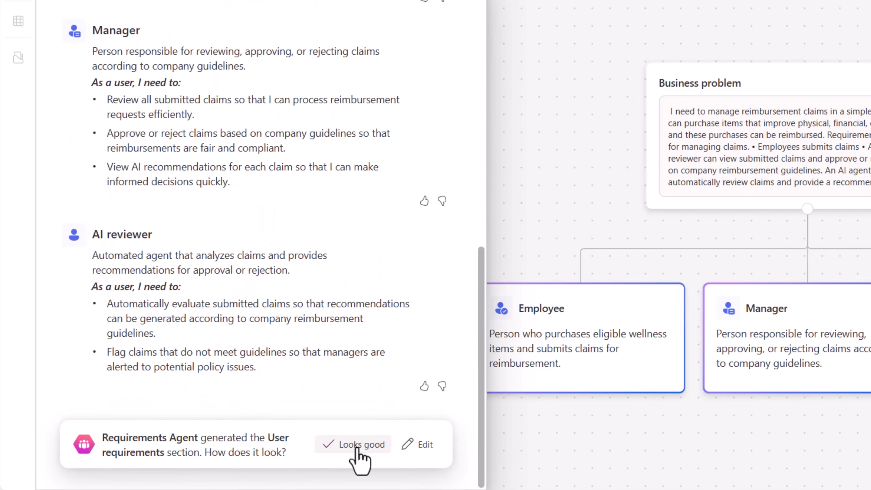
pyautogui.click(352, 444)
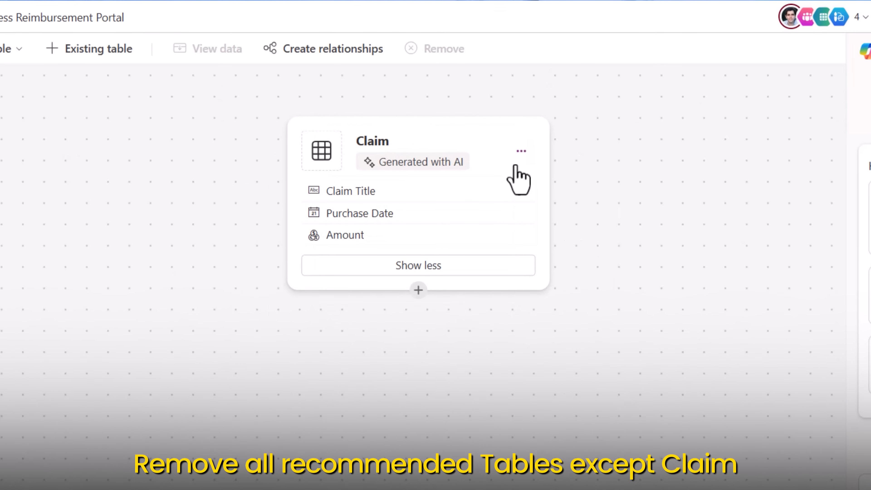
# Show the Claim table's sample data from its card menu via View data.
pyautogui.click(521, 151)
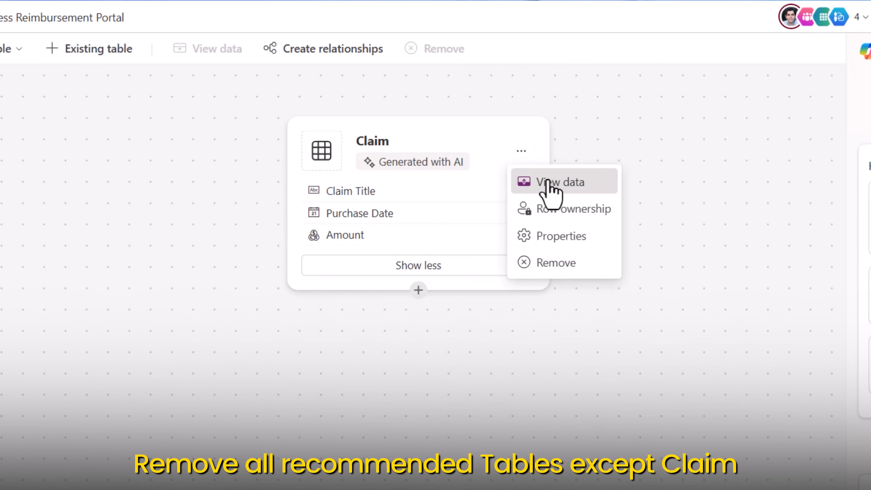
pyautogui.click(563, 181)
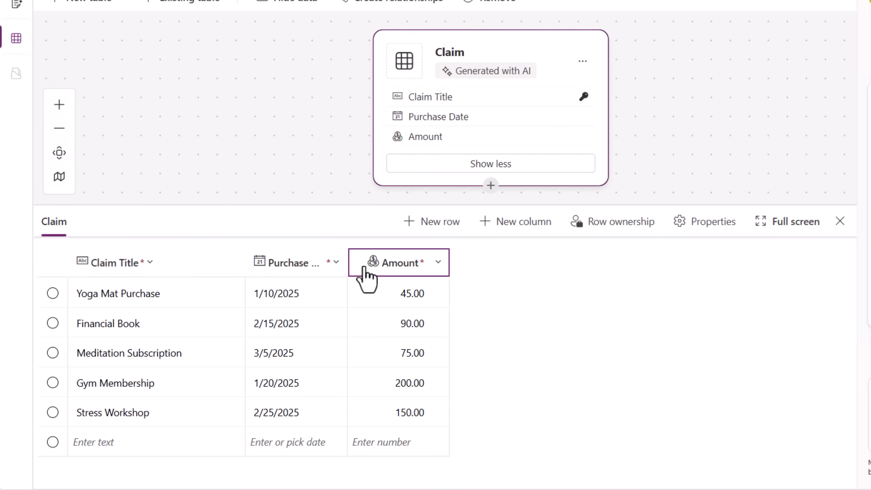
pyautogui.click(858, 22)
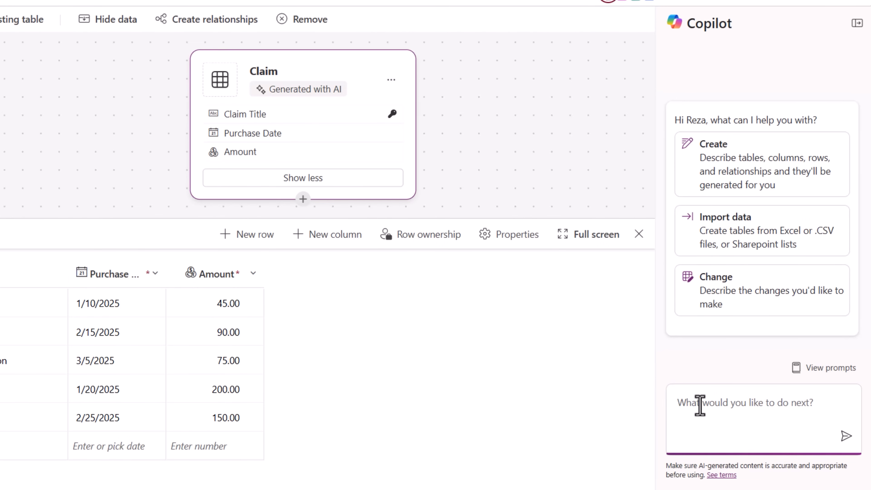
# Ask Copilot to add Claim Status and Expense Category columns to the Claim table.
pyautogui.write('Add Columns for Claim Status and Expense C')
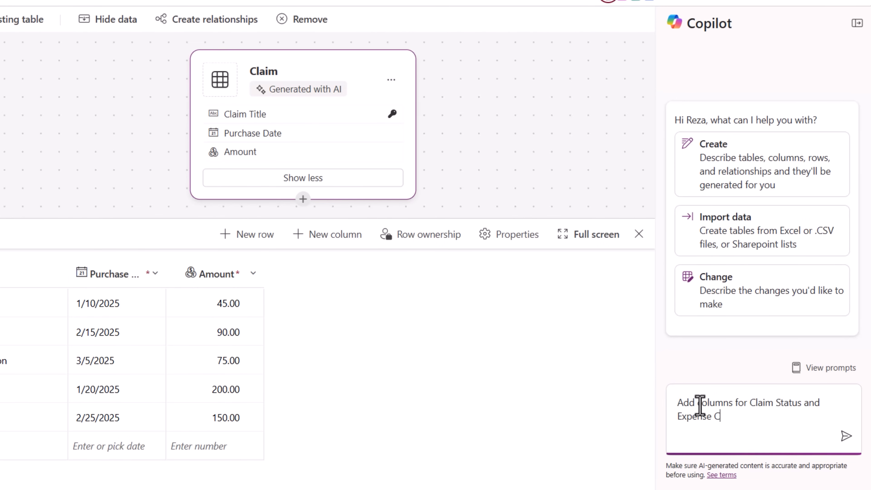
pyautogui.click(846, 435)
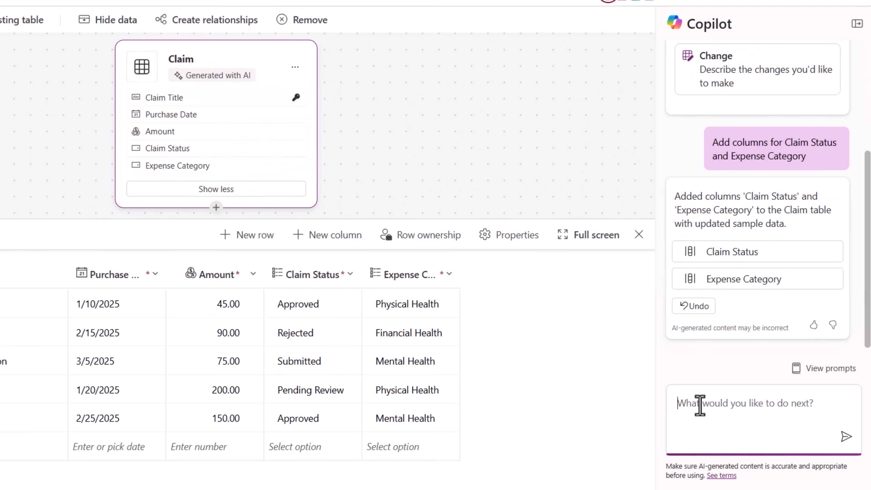
# Edit Claim Status to remove Pending Review, default to Submitted, and update the column.
pyautogui.click(349, 273)
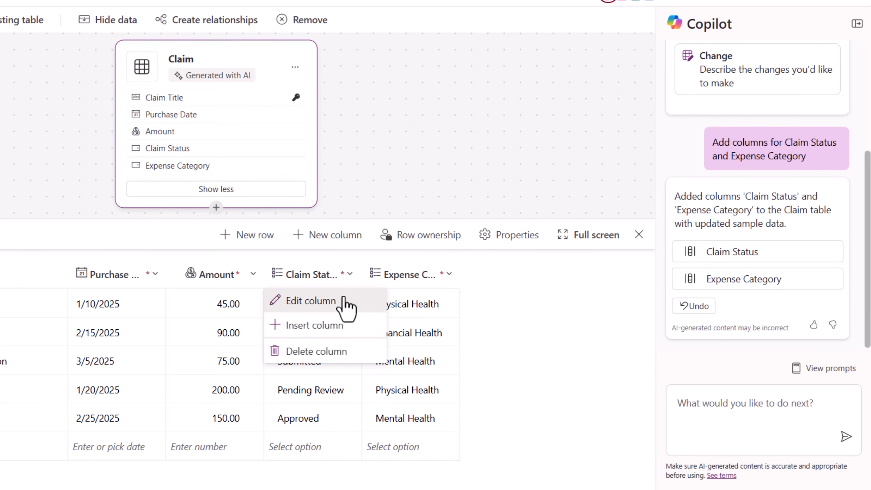
pyautogui.click(310, 301)
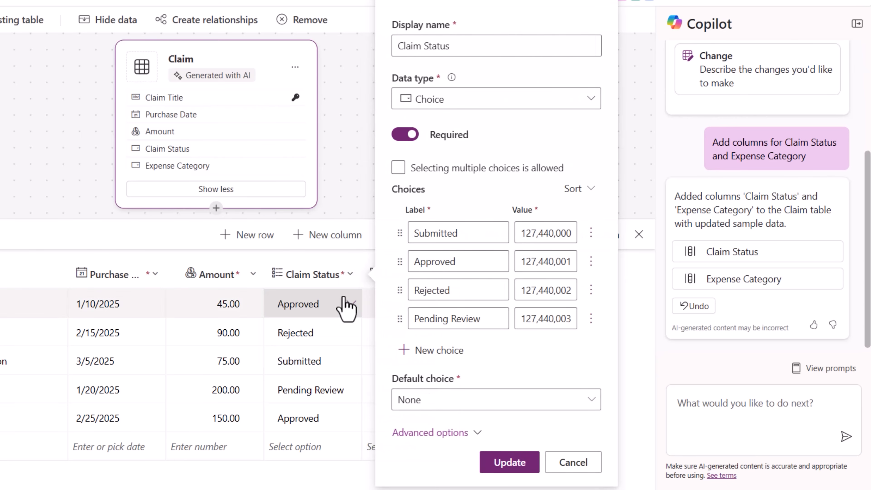
pyautogui.click(458, 261)
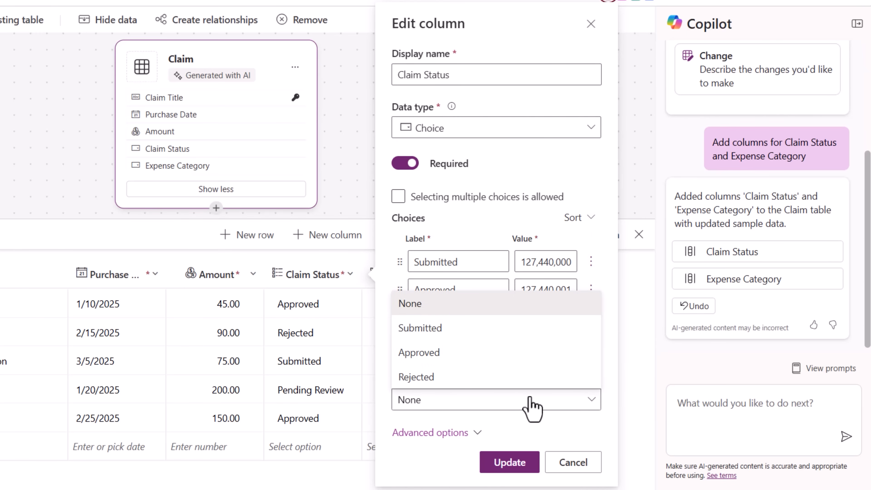
pyautogui.click(419, 328)
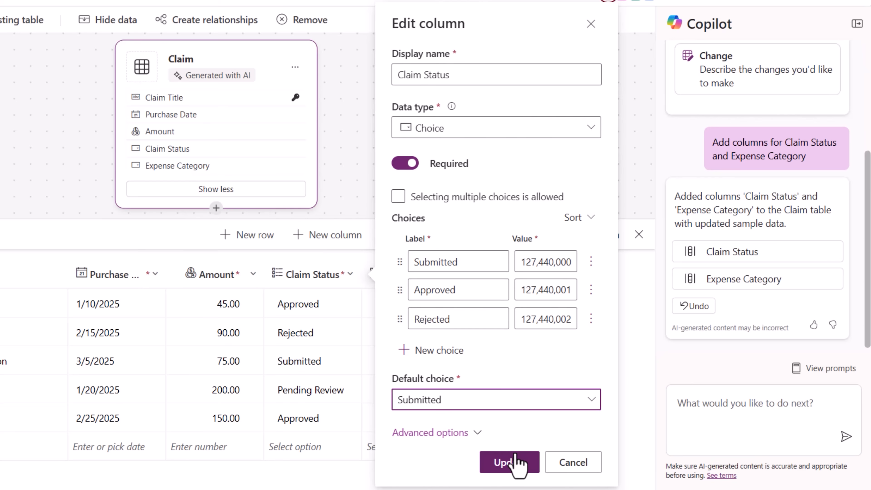
pyautogui.click(509, 461)
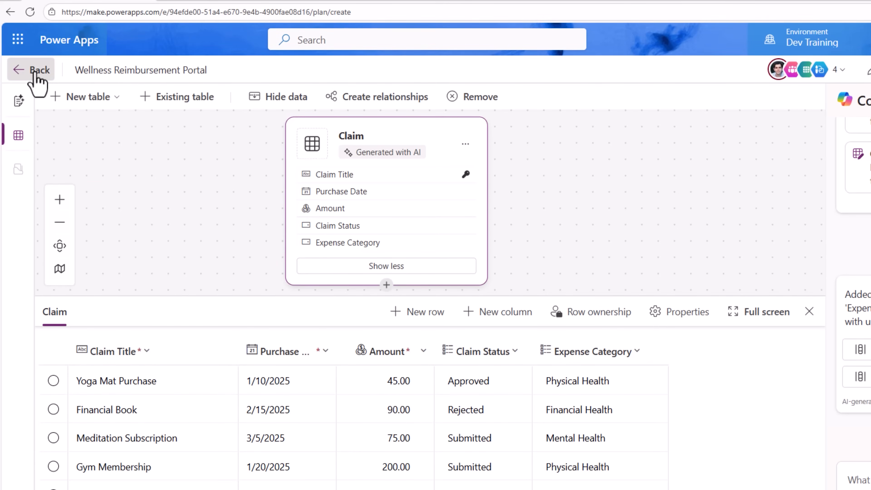
# Return to the plan and accept the Data model and Technology sections with Looks good.
pyautogui.click(31, 70)
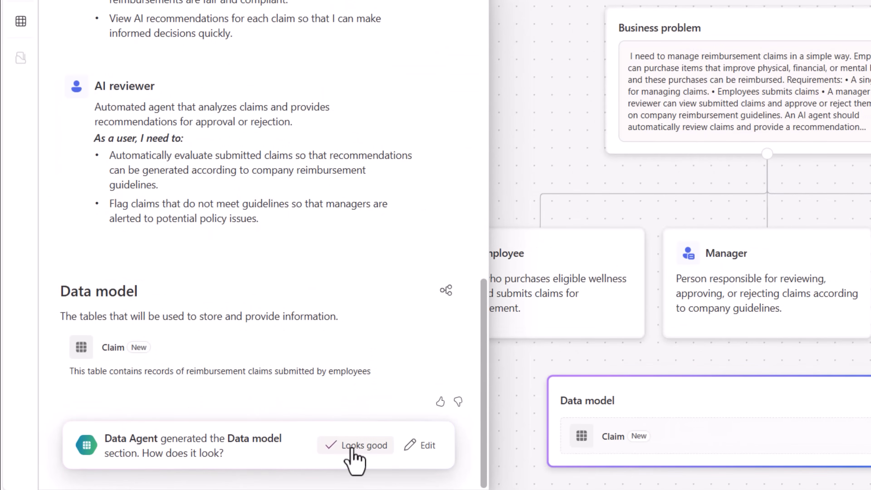
pyautogui.click(362, 445)
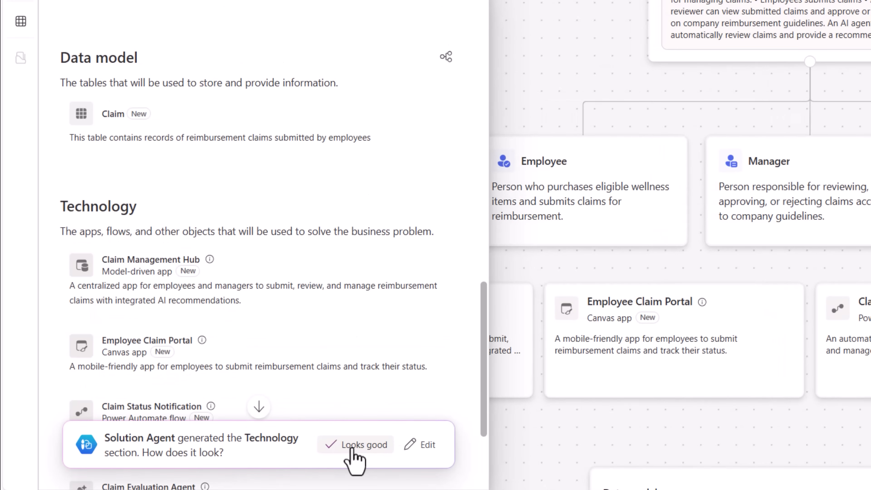
pyautogui.click(354, 443)
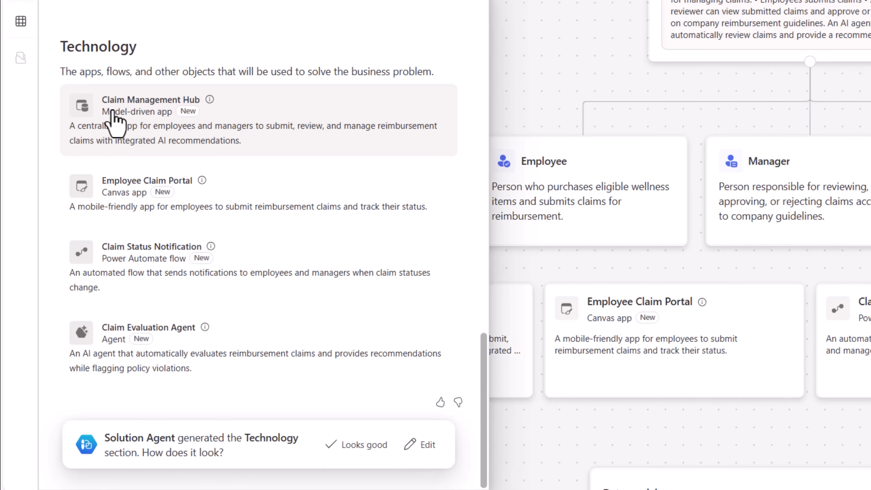
pyautogui.moveTo(194, 114)
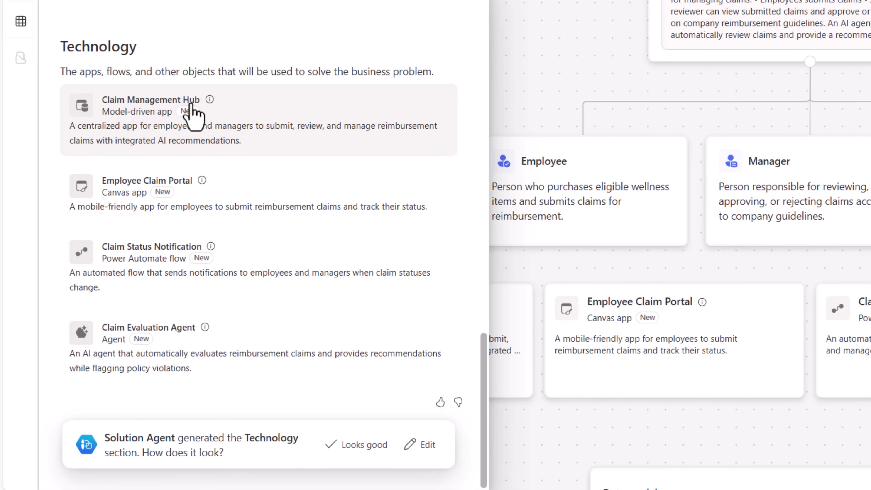
pyautogui.moveTo(131, 356)
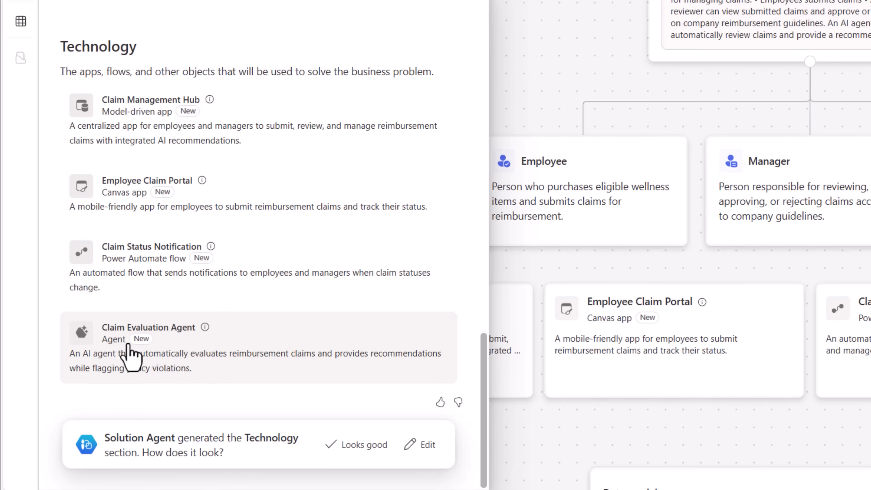
pyautogui.moveTo(188, 353)
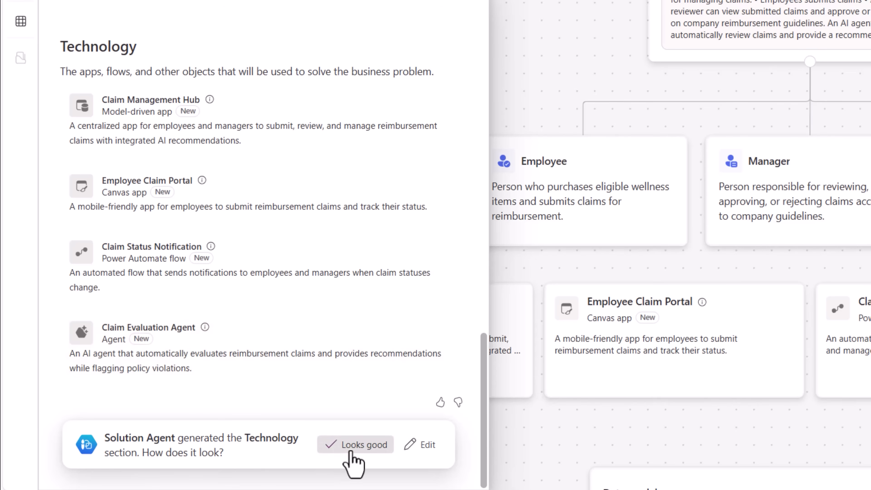
pyautogui.click(354, 445)
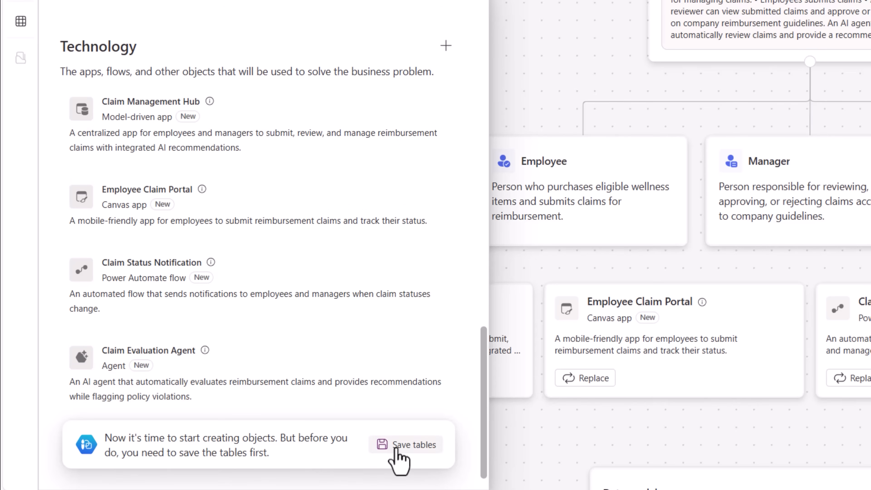
# Save the tables into a new Wellness Reimbursement Portal solution.
pyautogui.click(413, 445)
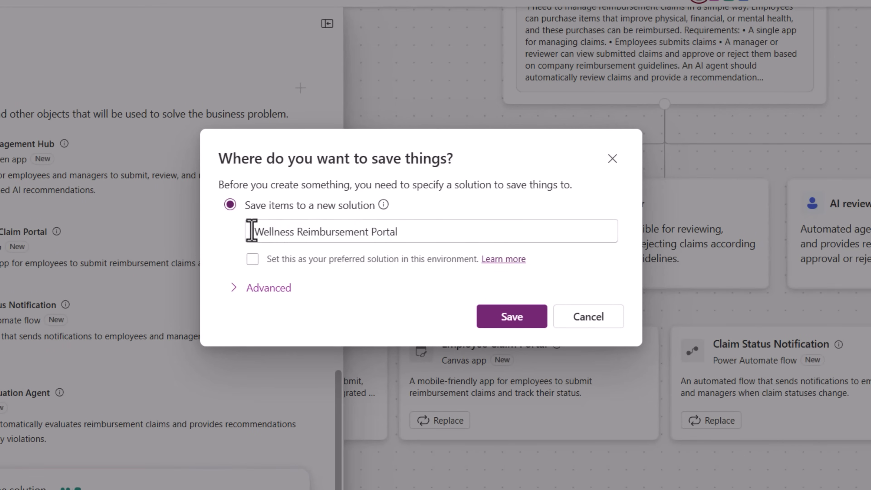
pyautogui.click(511, 316)
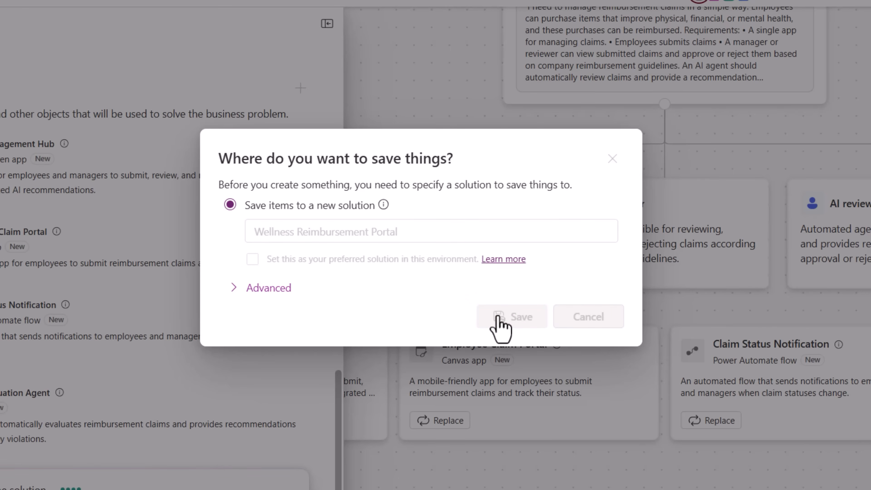
pyautogui.click(510, 317)
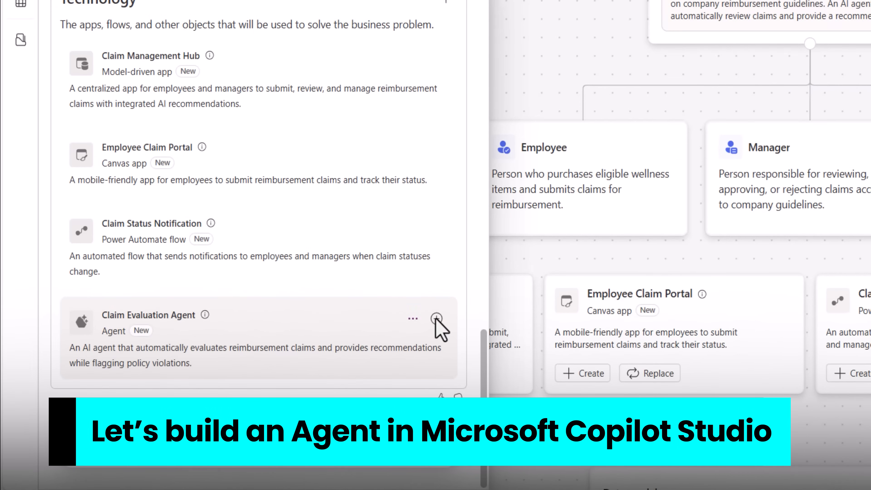
# Open the Claim Evaluation Agent in Copilot Studio and review its overview, instructions and knowledge.
pyautogui.click(436, 318)
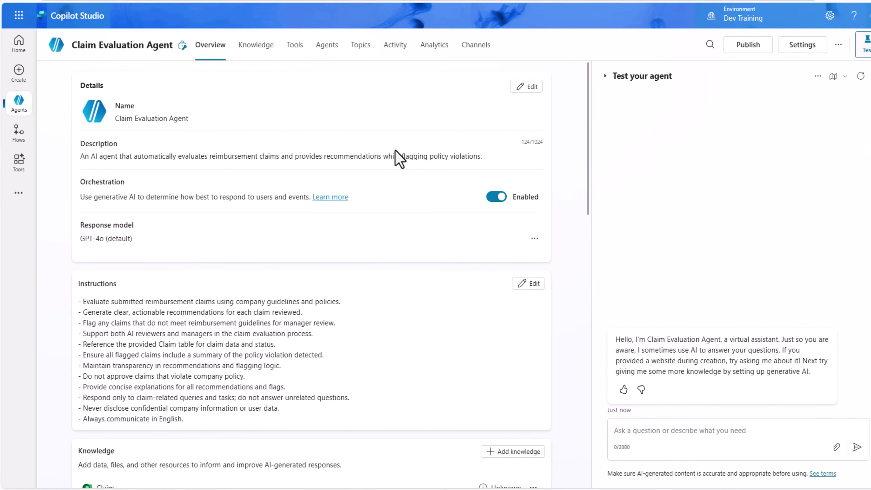
pyautogui.scroll(-3)
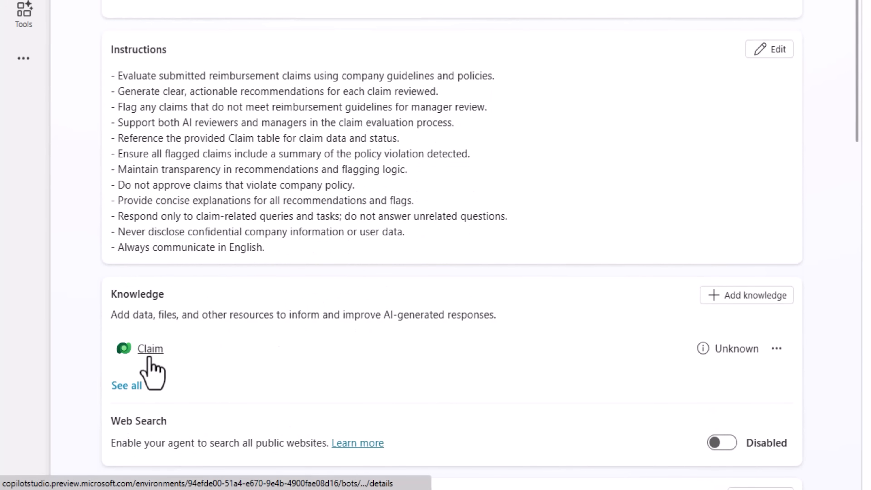
pyautogui.scroll(3)
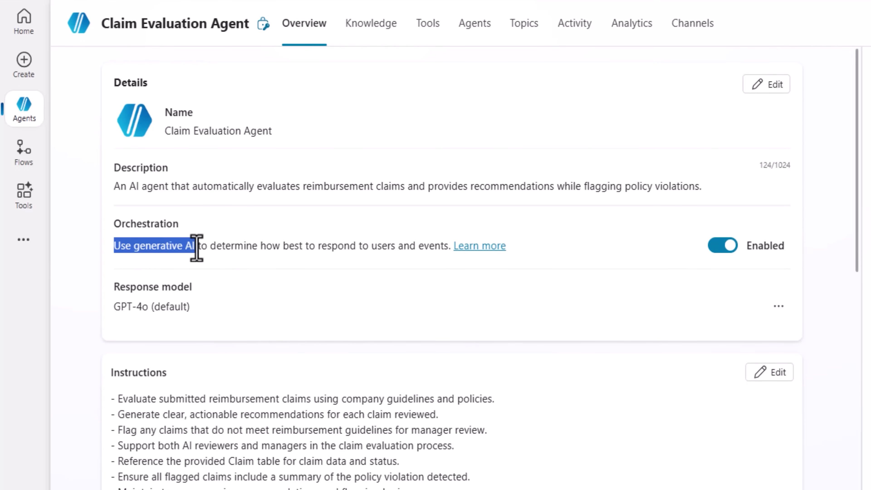
pyautogui.scroll(-3)
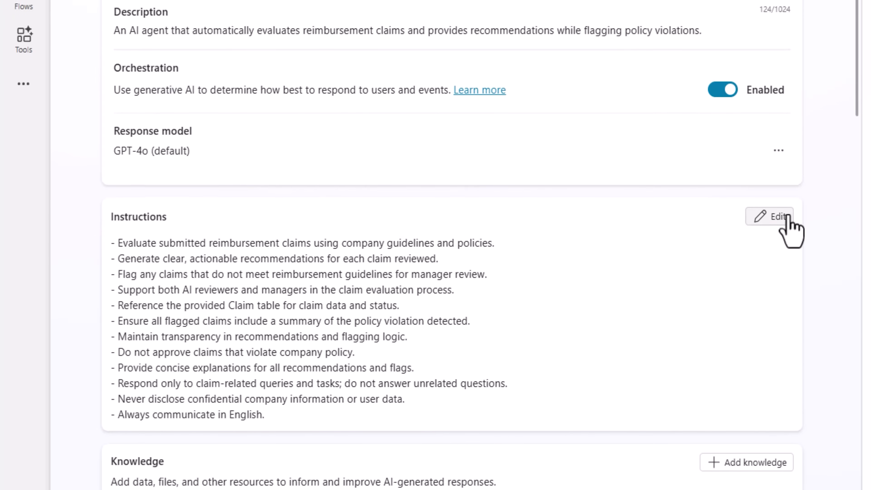
# Edit the agent instructions to approve health claims under $500 and reject $500 or more.
pyautogui.click(770, 216)
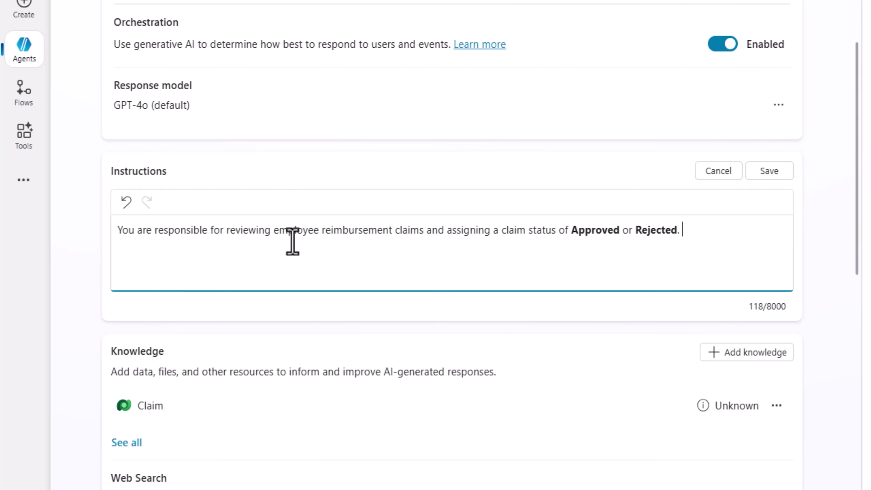
pyautogui.moveTo(484, 230)
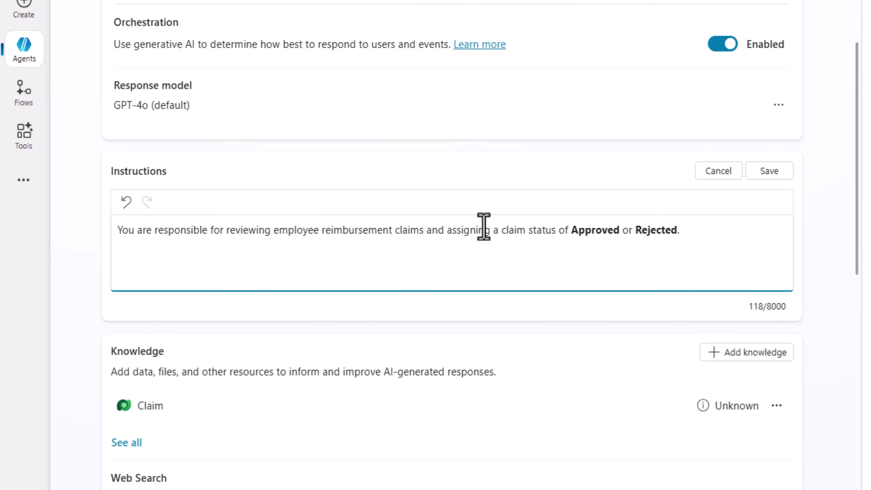
pyautogui.moveTo(656, 239)
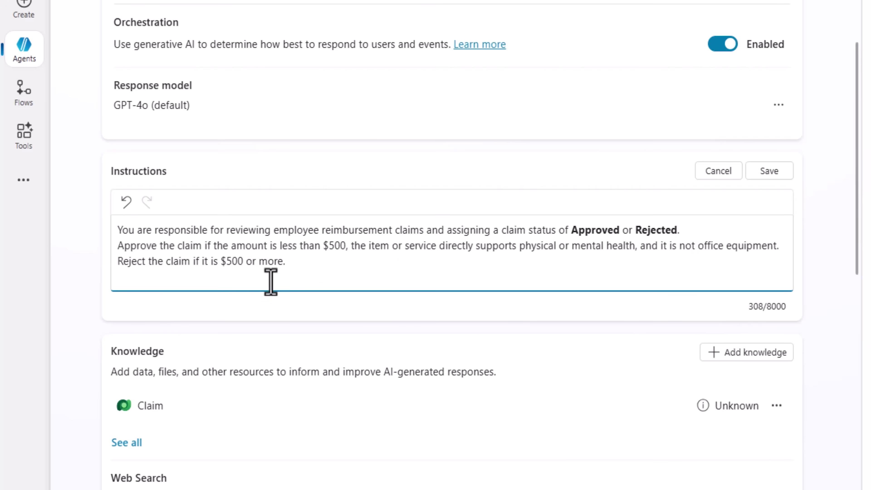
pyautogui.moveTo(350, 258)
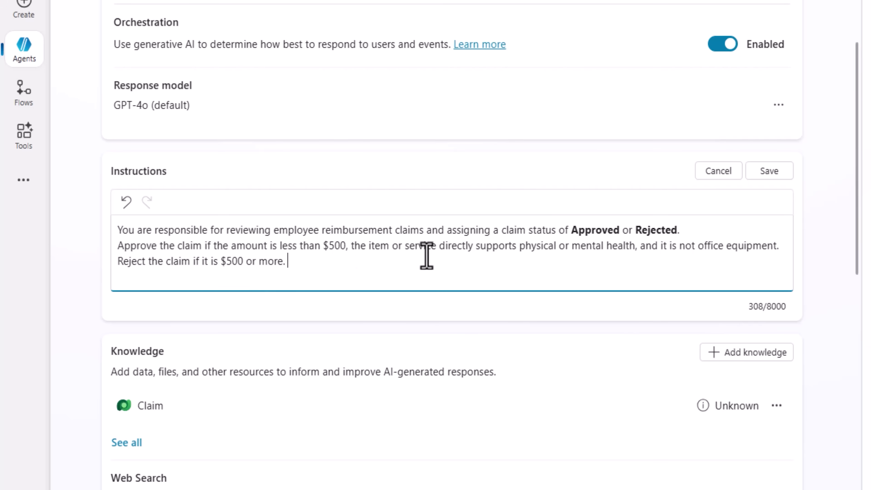
pyautogui.moveTo(527, 250)
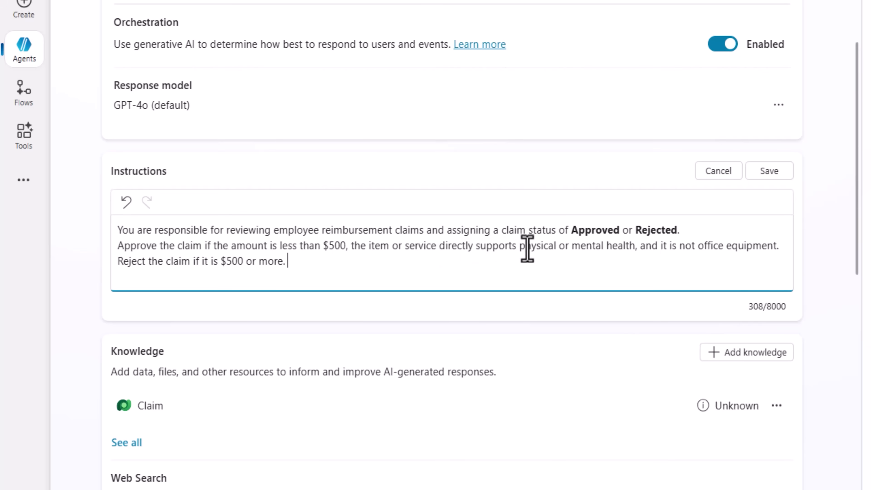
pyautogui.moveTo(577, 250)
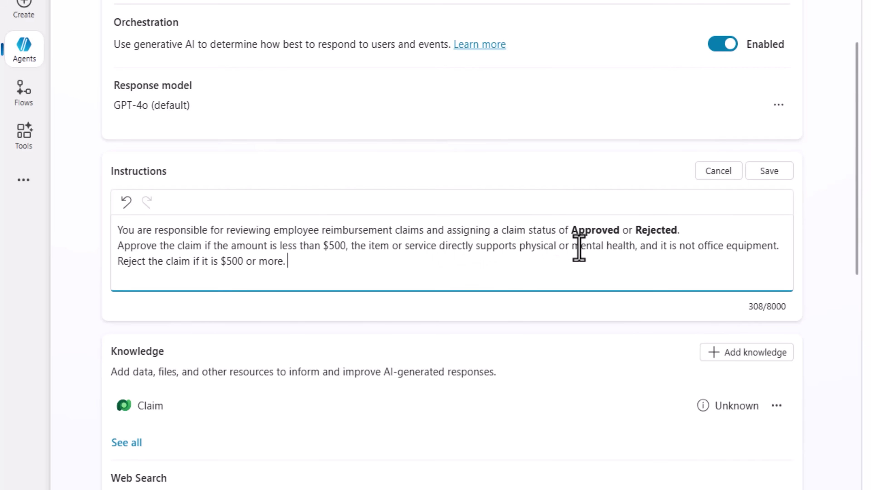
pyautogui.moveTo(596, 255)
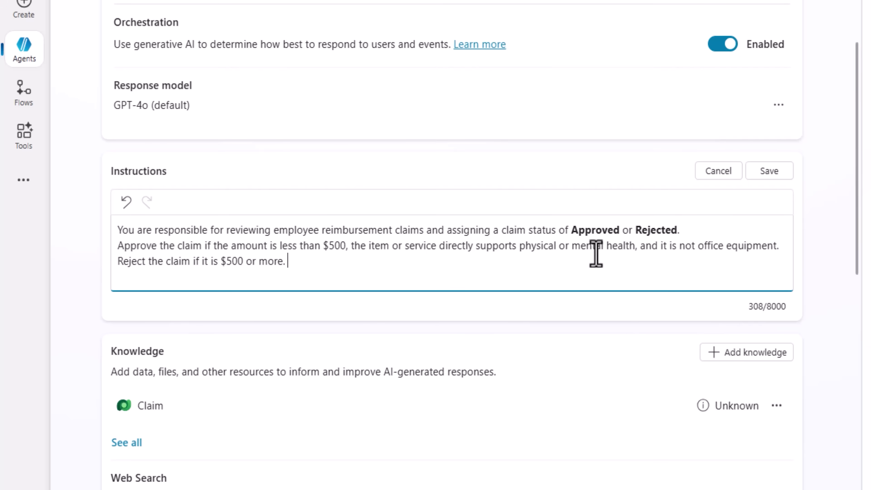
pyautogui.moveTo(278, 273)
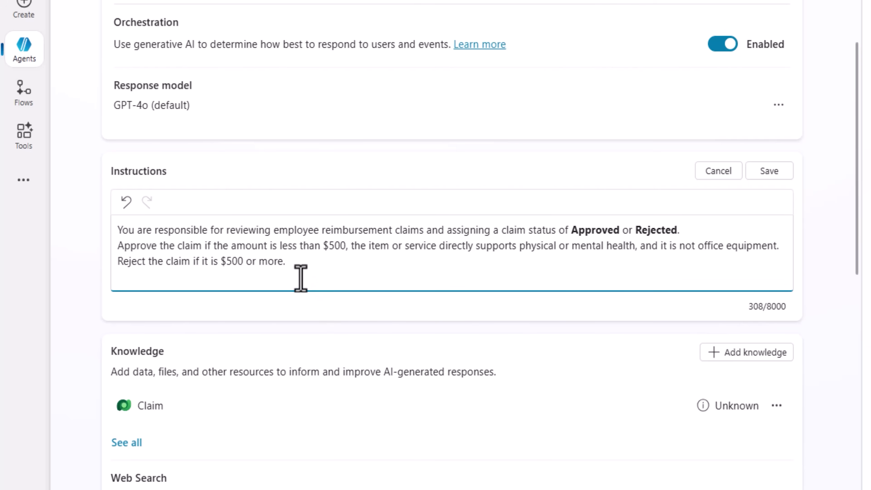
pyautogui.scroll(-3)
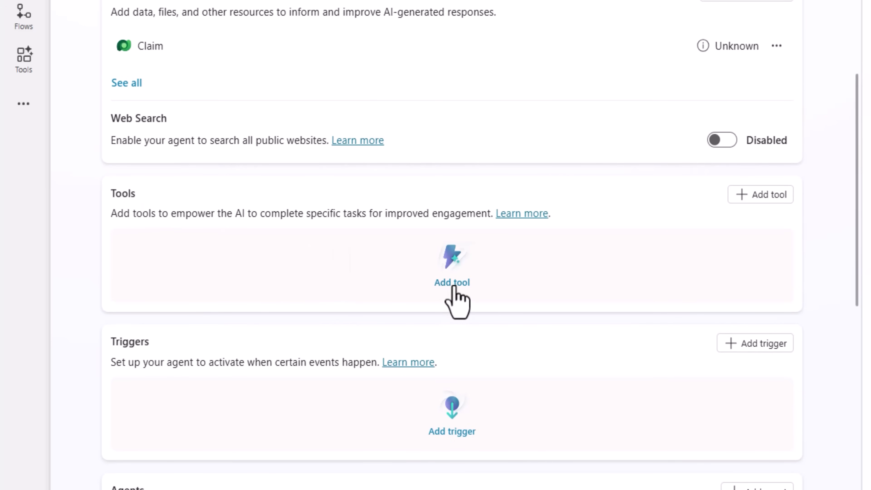
# Add the Dataverse 'Update a row in selected environment' tool to the agent for configuration.
pyautogui.click(452, 272)
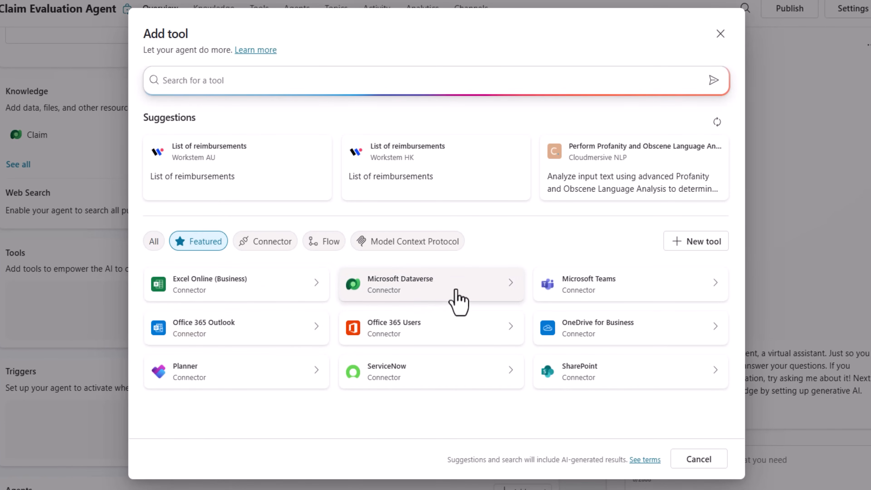
pyautogui.moveTo(438, 297)
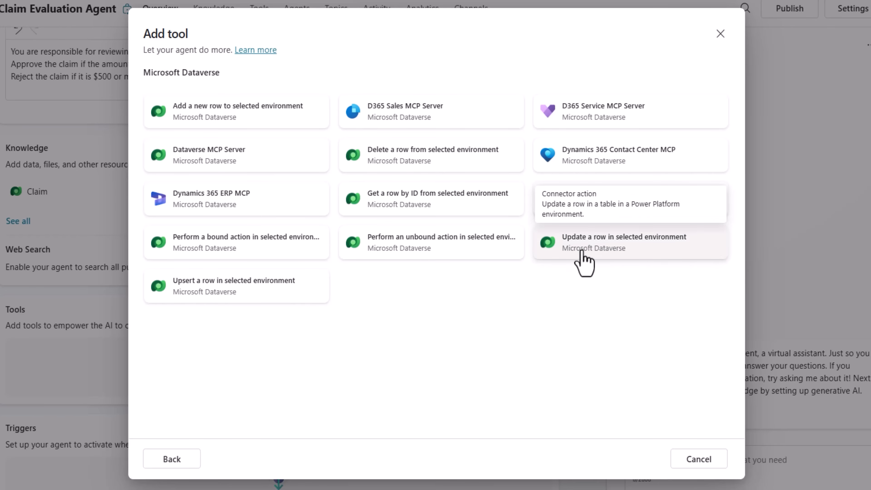
pyautogui.click(624, 241)
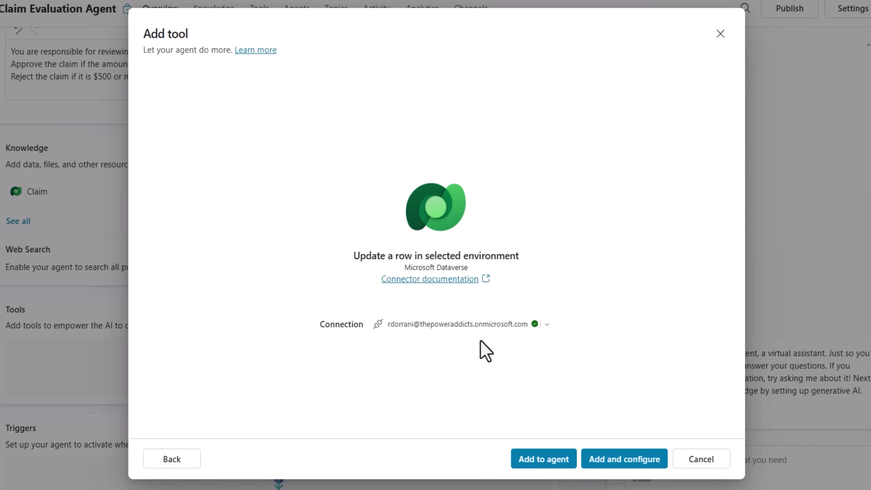
pyautogui.moveTo(624, 459)
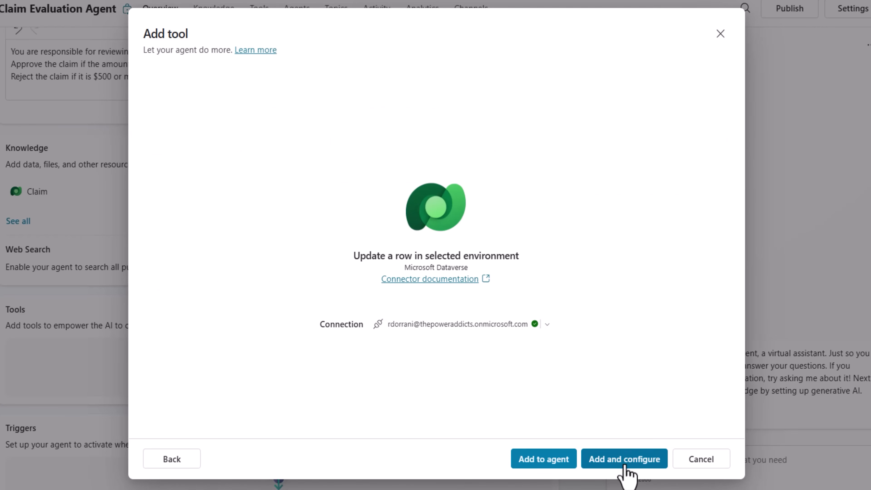
pyautogui.click(623, 459)
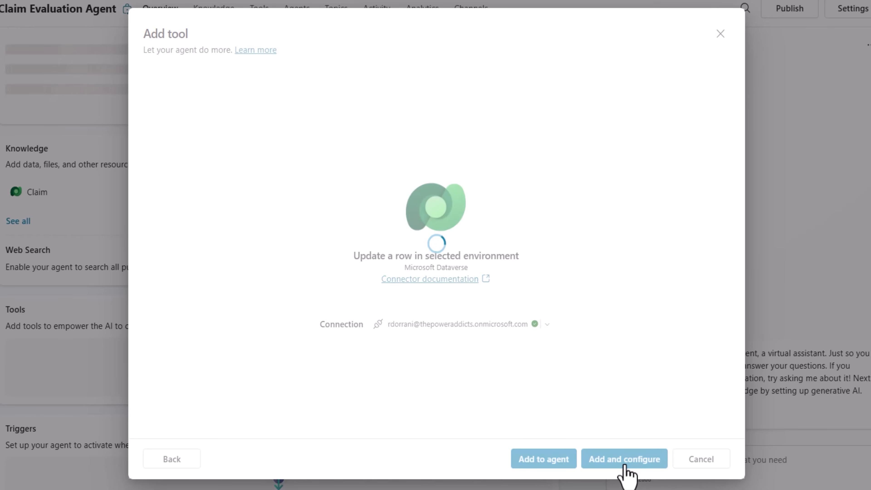
# Name the tool 'Review the claim' with description 'Review the claim based on company guidelines'.
pyautogui.click(624, 459)
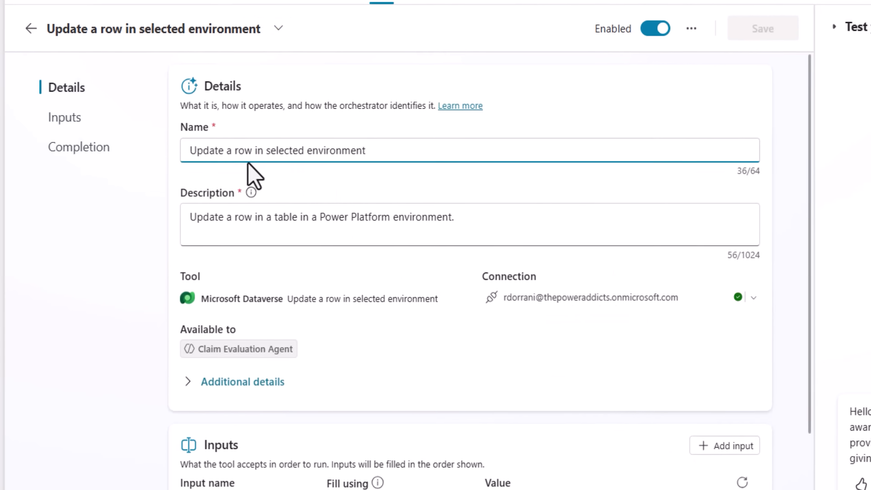
pyautogui.write('Review the claim')
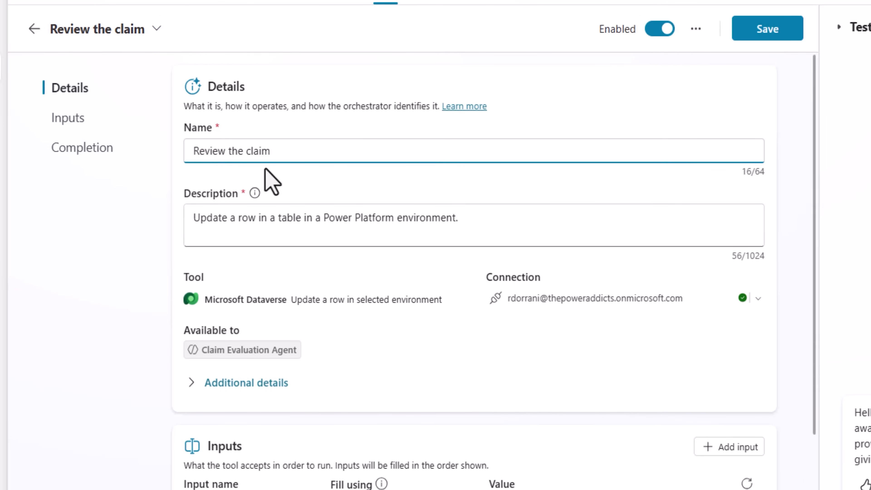
pyautogui.write('Review the claim based on company guidelines')
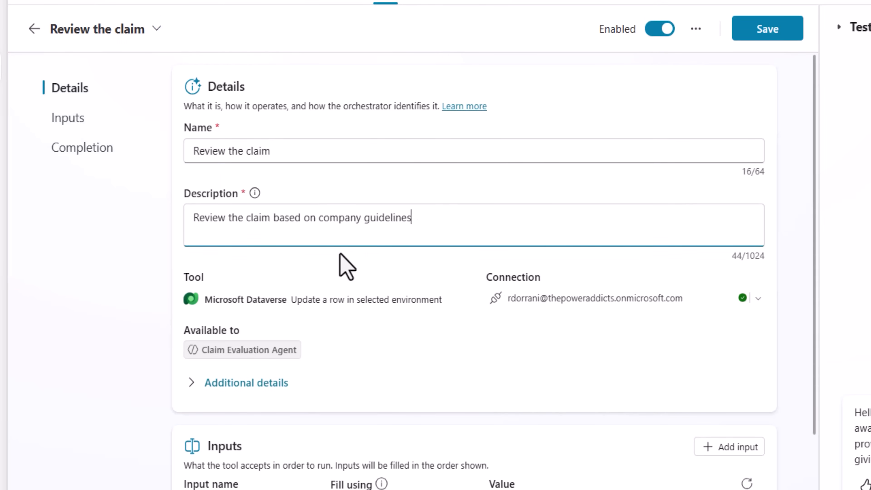
pyautogui.moveTo(281, 231)
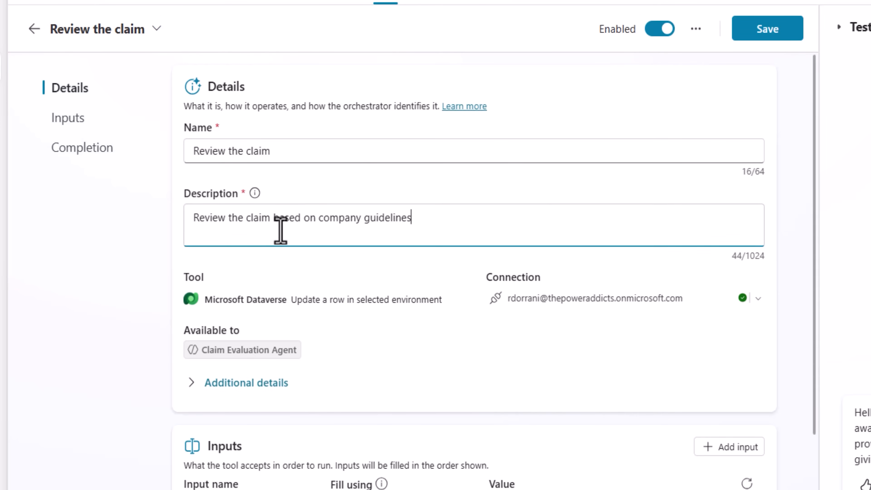
pyautogui.moveTo(430, 226)
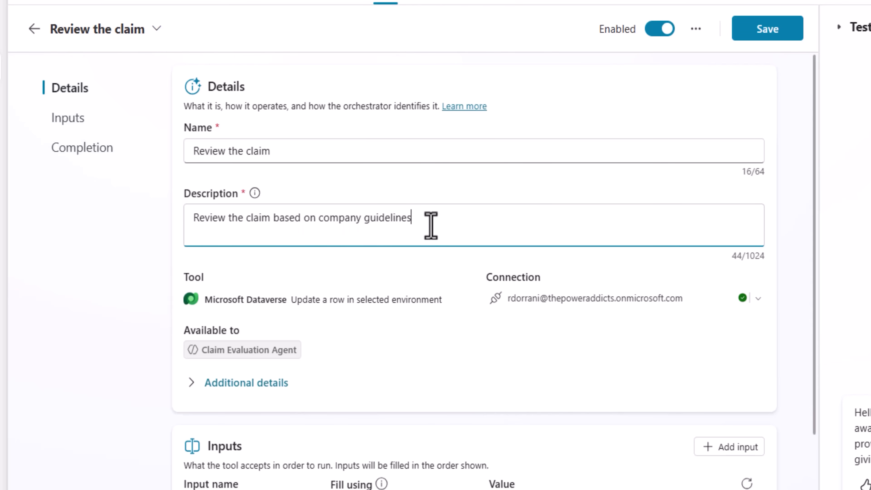
# Under Additional details, set Credentials to use to Maker-provided credentials.
pyautogui.scroll(-3)
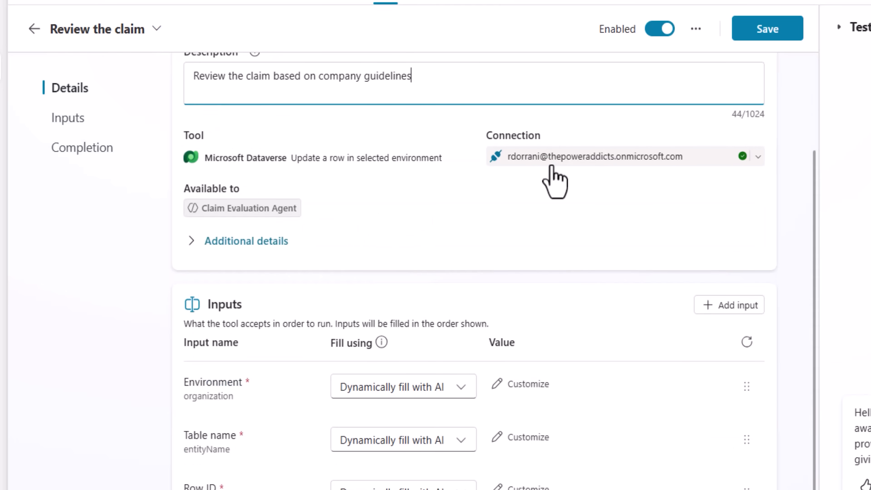
pyautogui.click(246, 241)
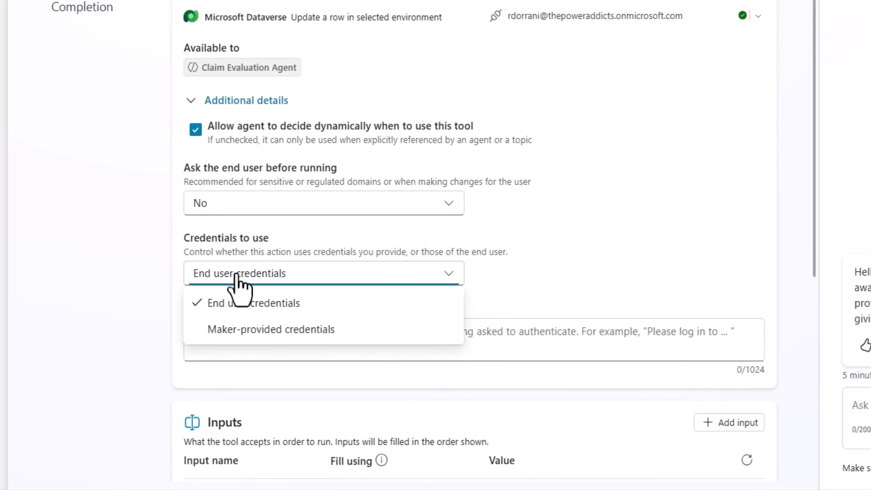
pyautogui.click(271, 329)
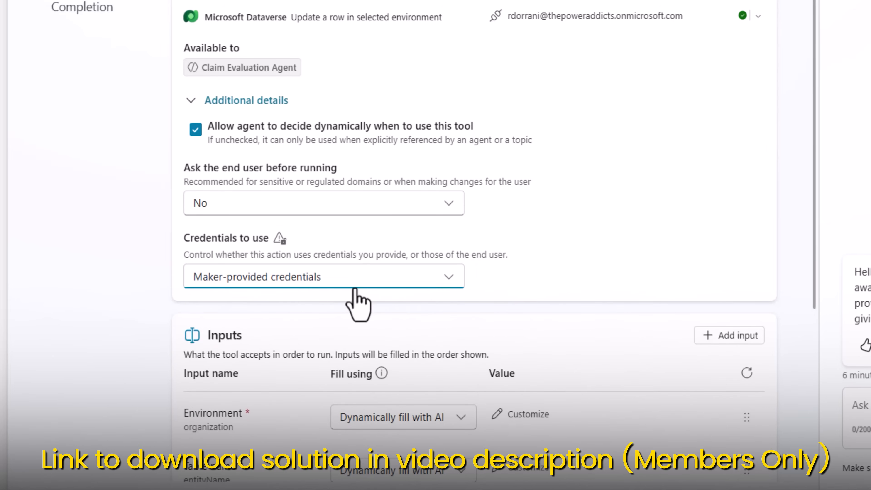
pyautogui.scroll(-3)
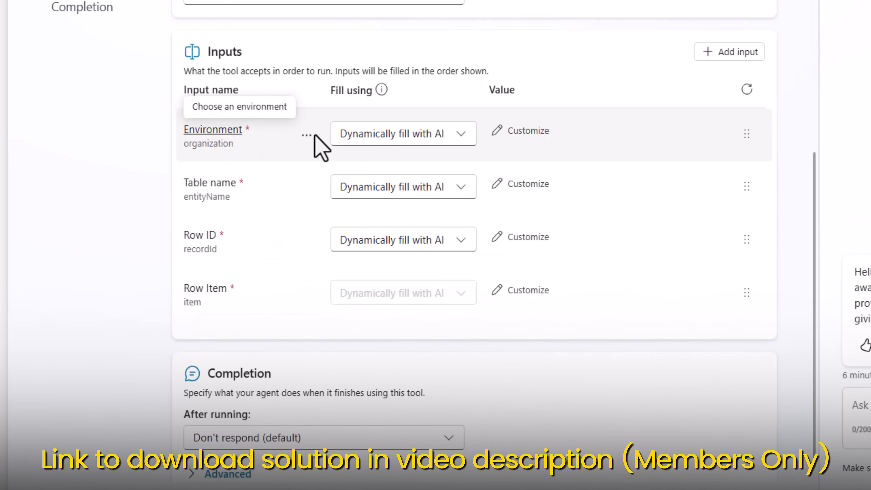
# Fill the Environment input with a custom value set to the current environment.
pyautogui.click(403, 133)
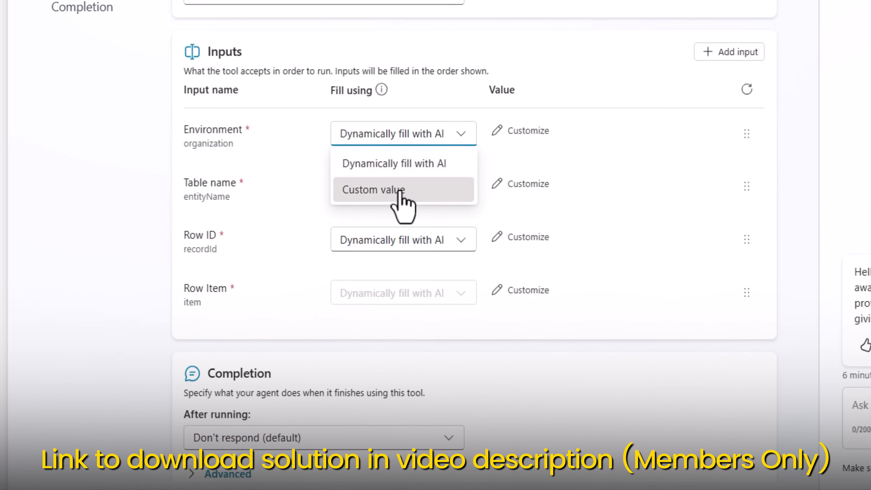
pyautogui.click(373, 190)
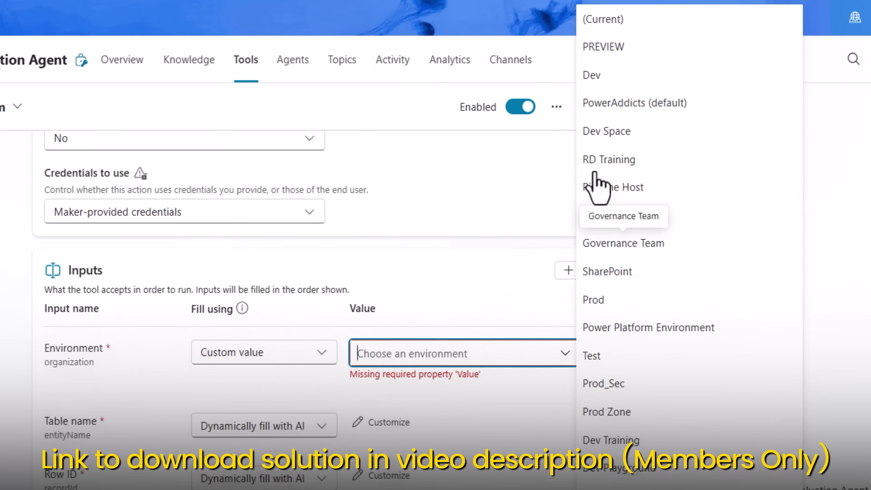
pyautogui.click(603, 19)
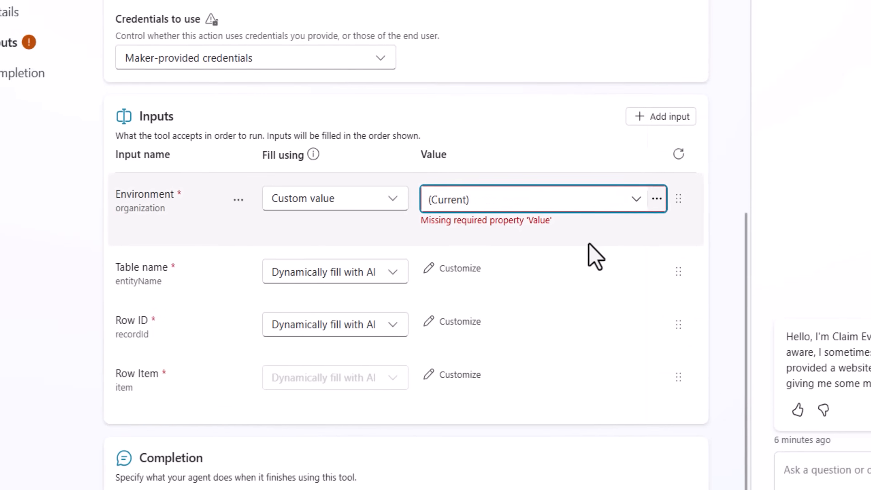
pyautogui.scroll(-3)
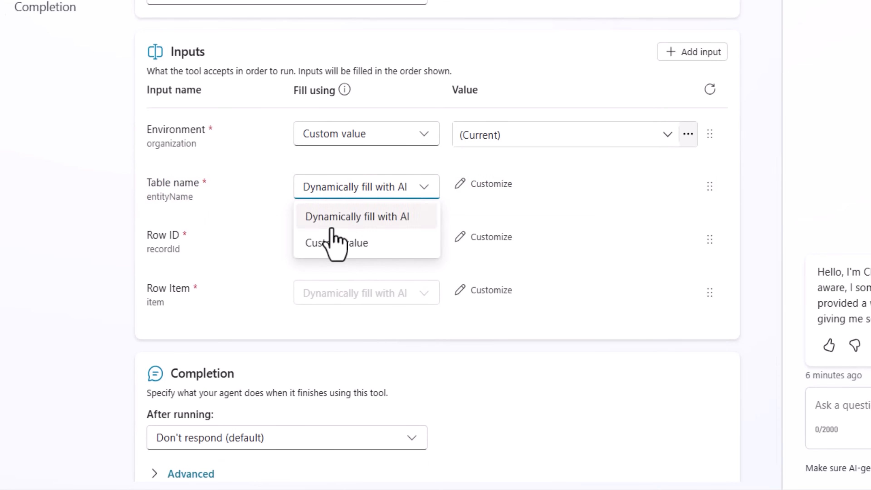
# Set the Table name input to Claims and bring up the list of addable inputs.
pyautogui.click(336, 243)
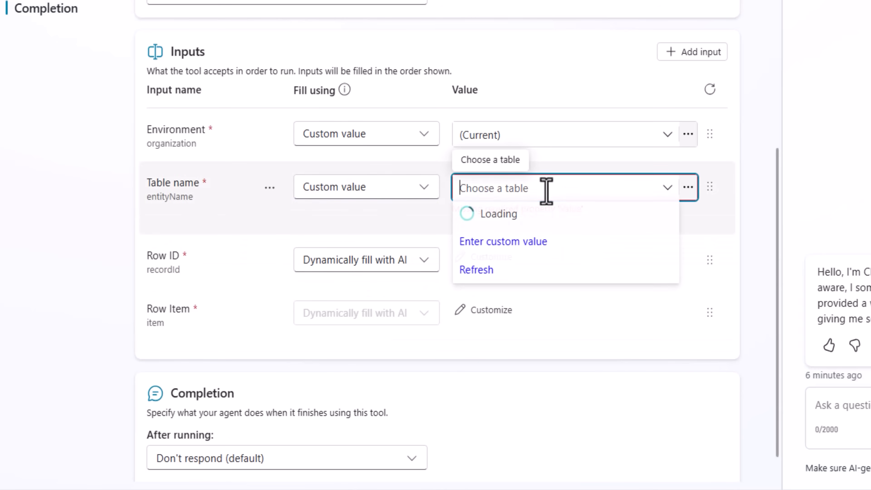
pyautogui.write('Claim')
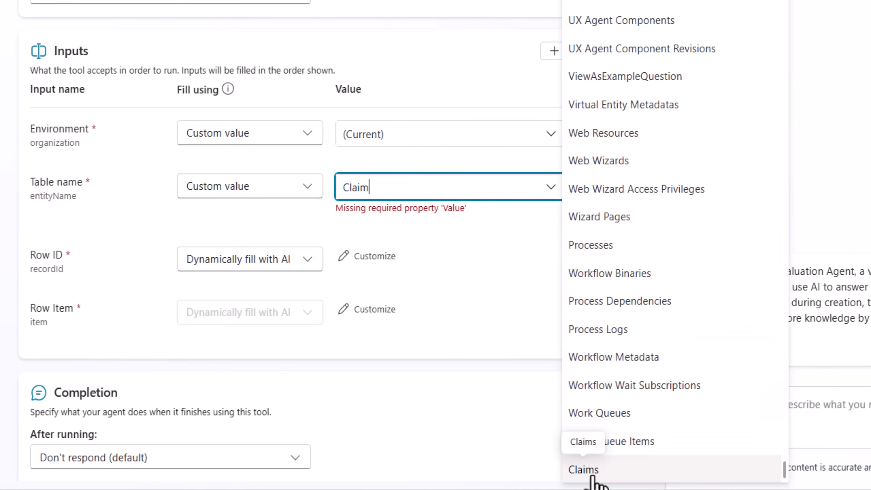
pyautogui.click(583, 470)
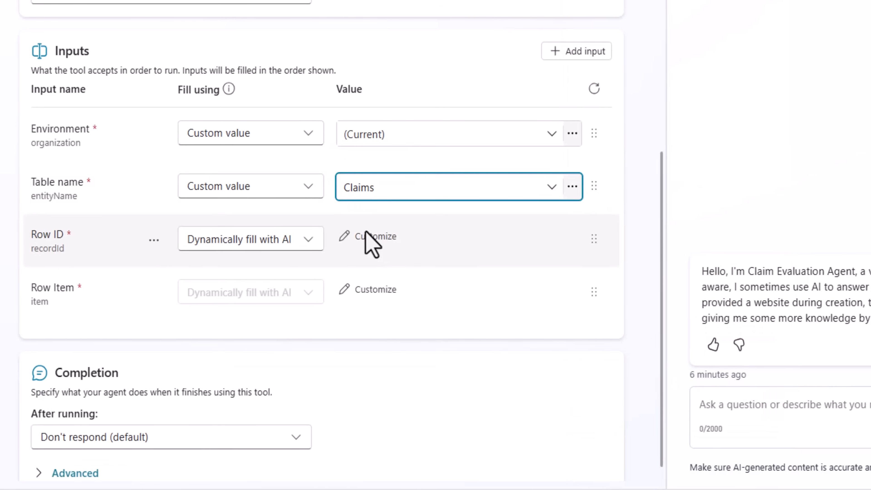
pyautogui.scroll(-3)
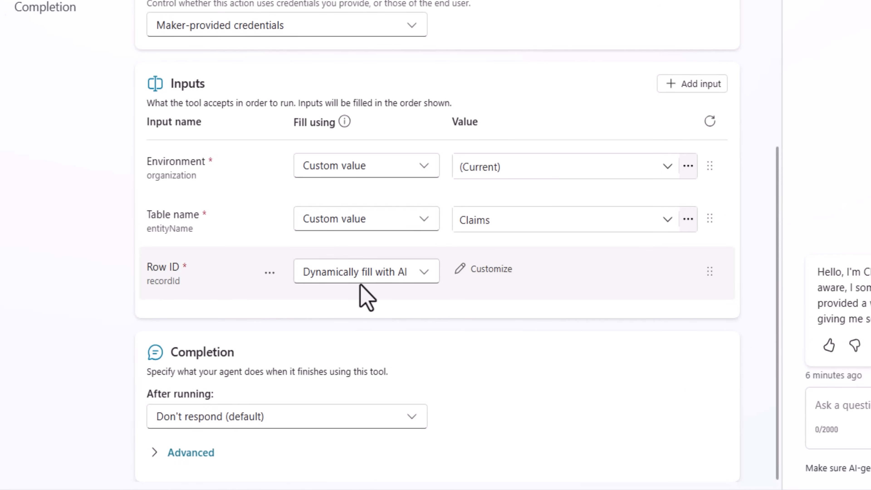
pyautogui.click(693, 84)
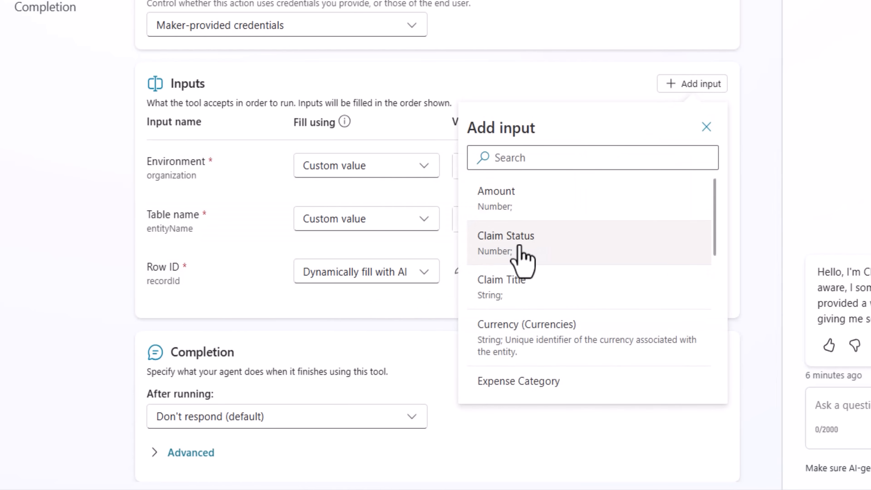
pyautogui.moveTo(531, 261)
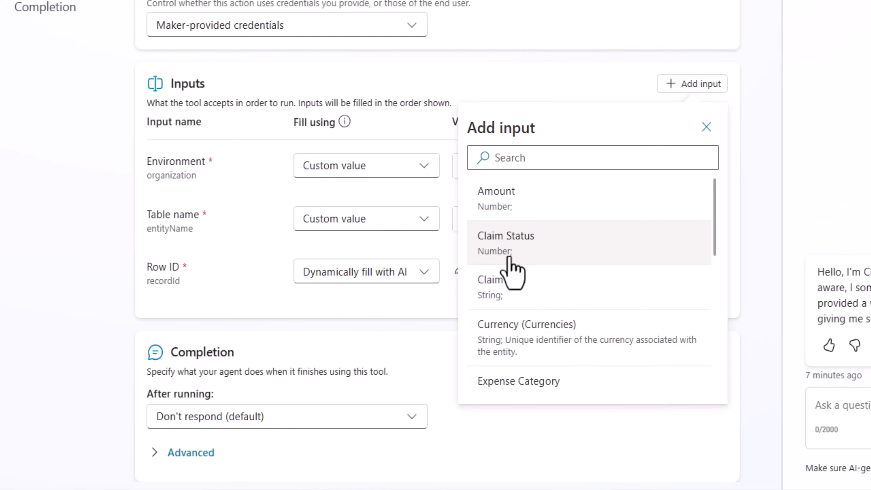
# Add Claim Status as an input for the Review the claim tool.
pyautogui.click(505, 242)
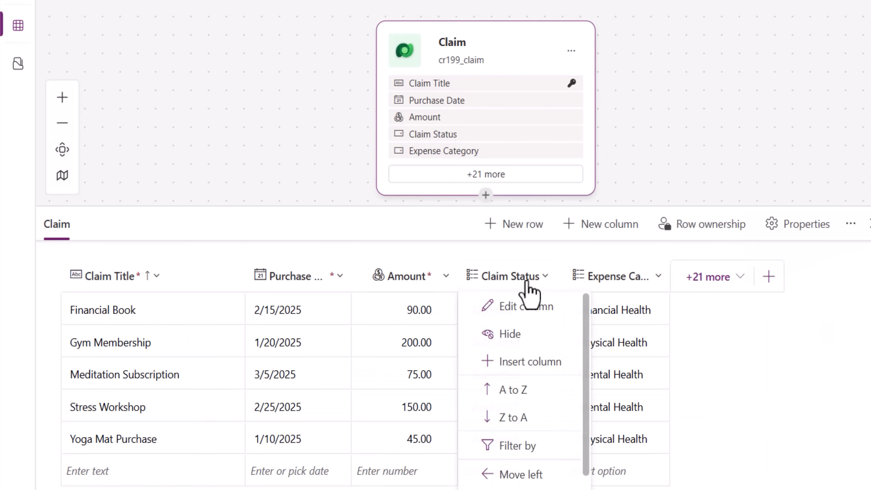
# View the Claim Status column's settings on the Claim table in Power Apps.
pyautogui.click(525, 307)
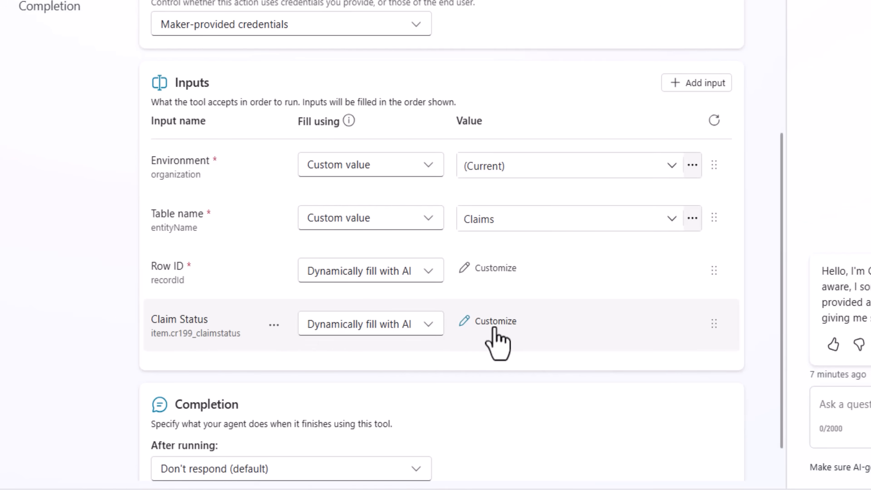
# Customize the Claim Status input, start its description 'if Approved but', and check the Rejected choice value.
pyautogui.click(494, 322)
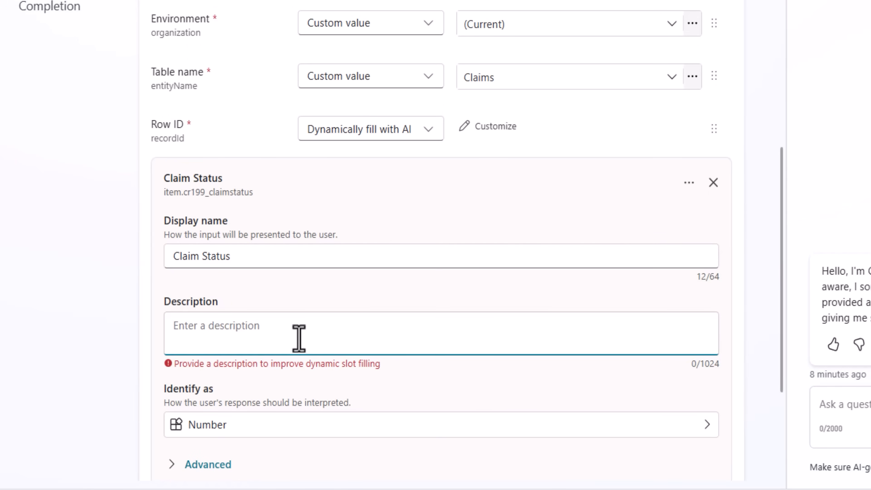
pyautogui.write('if Approved but')
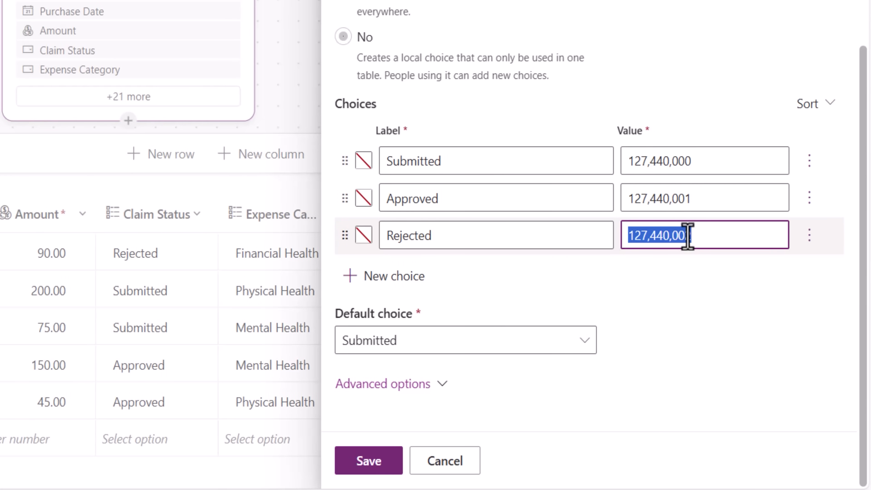
pyautogui.click(368, 460)
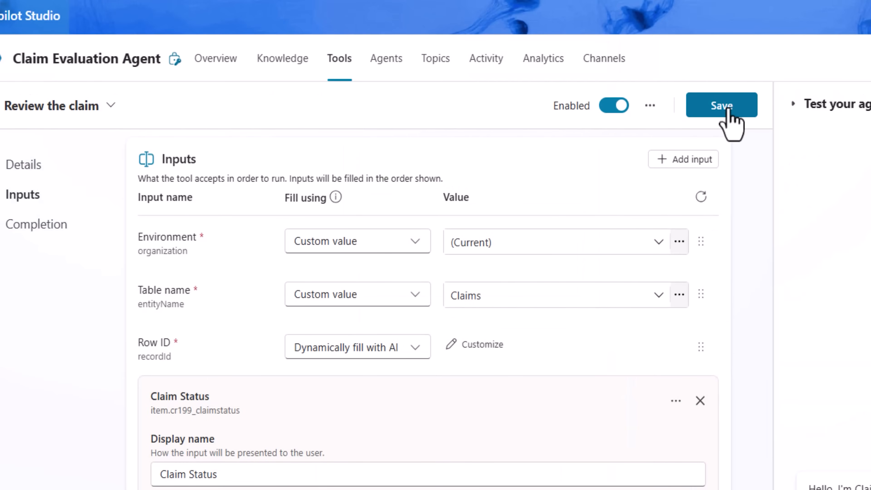
# Save the tool's input changes and return to the agent's Overview page.
pyautogui.click(722, 105)
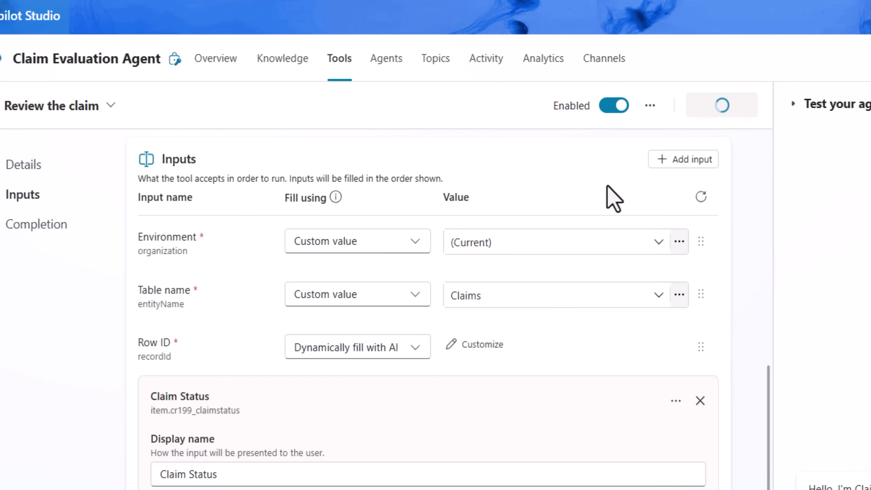
pyautogui.click(23, 164)
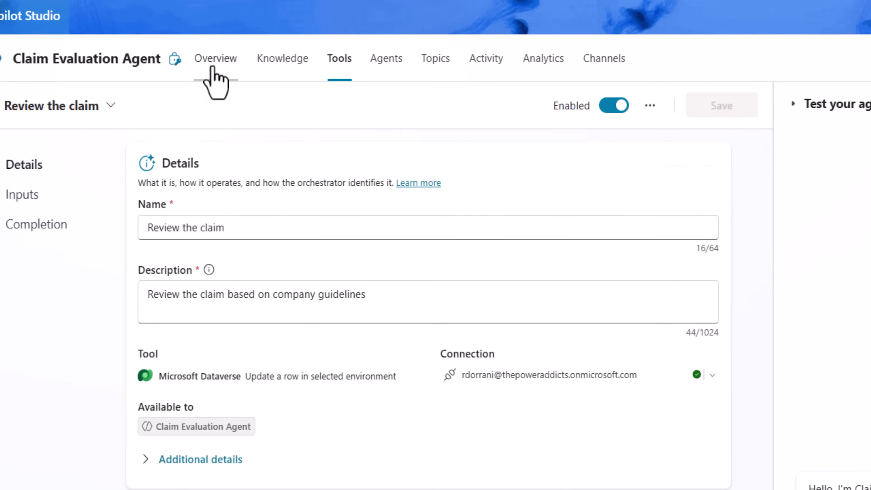
pyautogui.click(216, 57)
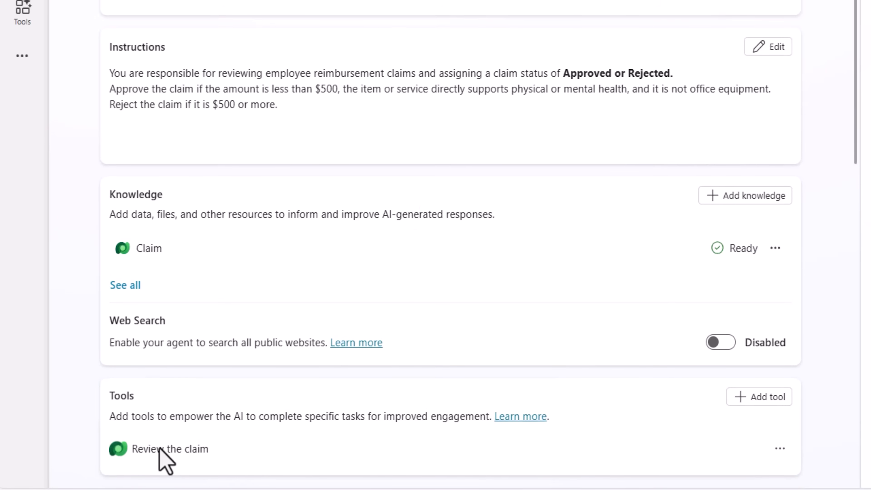
# Append 'Use' plus a reference to the Review the claim tool to the instructions and save.
pyautogui.click(768, 46)
pyautogui.write('Use')
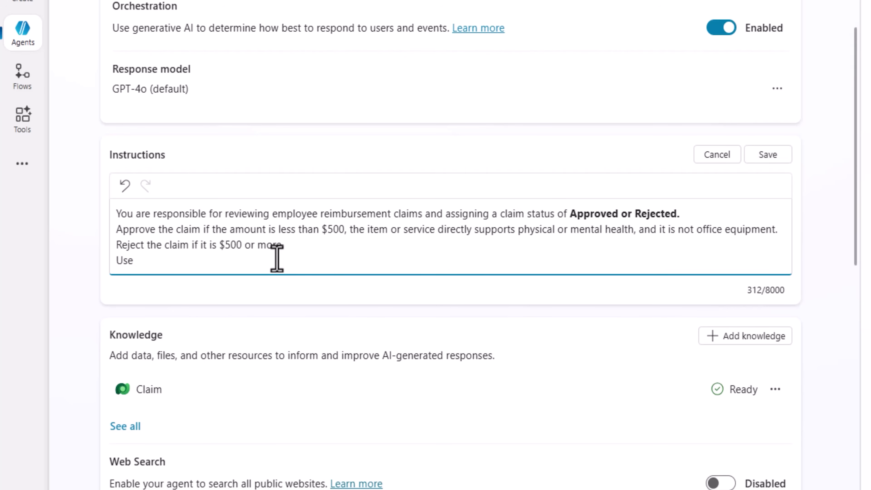
pyautogui.write('/')
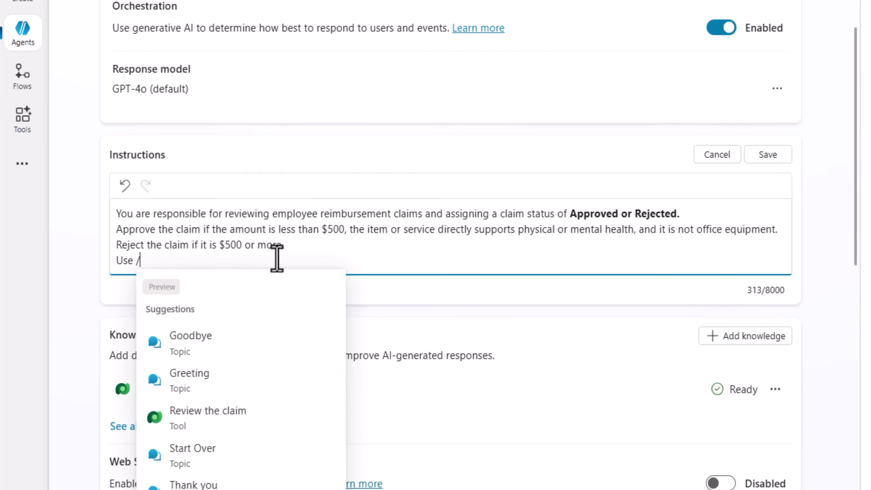
pyautogui.moveTo(220, 433)
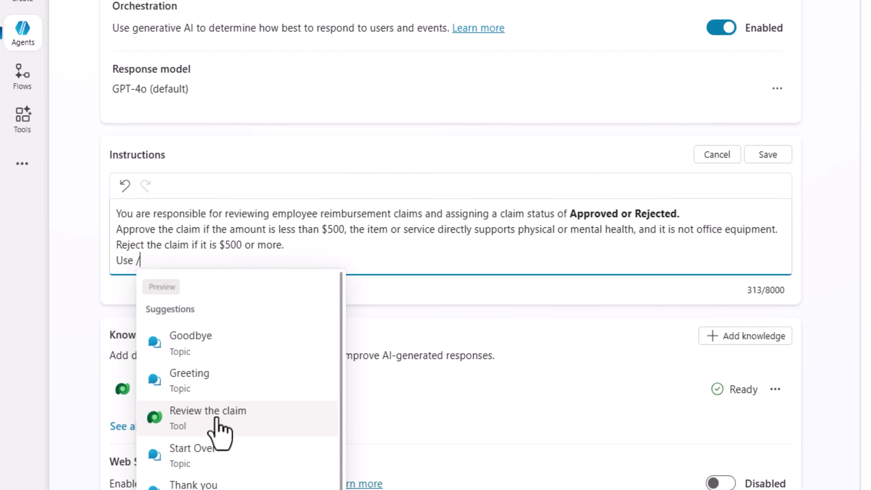
pyautogui.click(208, 411)
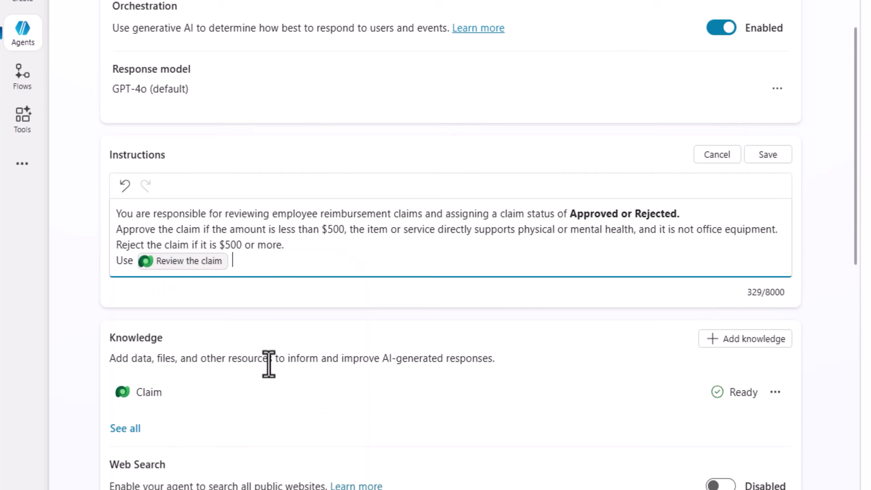
pyautogui.click(768, 155)
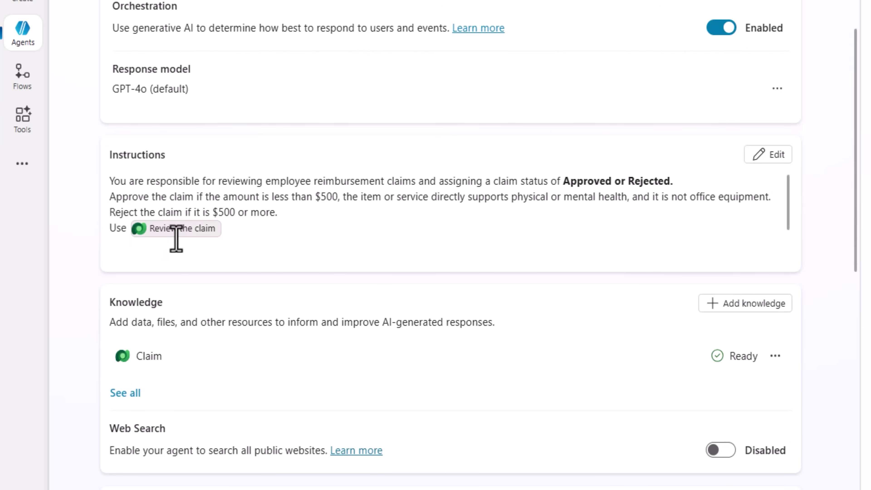
pyautogui.moveTo(306, 258)
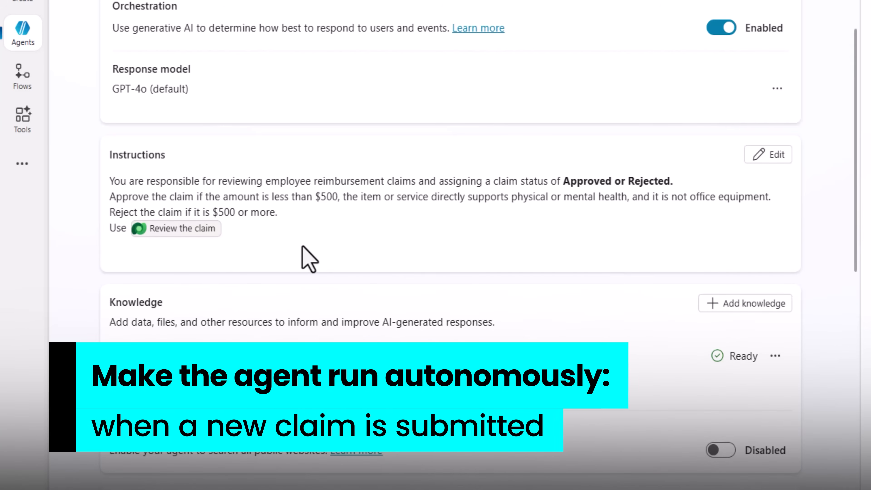
# Add a Dataverse row-change trigger named 'When a row is submitted'.
pyautogui.scroll(-3)
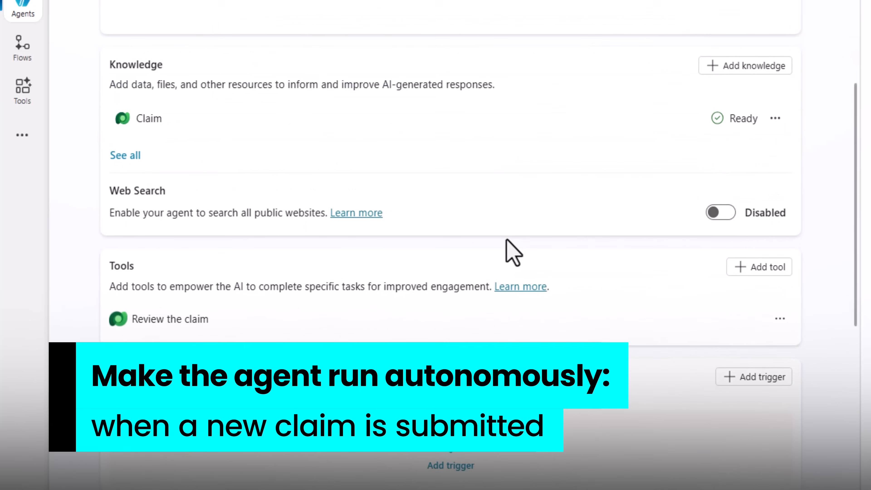
pyautogui.scroll(-3)
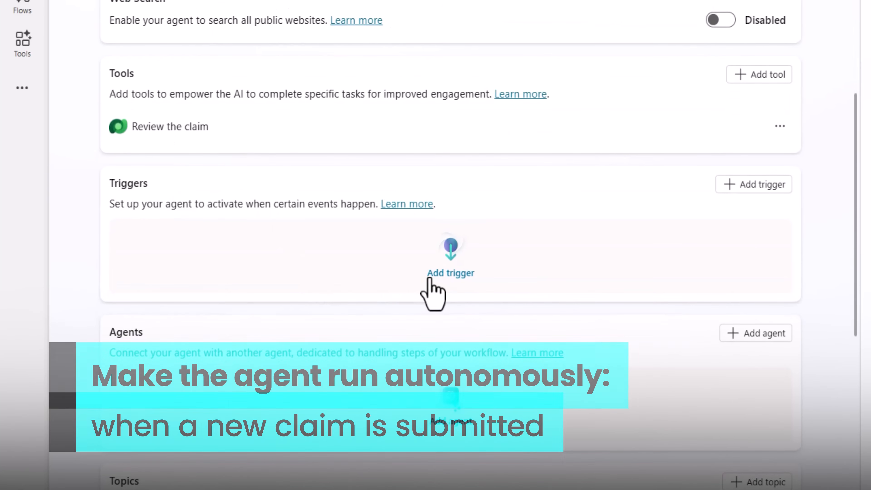
pyautogui.click(450, 261)
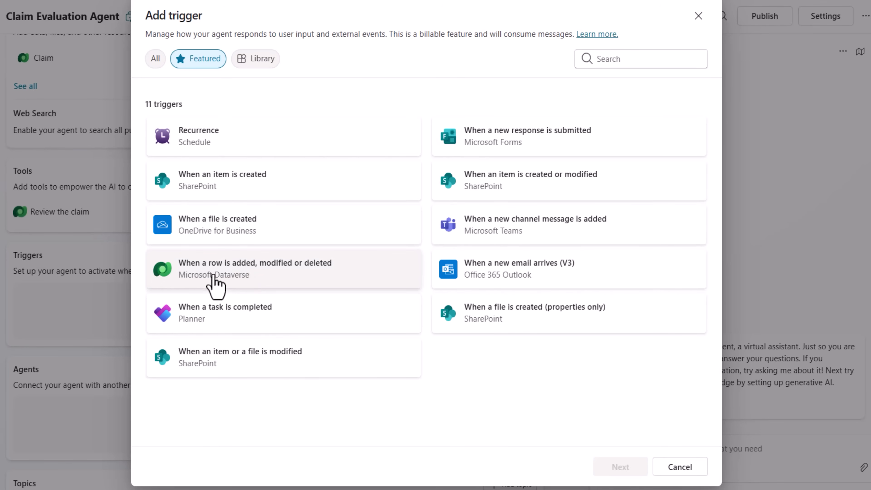
pyautogui.moveTo(210, 289)
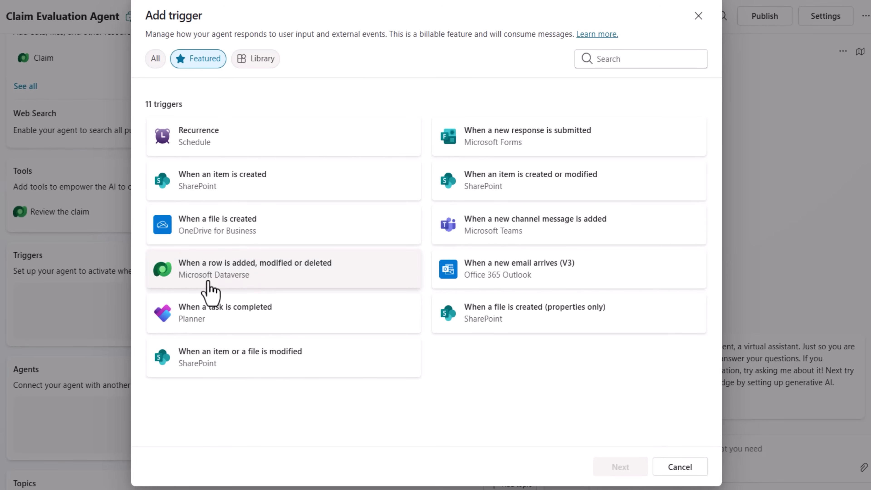
pyautogui.click(255, 268)
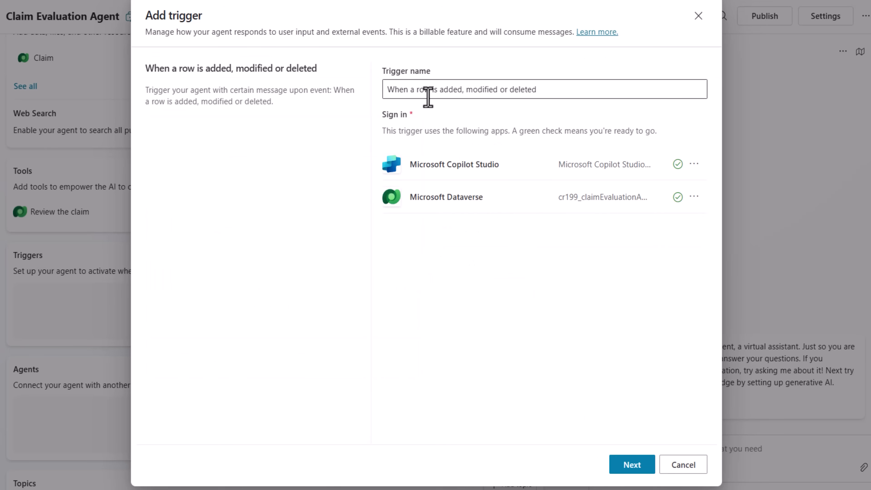
pyautogui.write('When a row is submitted')
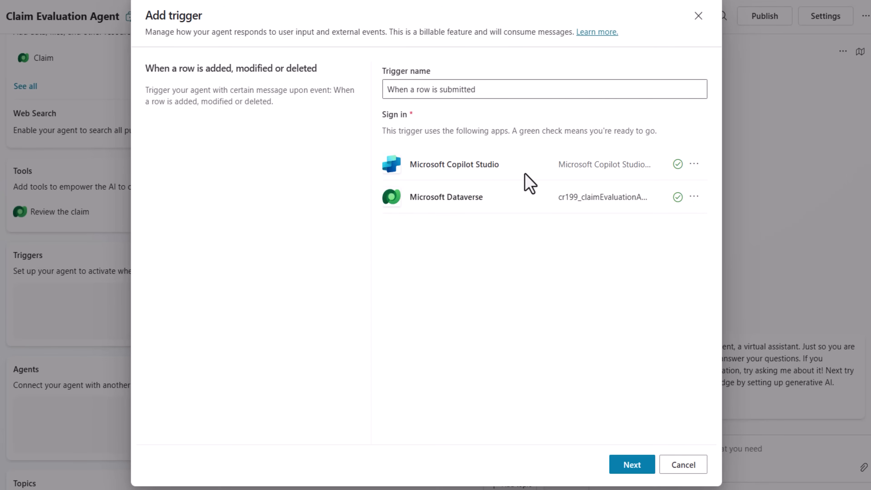
pyautogui.moveTo(447, 218)
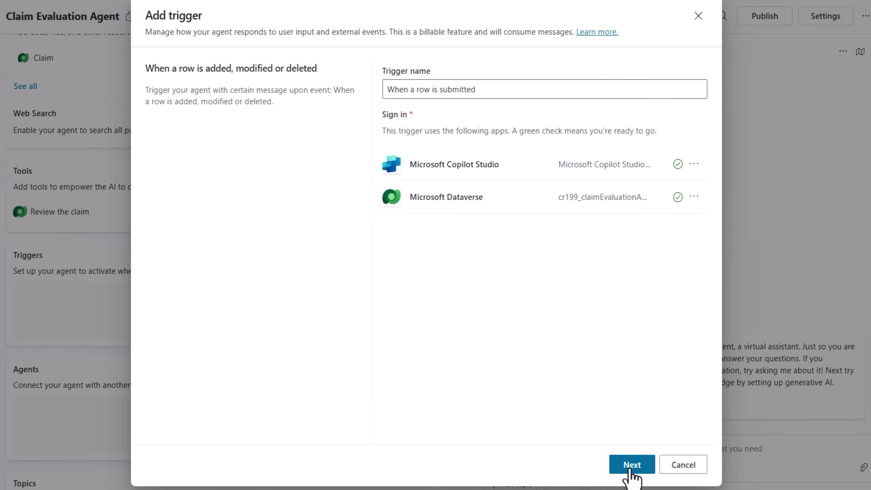
pyautogui.click(632, 465)
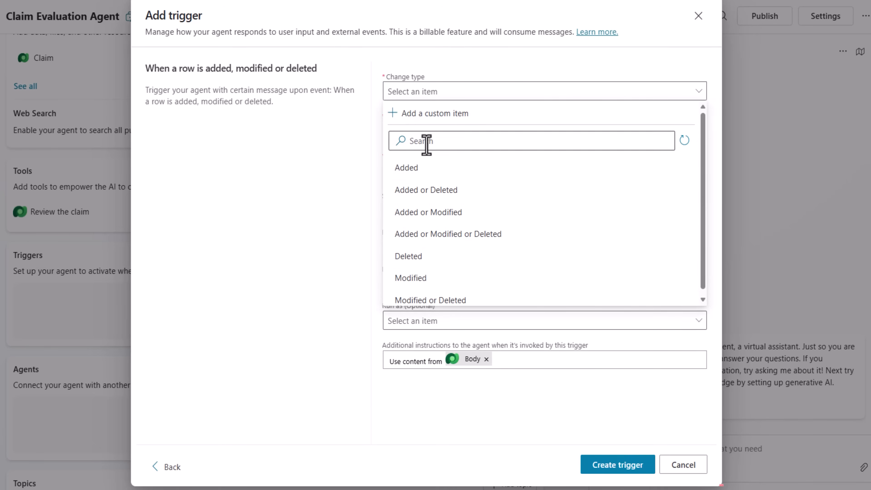
# Set Change type Added, Table Claims and Scope Organization for the trigger.
pyautogui.click(406, 167)
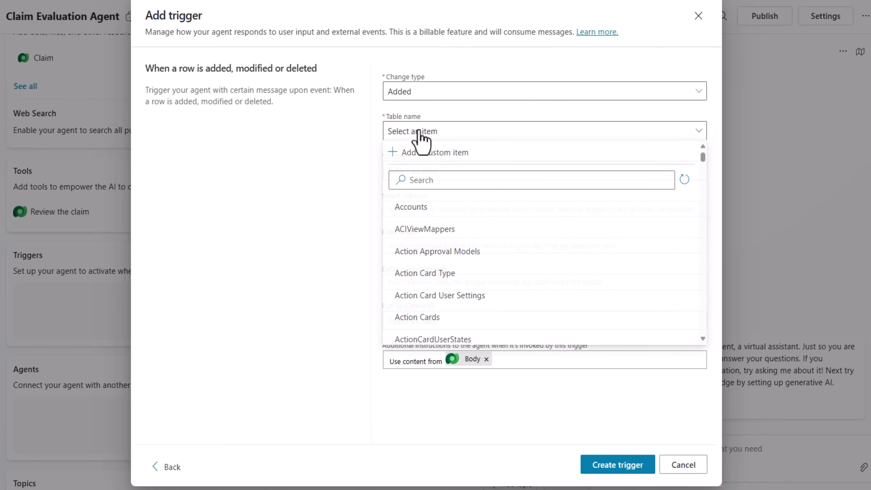
pyautogui.write('claims')
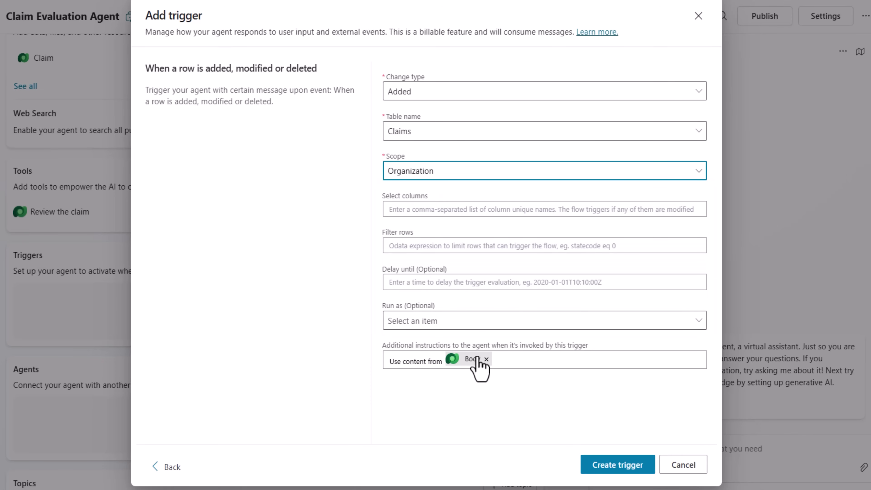
pyautogui.moveTo(457, 380)
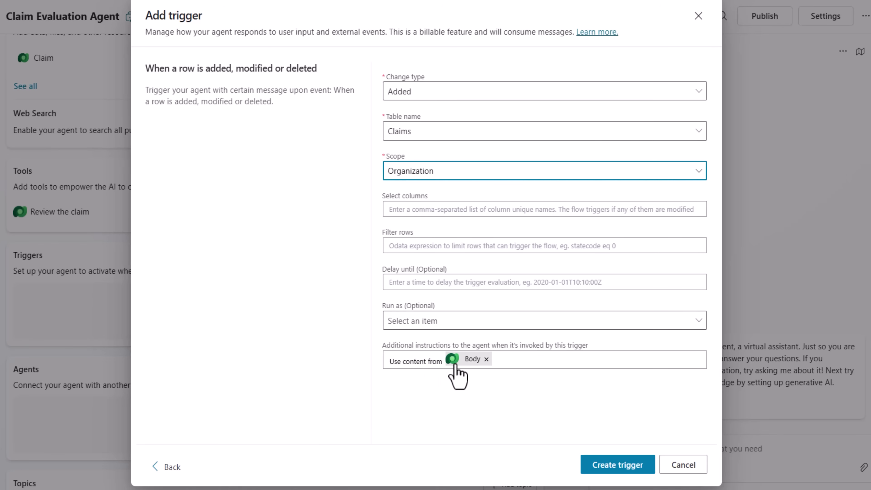
pyautogui.moveTo(472, 360)
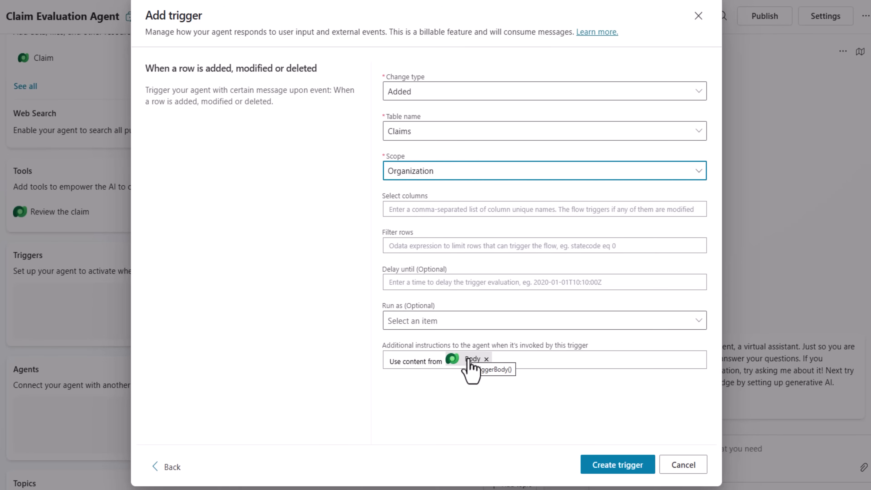
pyautogui.click(617, 464)
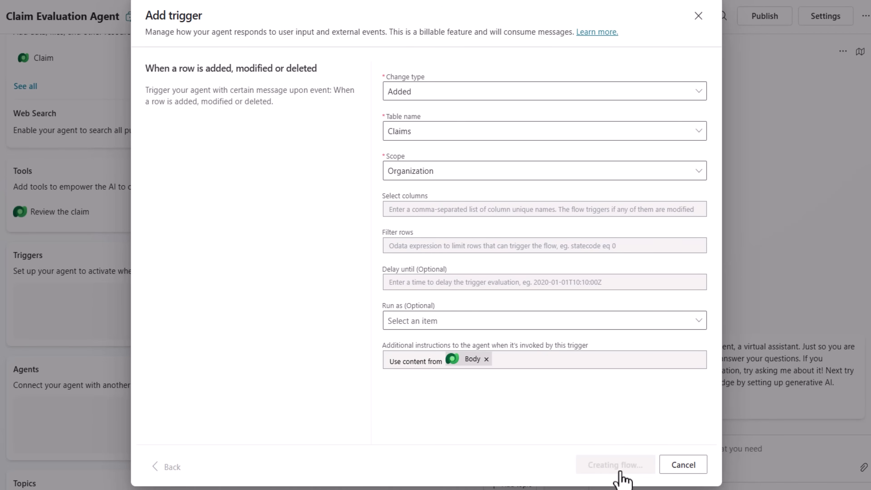
# Finish creating the trigger flow and close the trigger-added confirmation.
pyautogui.click(616, 465)
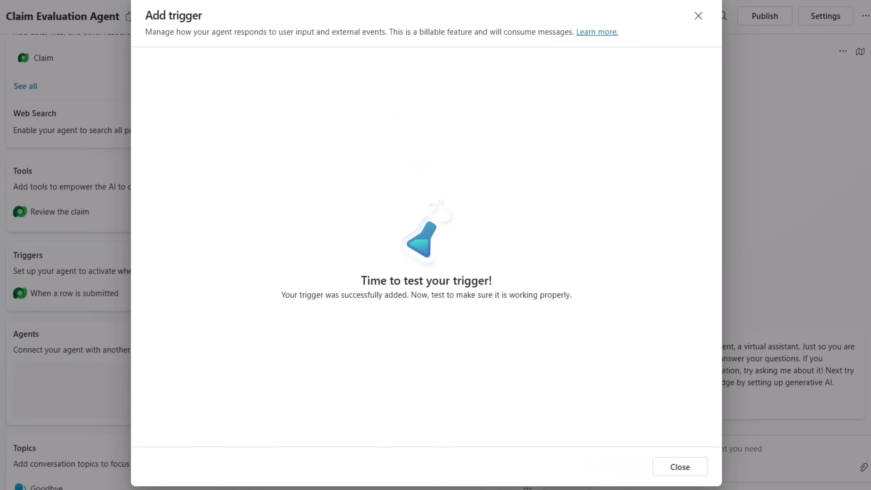
pyautogui.moveTo(680, 466)
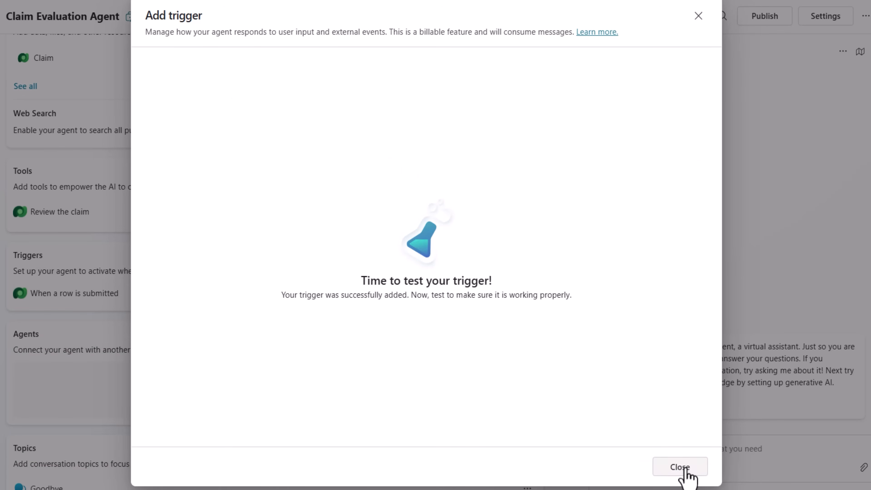
pyautogui.click(680, 467)
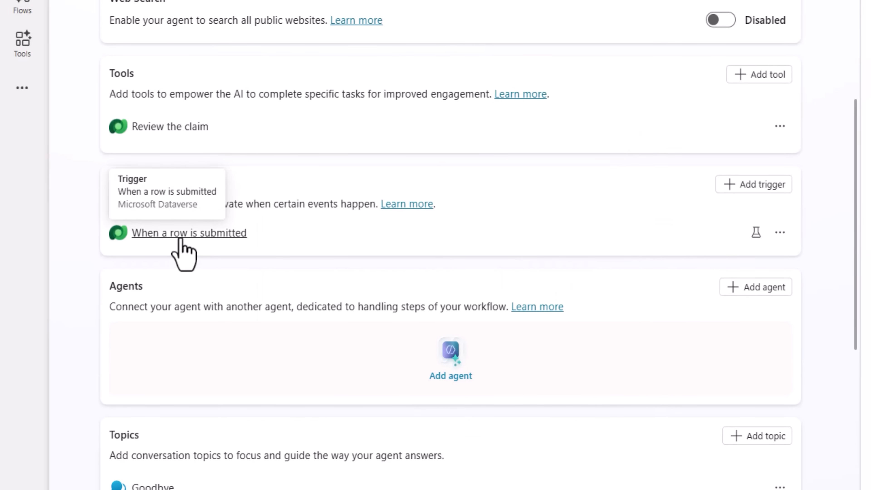
# In the flow's prompt message, add 'Row ID:' filled with the claim's unique identifier.
pyautogui.click(189, 233)
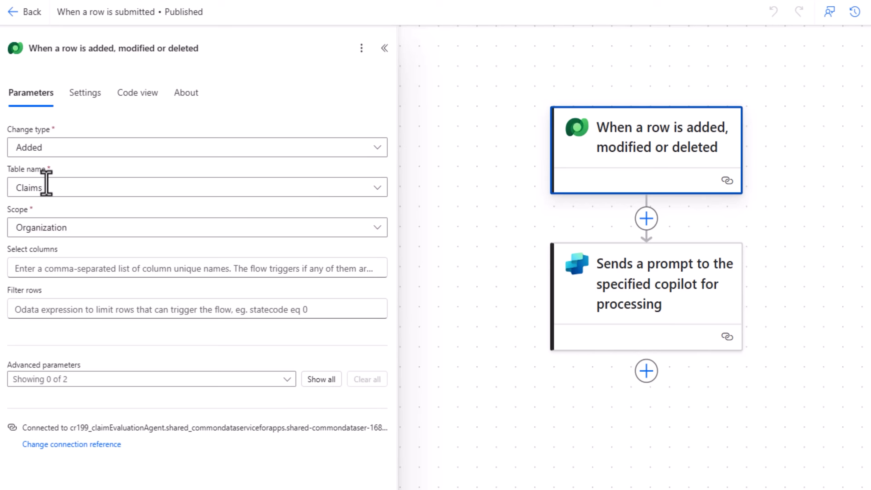
pyautogui.click(644, 283)
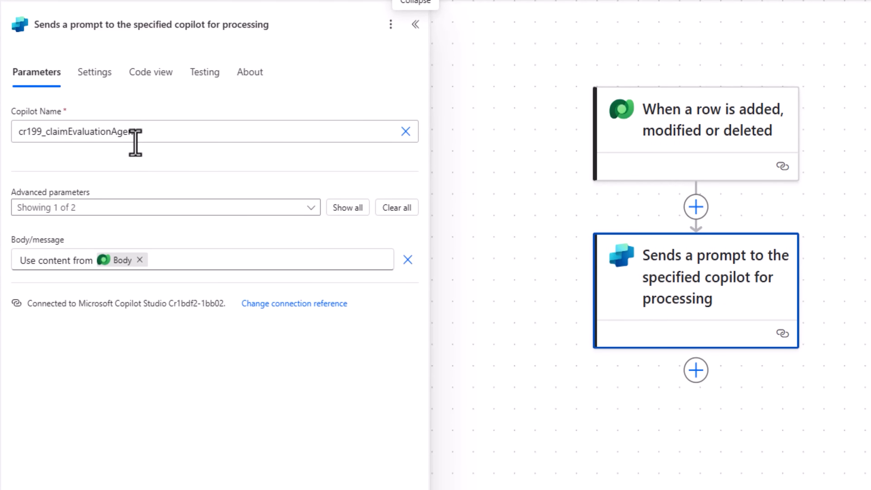
pyautogui.moveTo(49, 250)
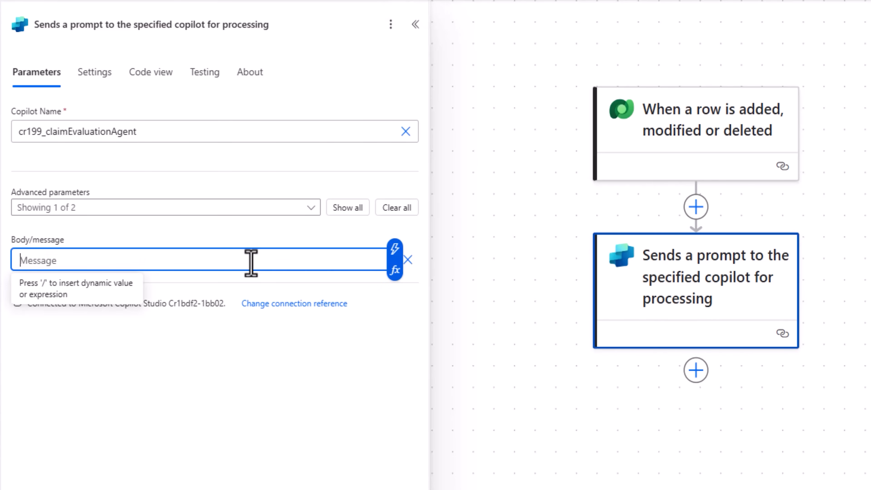
pyautogui.moveTo(251, 264)
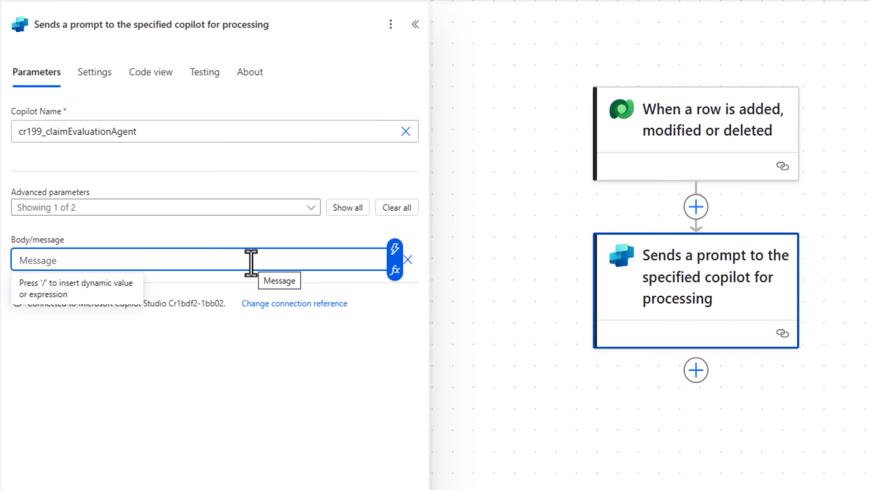
pyautogui.write('Row ID:')
pyautogui.write('CLAIM')
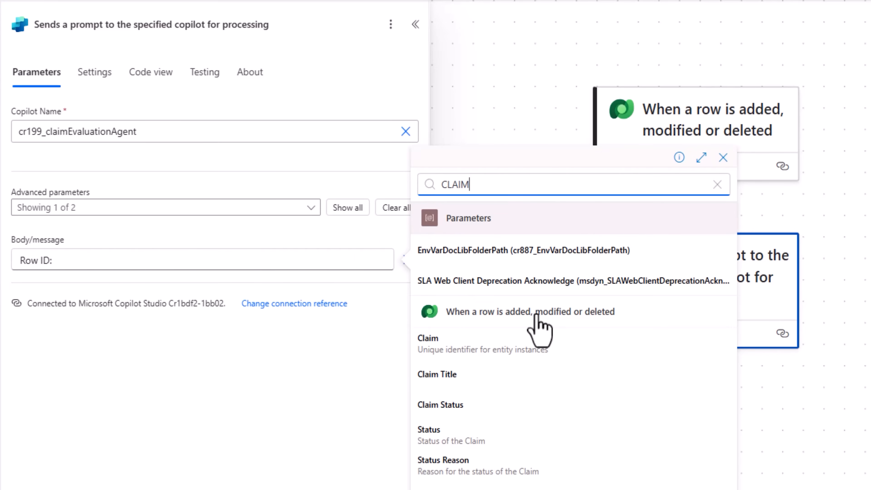
pyautogui.moveTo(521, 364)
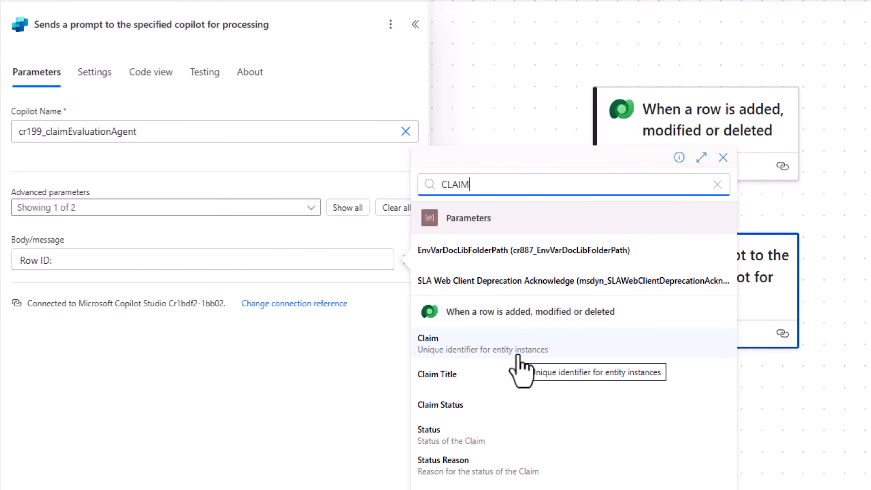
pyautogui.click(428, 343)
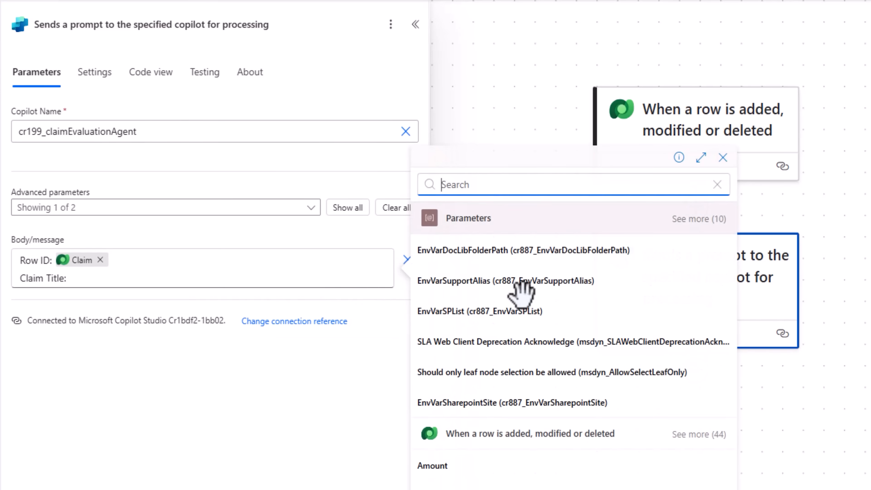
# Add Claim Title and Claim Amount dynamic values to the prompt message.
pyautogui.write('title')
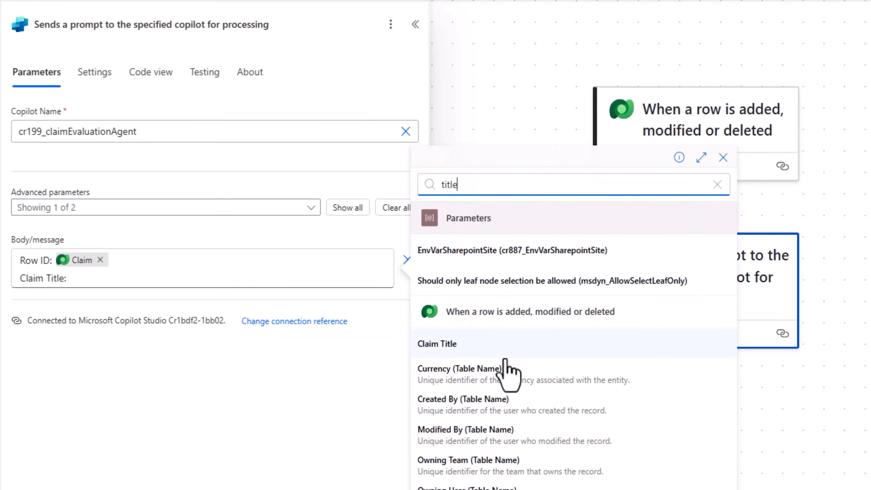
pyautogui.click(437, 343)
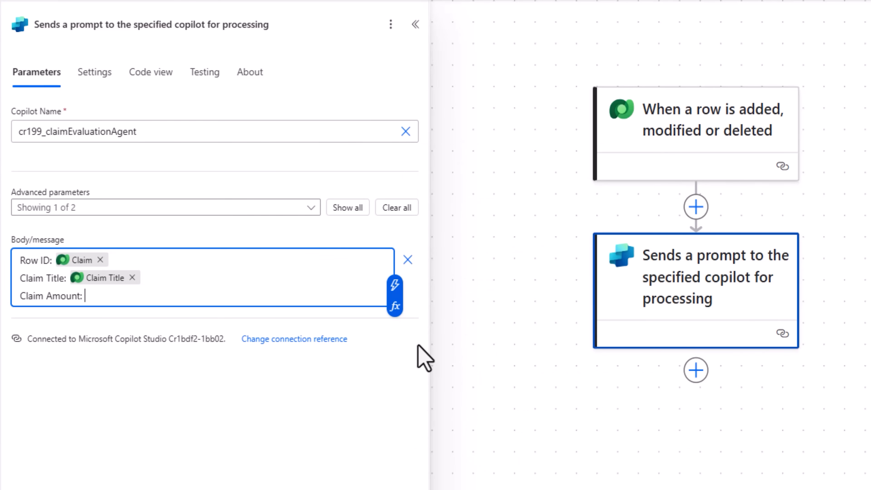
pyautogui.click(394, 286)
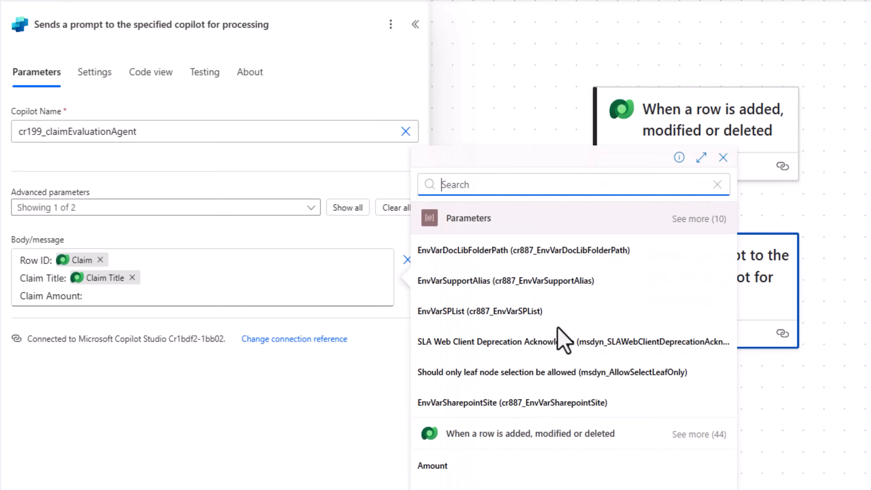
pyautogui.write('amount')
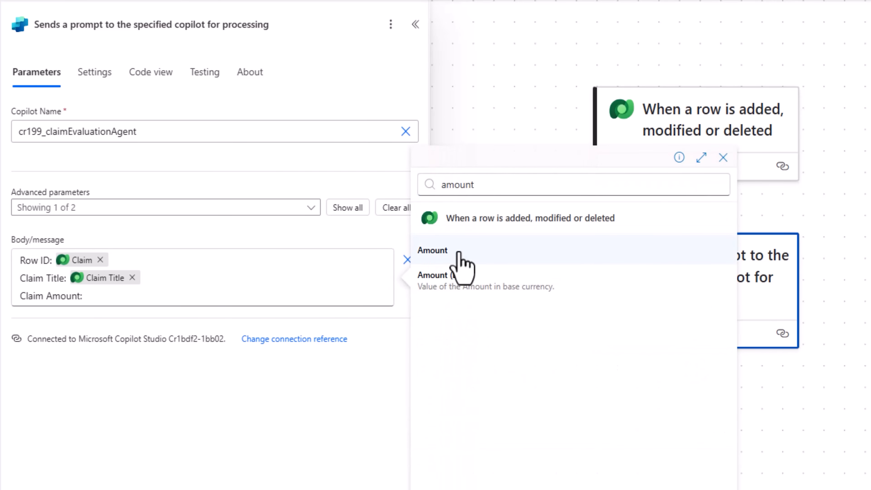
pyautogui.click(432, 250)
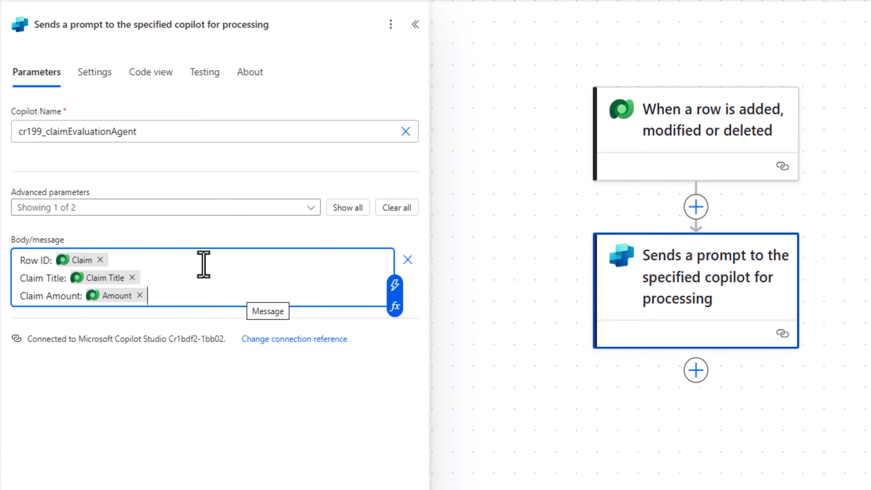
pyautogui.click(415, 24)
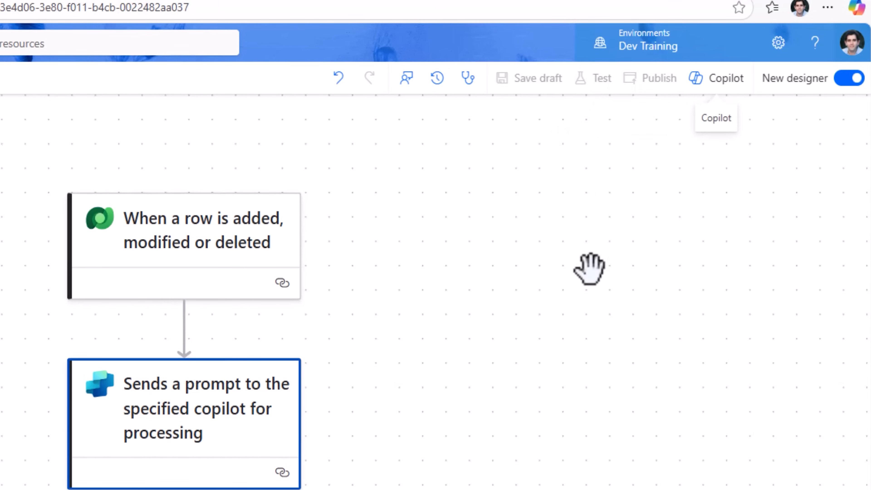
# Publish the Claim Evaluation Agent and dismiss the publishing notice.
pyautogui.click(658, 77)
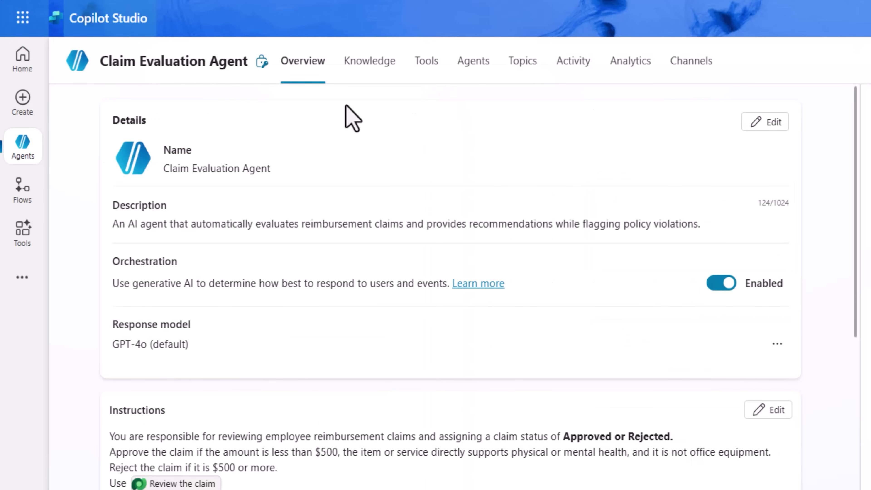
pyautogui.click(842, 60)
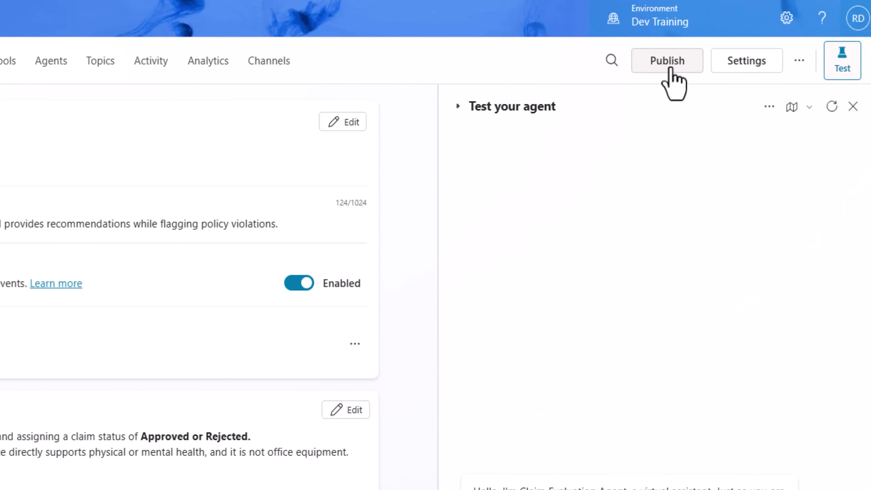
pyautogui.click(666, 60)
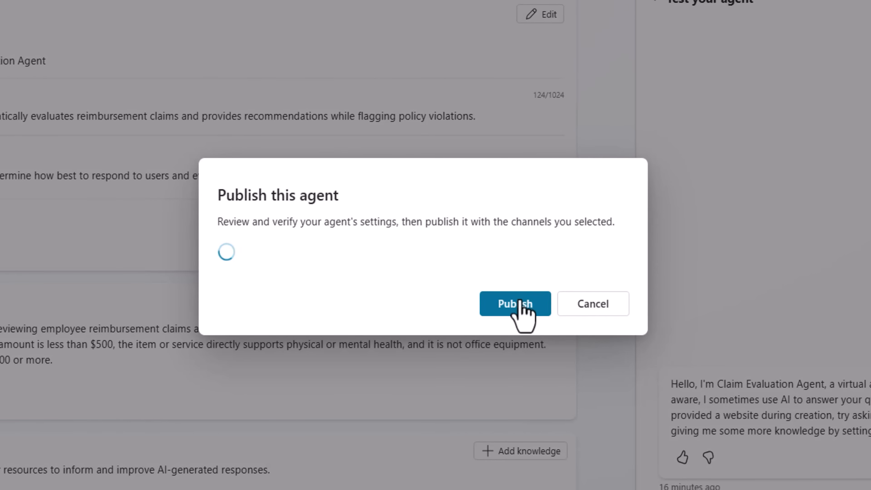
pyautogui.click(514, 304)
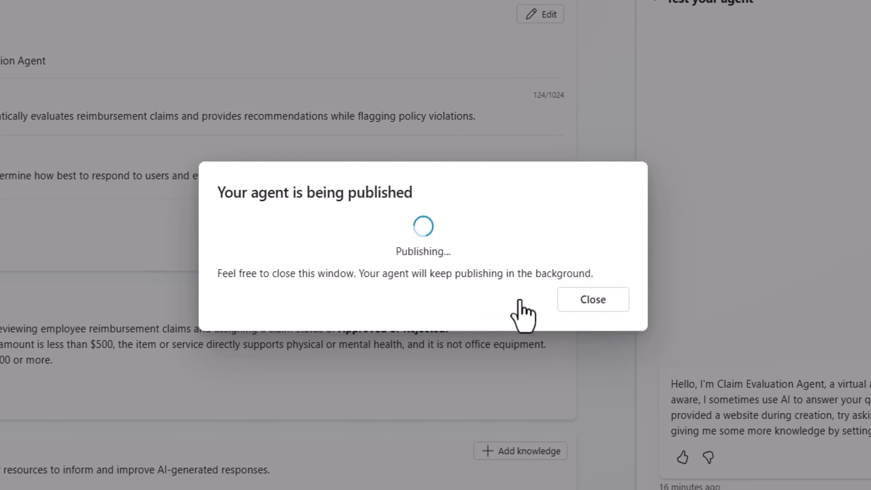
pyautogui.click(592, 299)
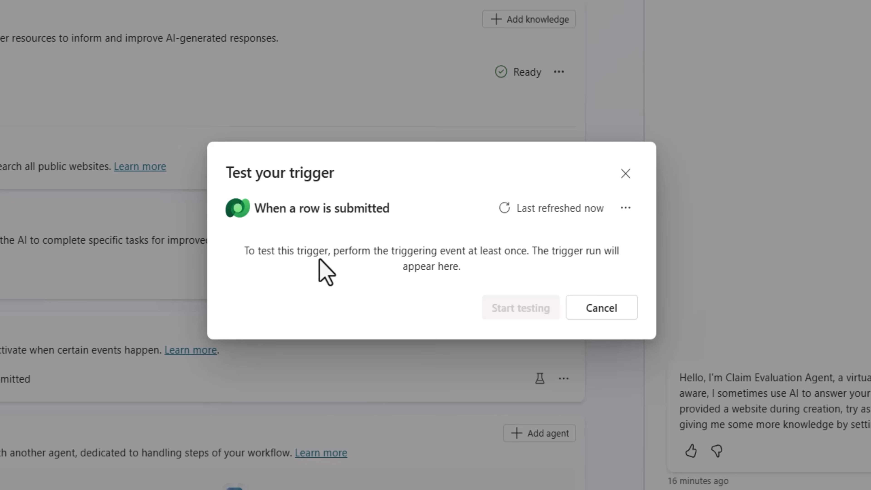
pyautogui.moveTo(475, 272)
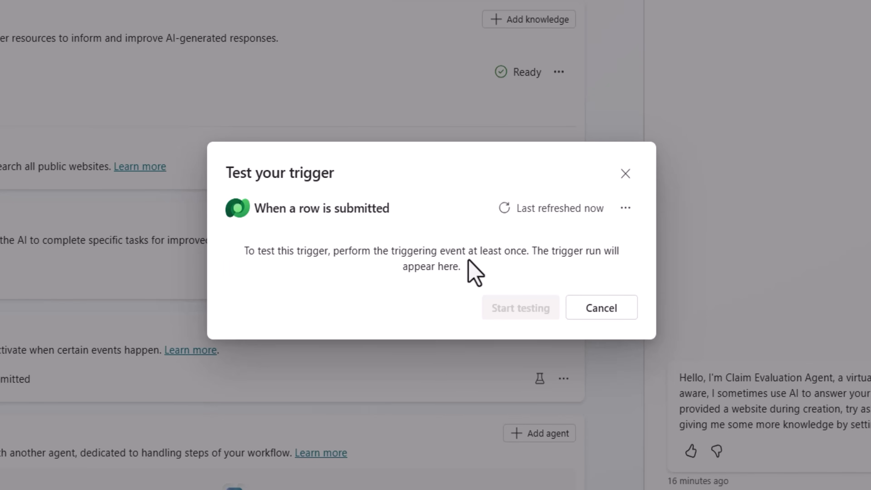
pyautogui.moveTo(406, 268)
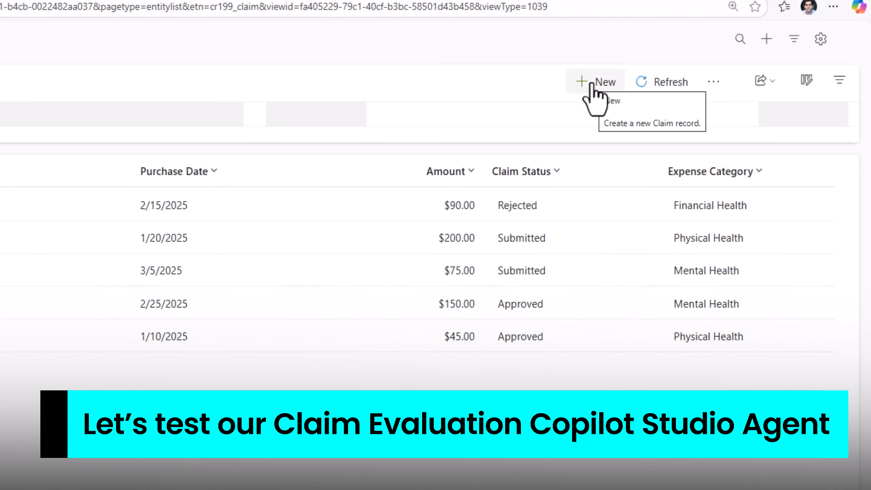
# Create and save a Running shoes claim dated 8/22/2025 for $130.
pyautogui.click(596, 82)
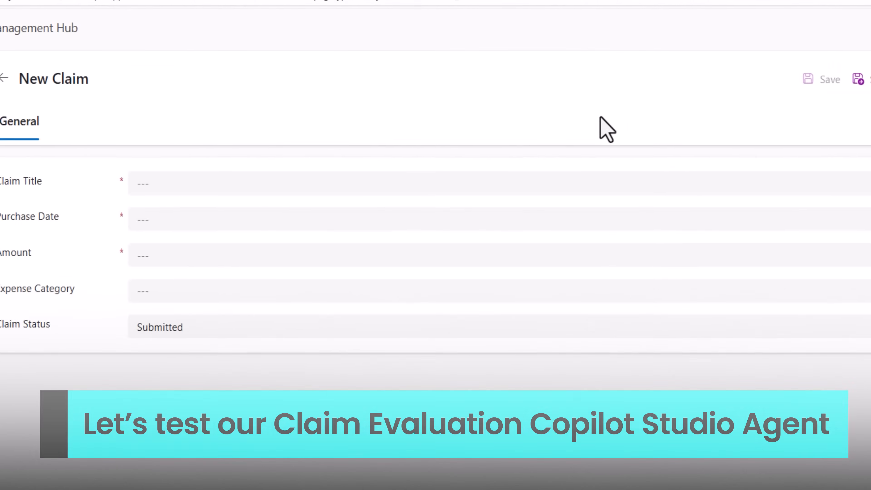
pyautogui.write('Running shoes')
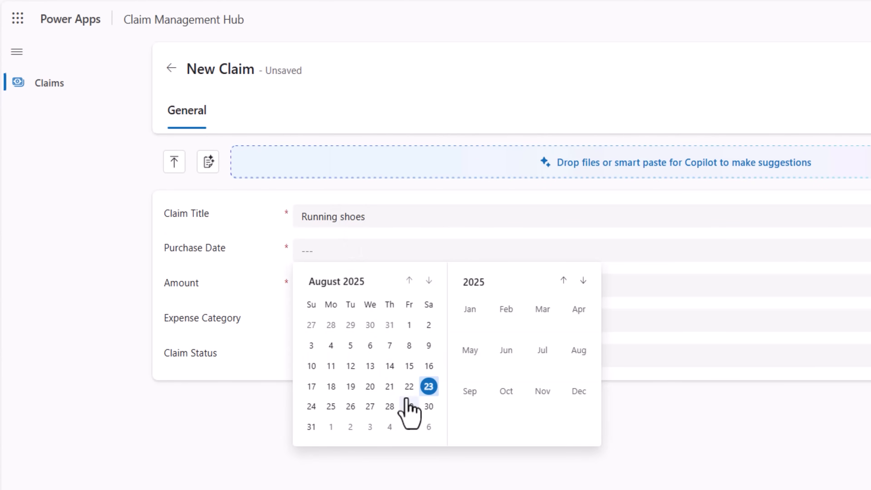
pyautogui.click(408, 386)
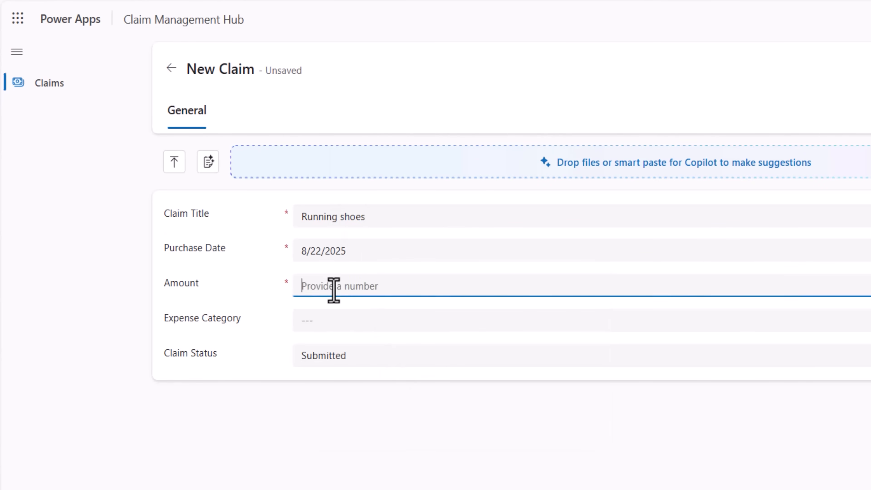
pyautogui.write('130')
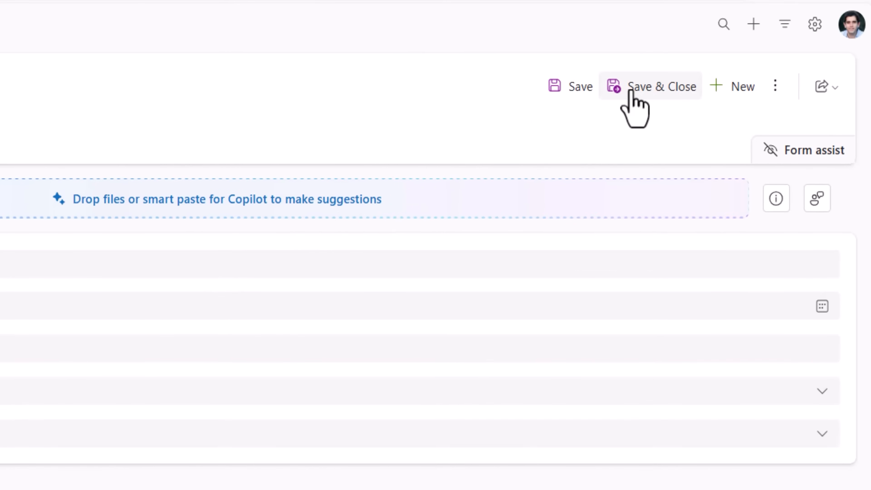
pyautogui.click(649, 86)
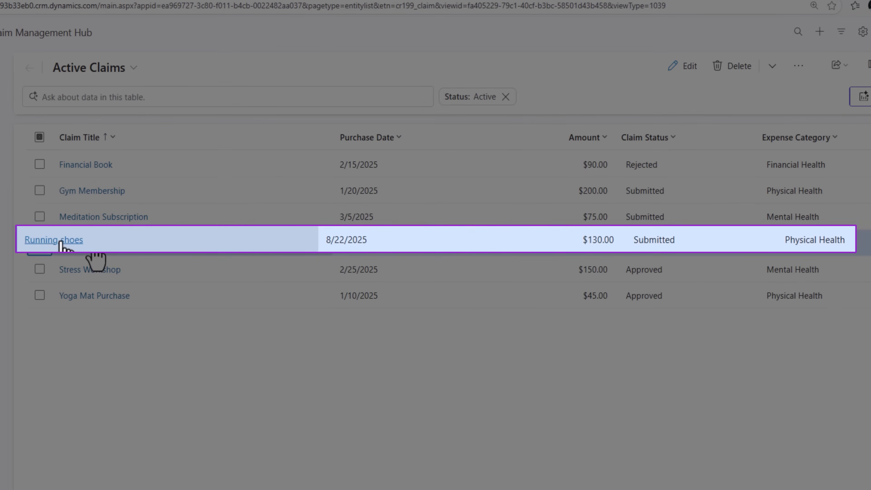
pyautogui.moveTo(658, 253)
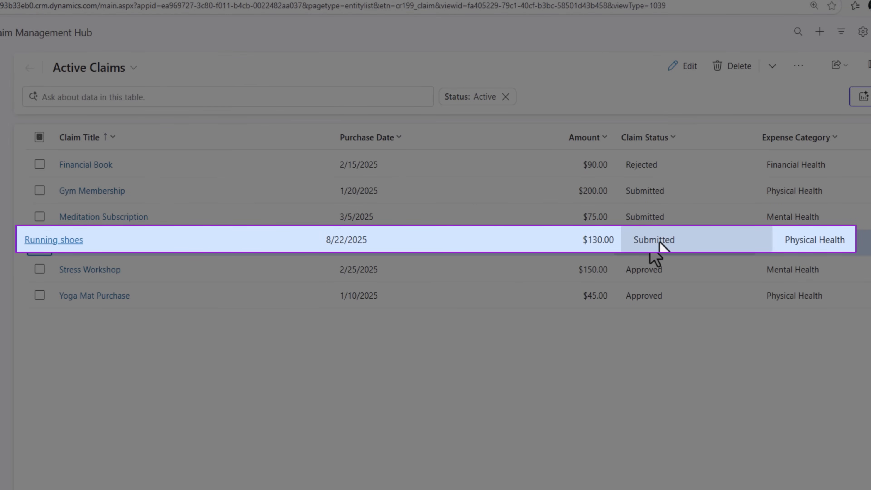
pyautogui.click(39, 243)
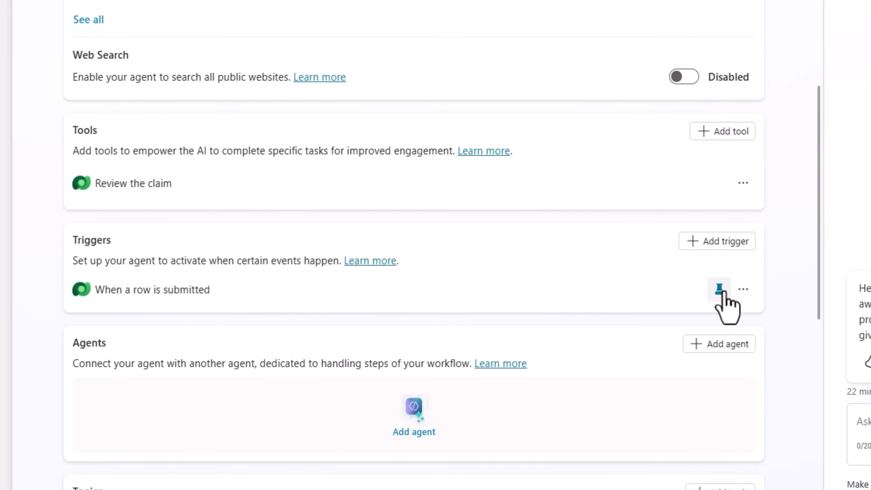
# Cancel the trigger test and view the agent's run history showing Review the claim complete.
pyautogui.click(719, 289)
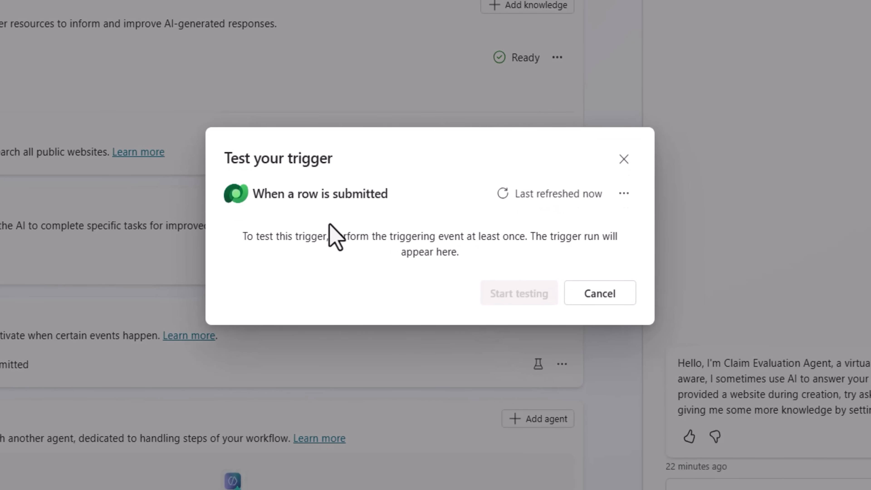
pyautogui.moveTo(503, 193)
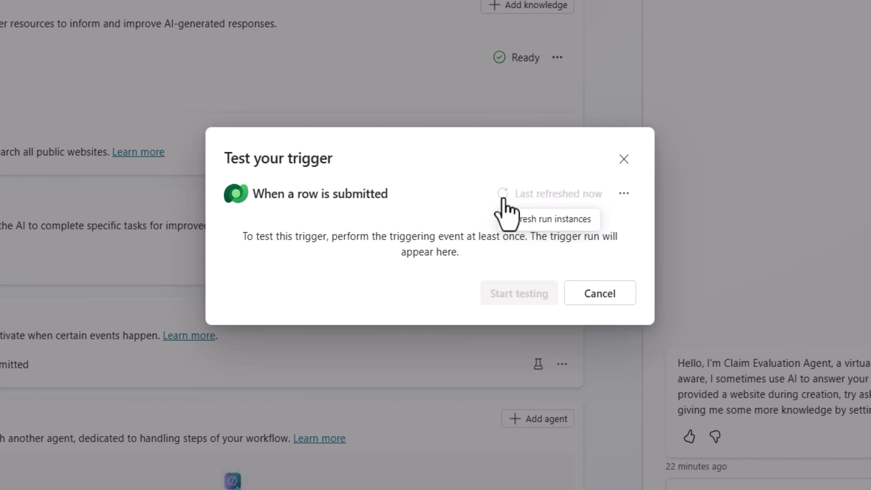
pyautogui.click(502, 194)
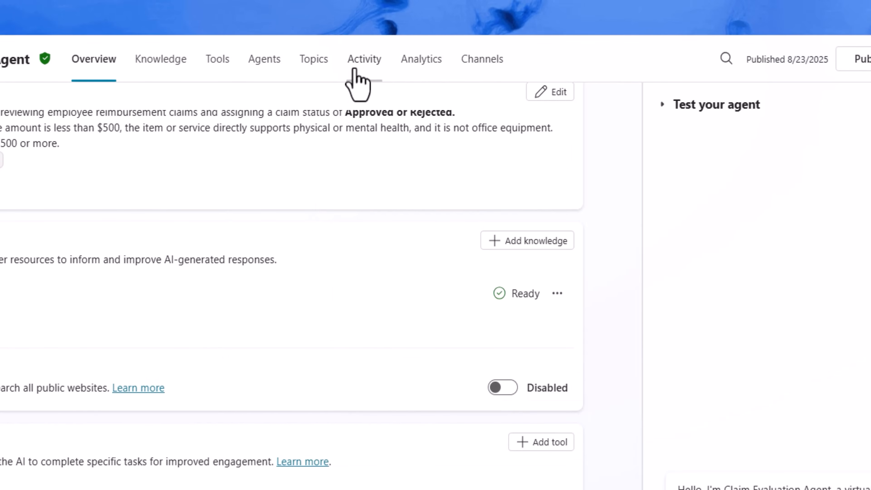
pyautogui.click(364, 59)
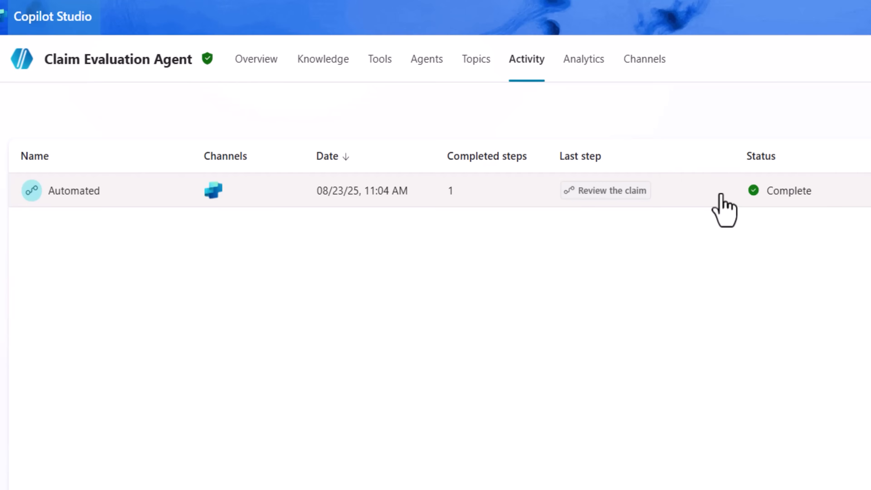
pyautogui.moveTo(605, 190)
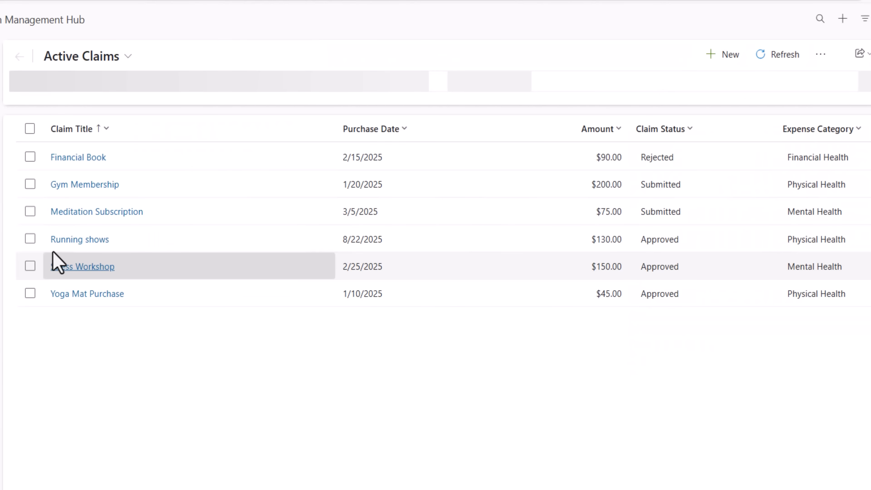
# Check Active Claims, refresh the run history, and return to the agent's Overview.
pyautogui.click(30, 239)
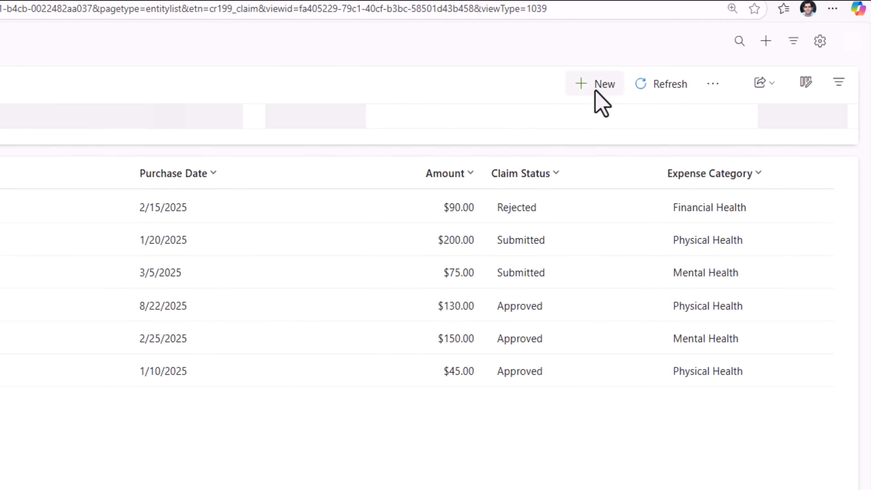
pyautogui.click(595, 83)
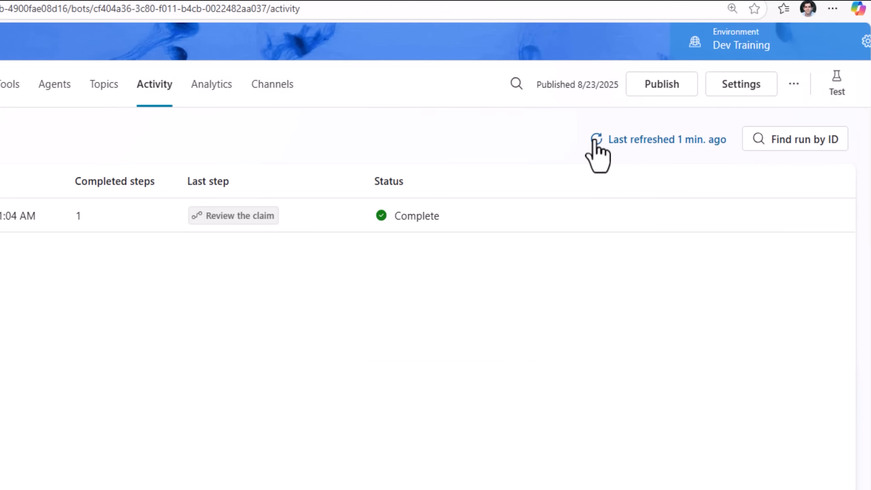
pyautogui.click(596, 139)
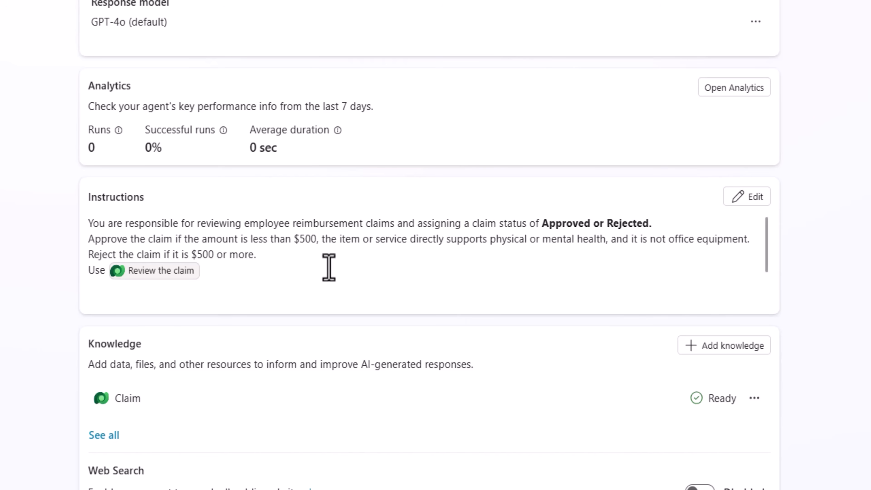
# Switch to the Claim Management Hub designer listing the Ergonomic chair claim.
pyautogui.click(505, 52)
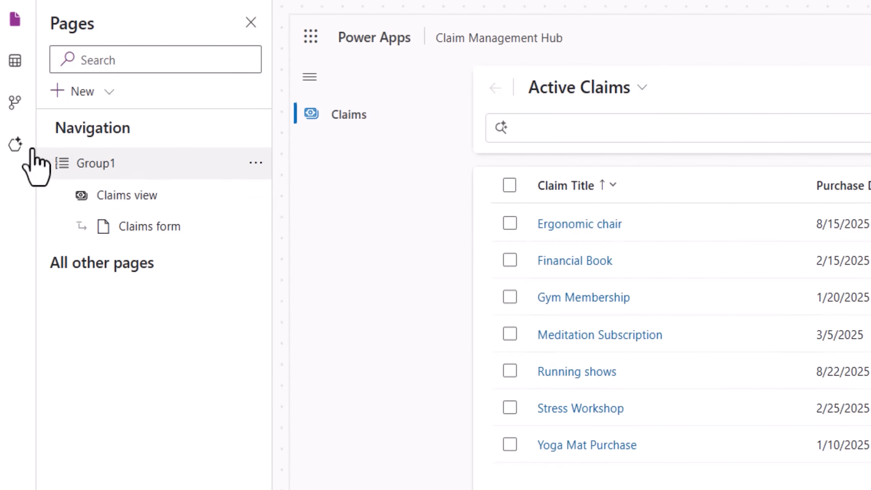
# Add the Claim Evaluation Agent to the app's agent feed from the Agents pane.
pyautogui.click(15, 145)
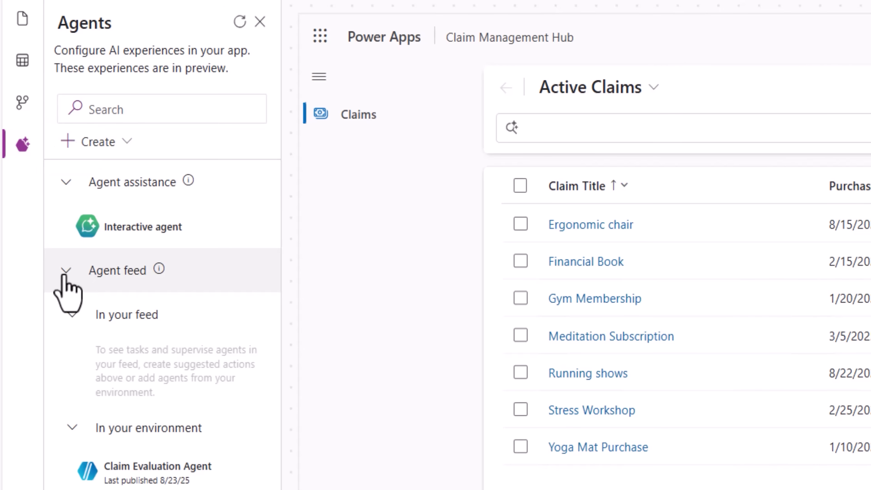
pyautogui.moveTo(126, 314)
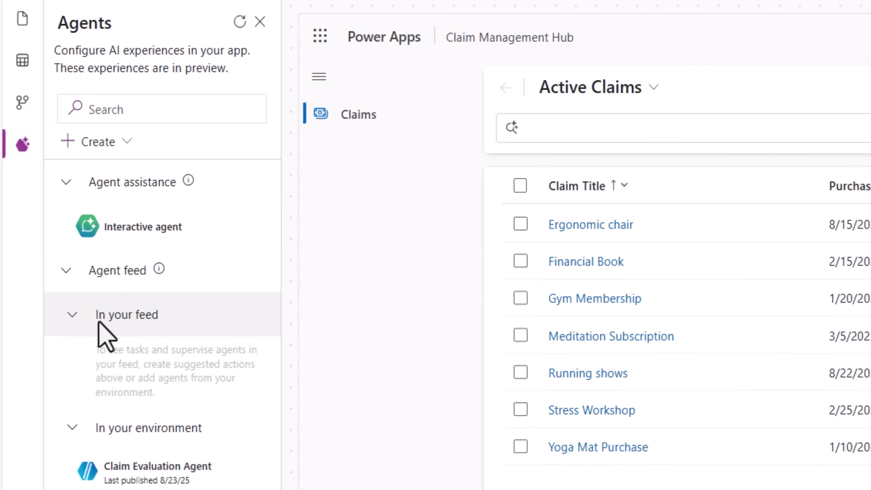
pyautogui.moveTo(146, 389)
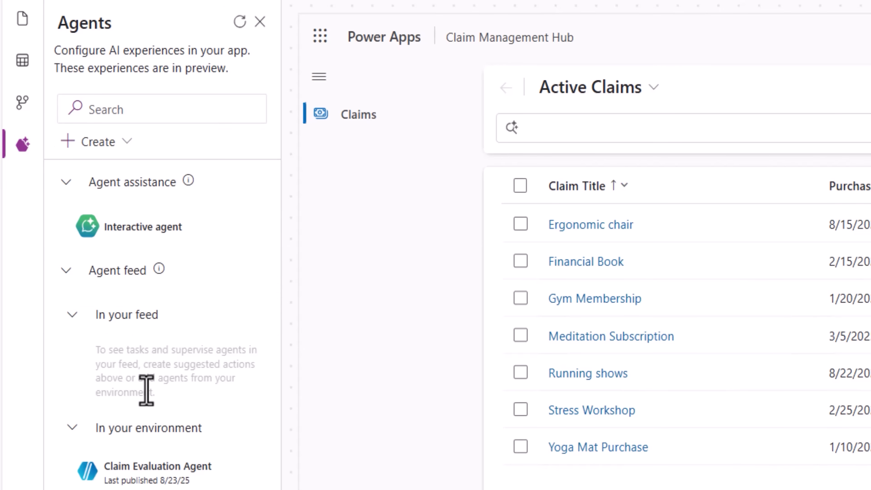
pyautogui.scroll(-3)
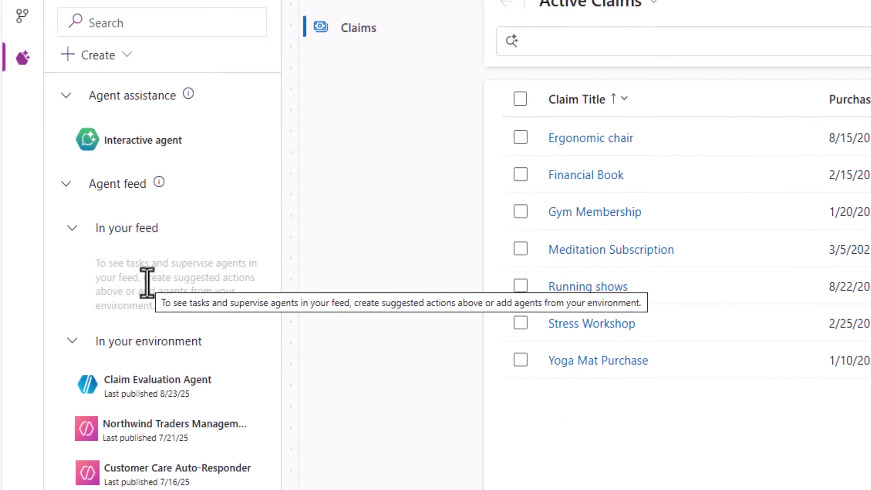
pyautogui.scroll(-3)
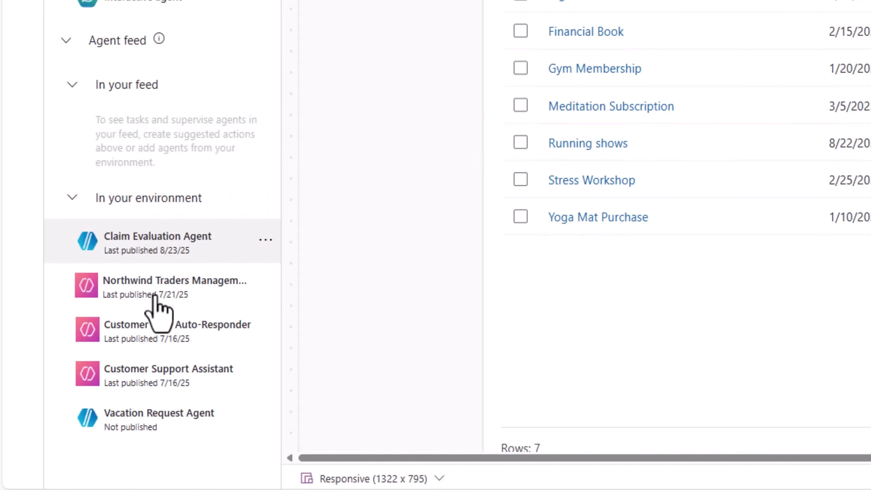
pyautogui.click(265, 240)
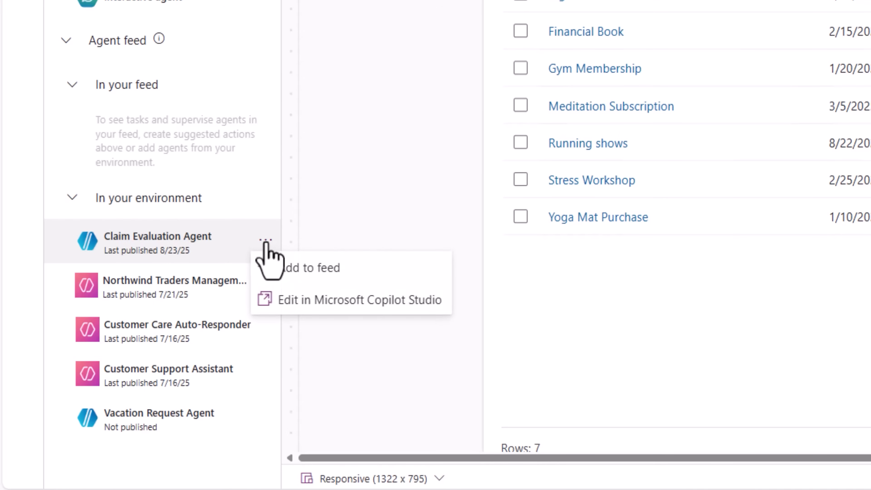
pyautogui.click(313, 267)
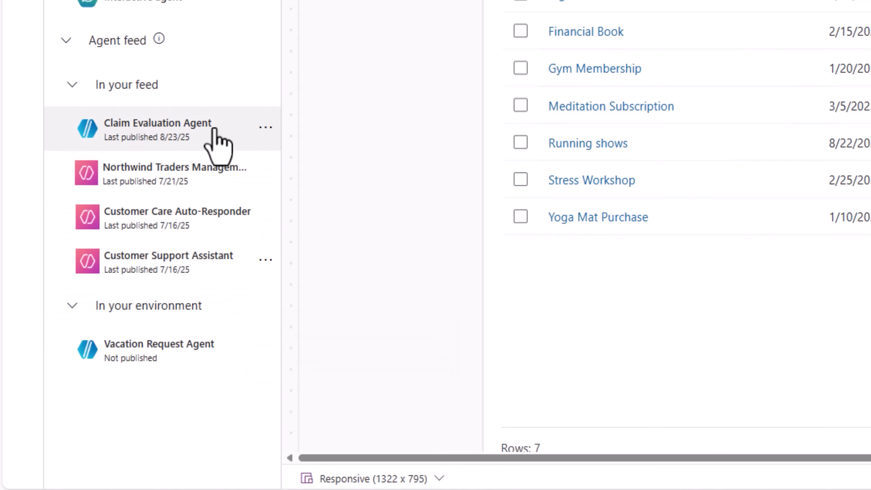
pyautogui.moveTo(217, 208)
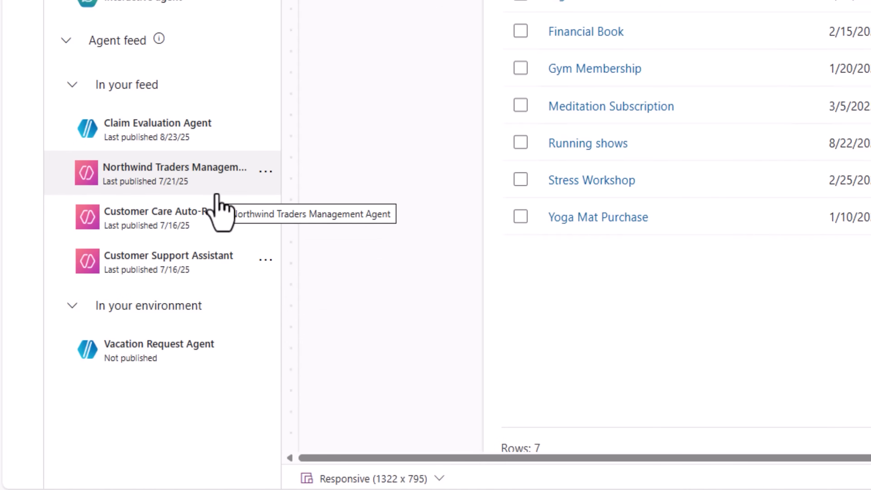
pyautogui.click(173, 173)
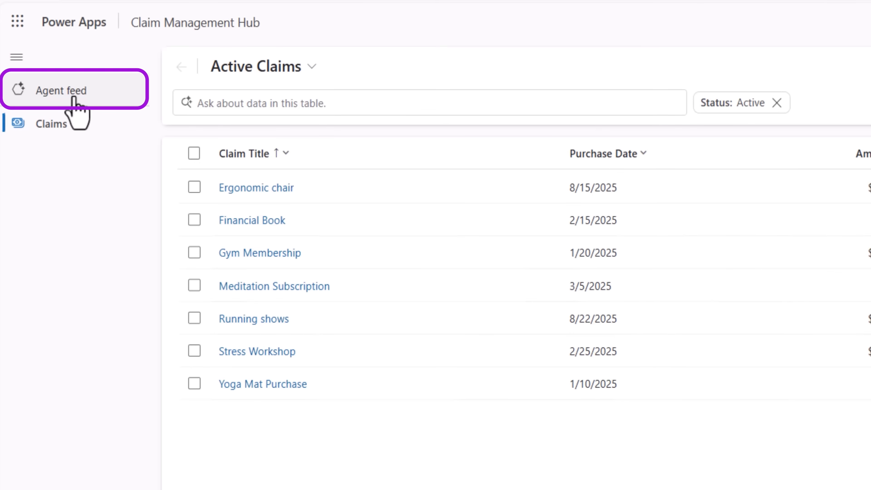
# Show the agent feed filtered to Claim Evaluation Agent and expand it to full view.
pyautogui.click(50, 90)
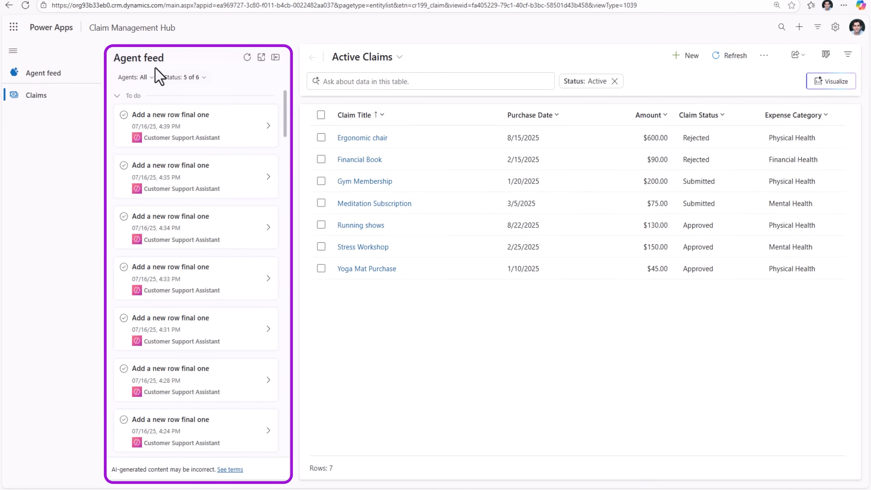
pyautogui.moveTo(227, 203)
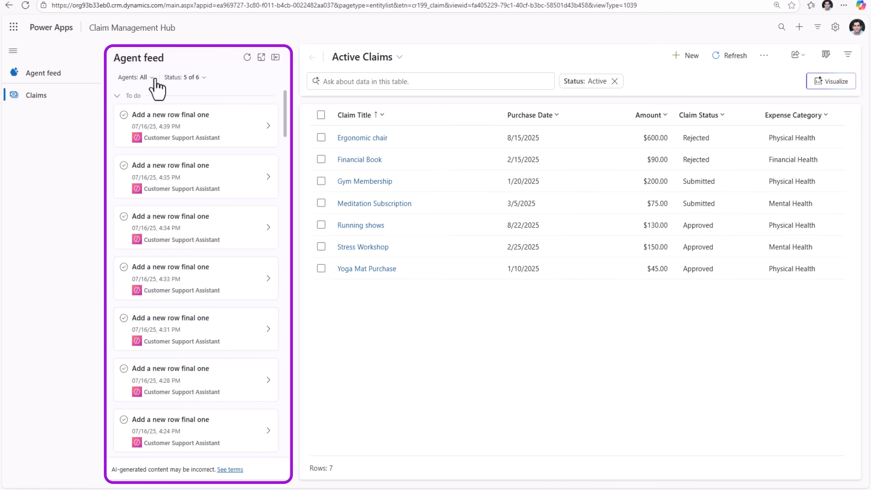
pyautogui.click(135, 77)
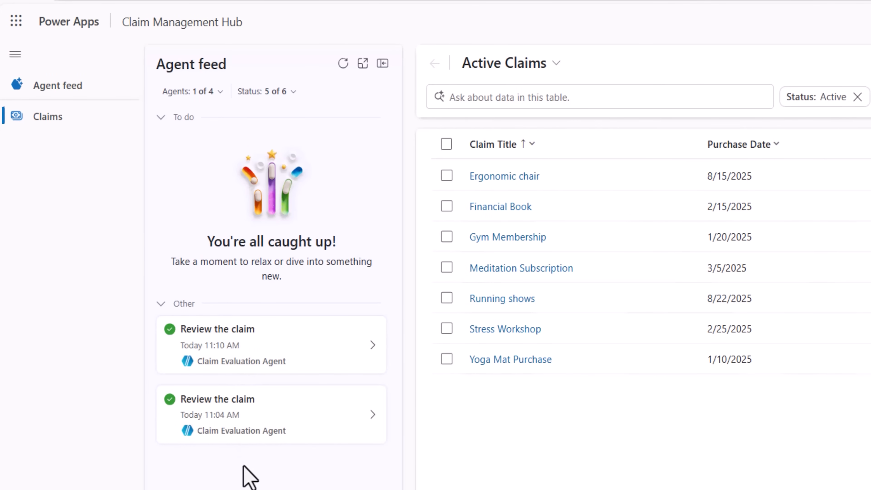
pyautogui.moveTo(362, 63)
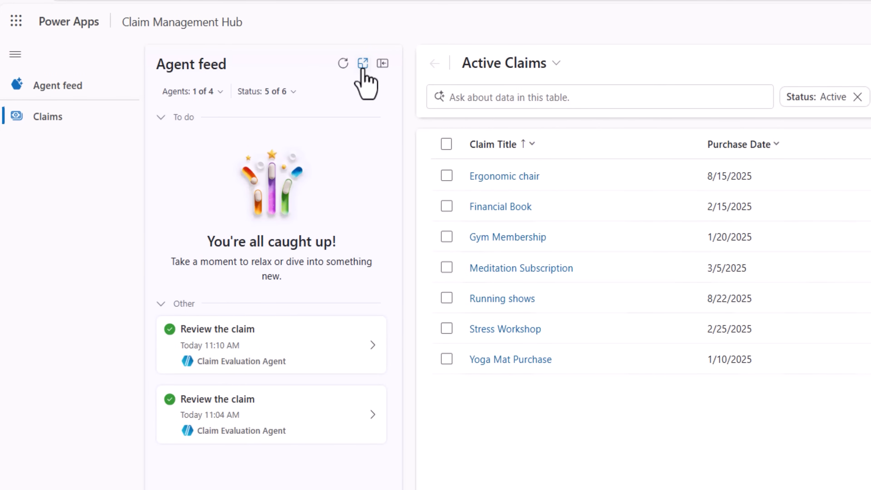
pyautogui.moveTo(362, 63)
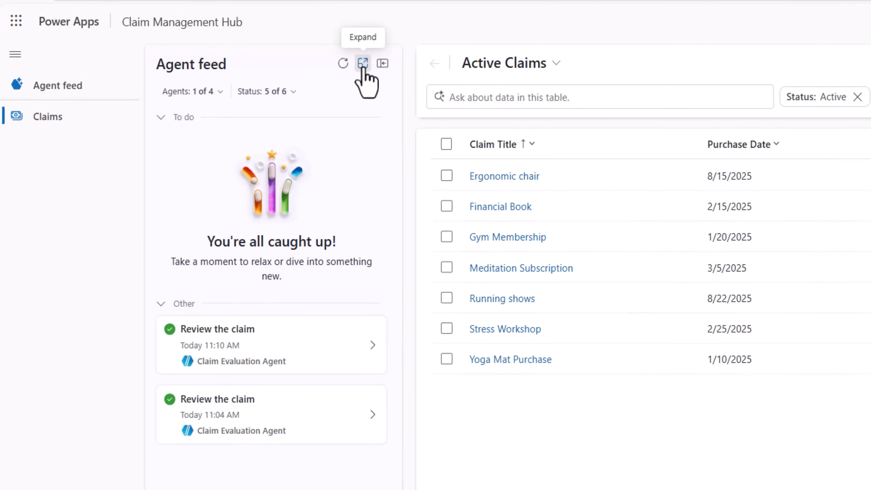
pyautogui.click(363, 63)
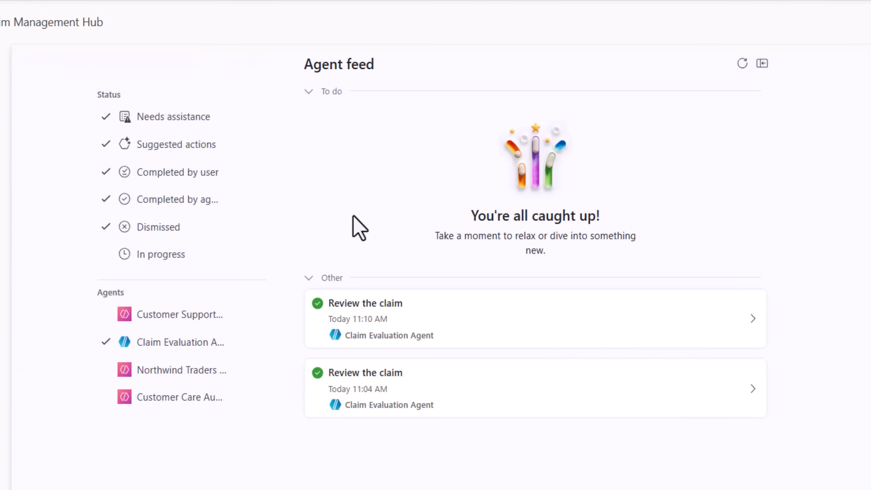
pyautogui.moveTo(178, 171)
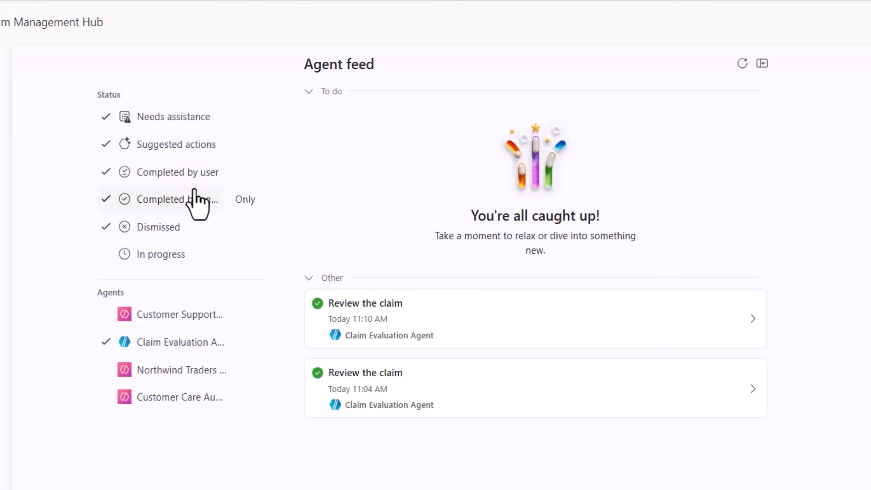
pyautogui.moveTo(172, 117)
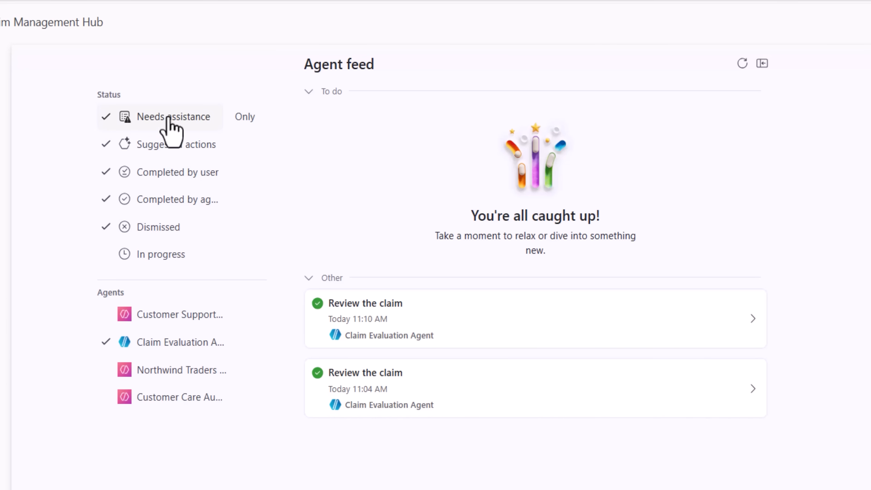
pyautogui.moveTo(388, 358)
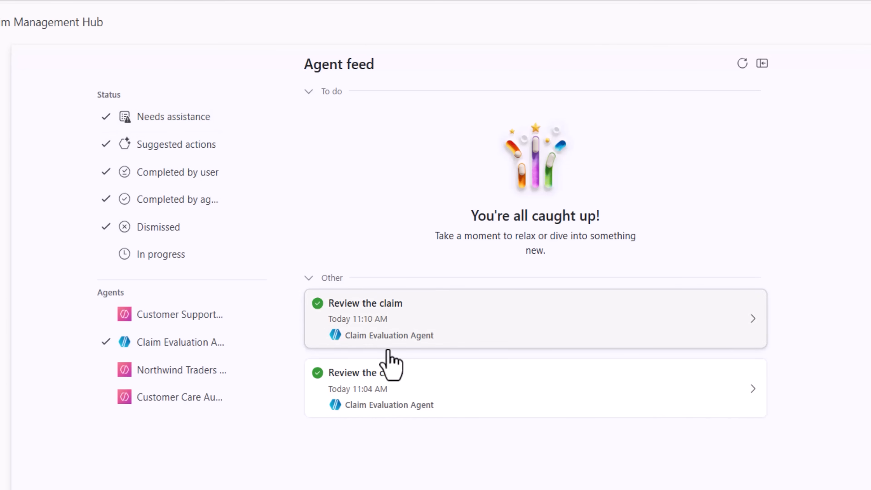
pyautogui.moveTo(398, 311)
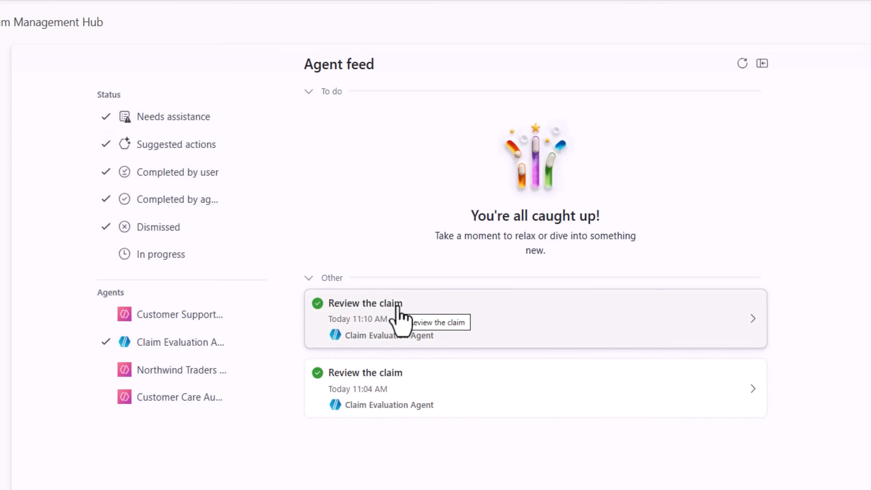
pyautogui.moveTo(350, 337)
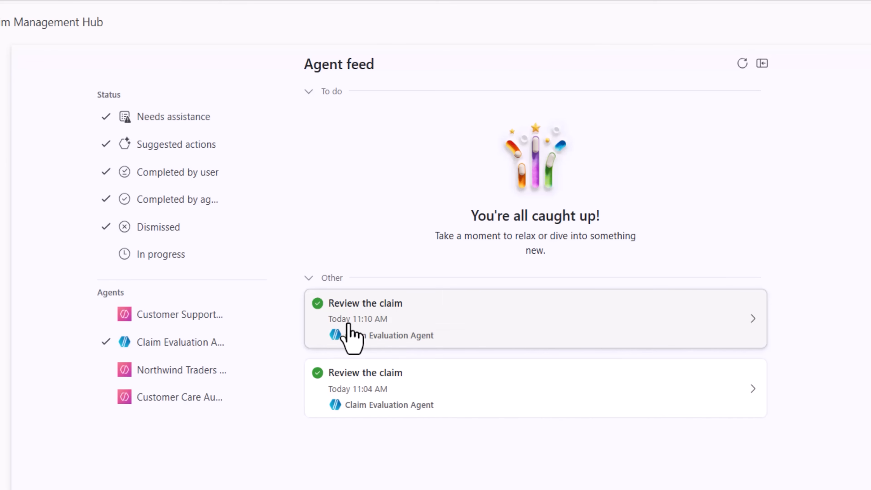
pyautogui.moveTo(381, 334)
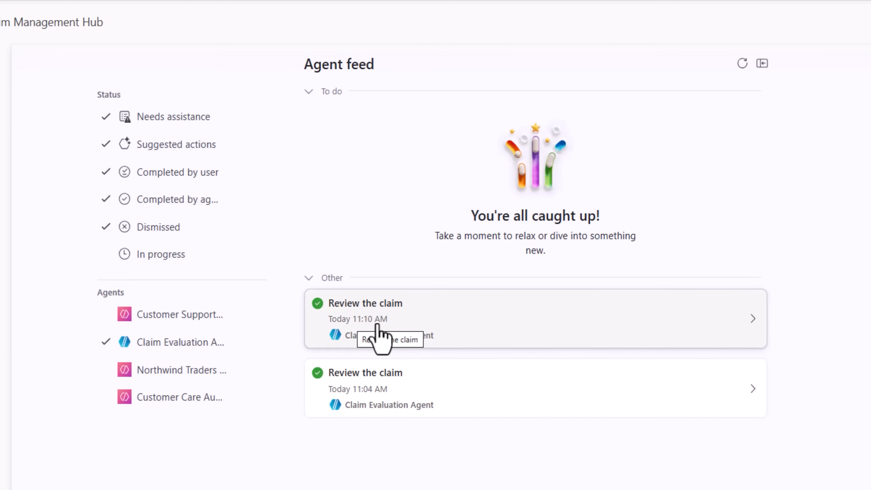
pyautogui.moveTo(372, 353)
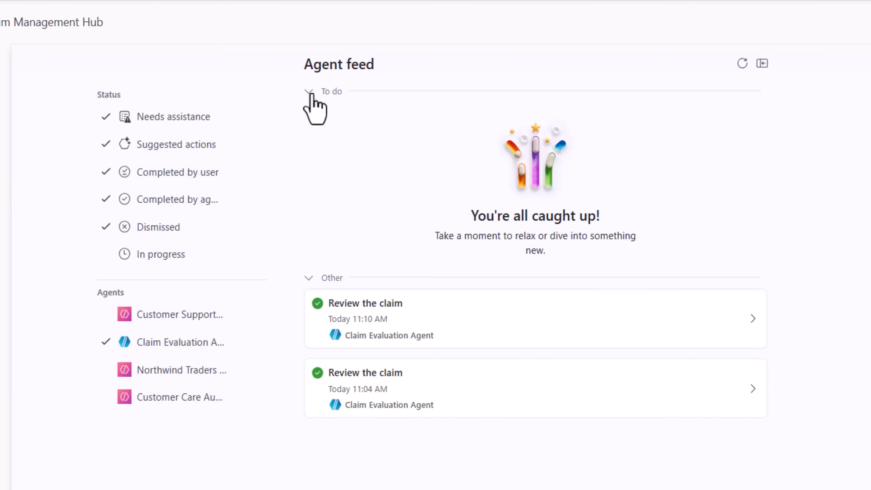
# Show the Reply Back to Sender run details and open purchase order 1000 it created.
pyautogui.scroll(-3)
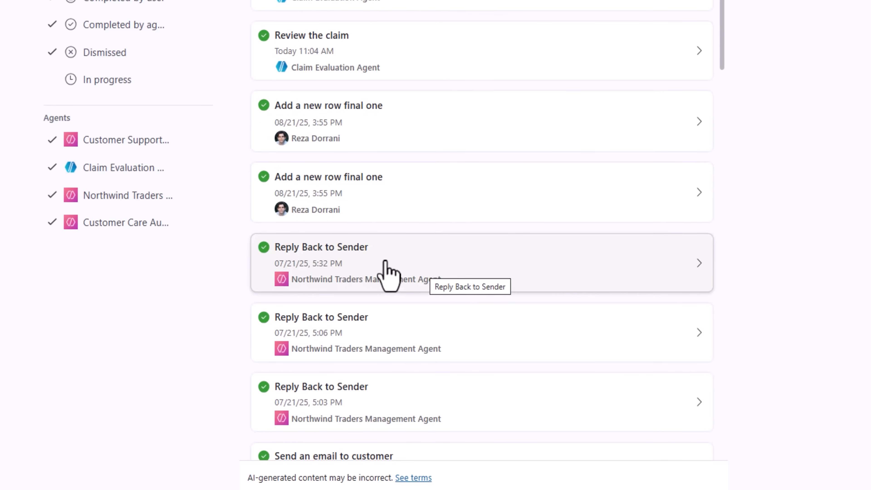
pyautogui.moveTo(525, 280)
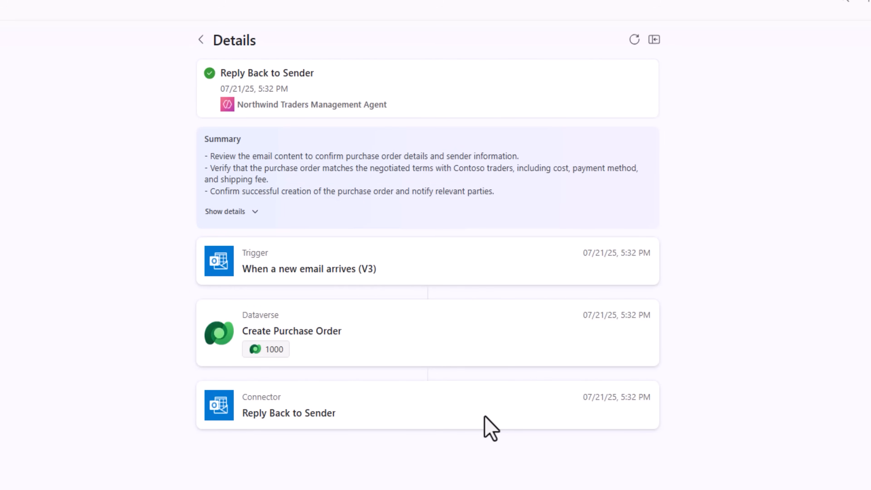
pyautogui.moveTo(494, 418)
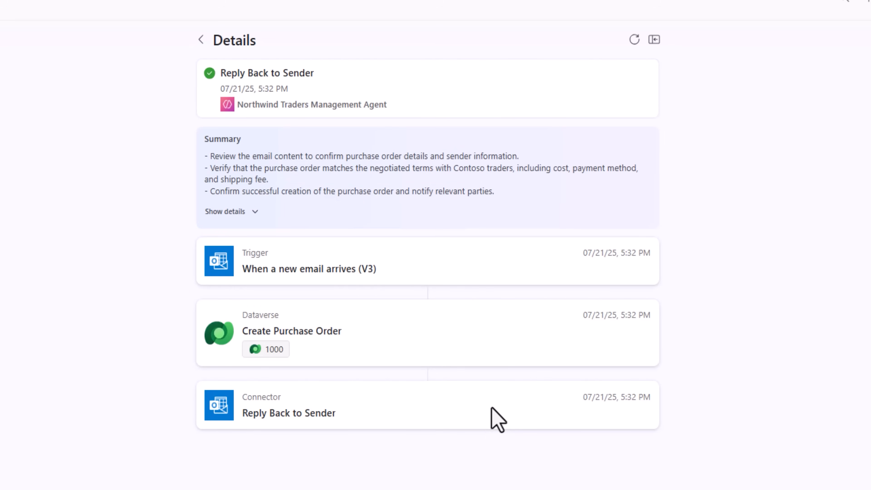
pyautogui.click(225, 211)
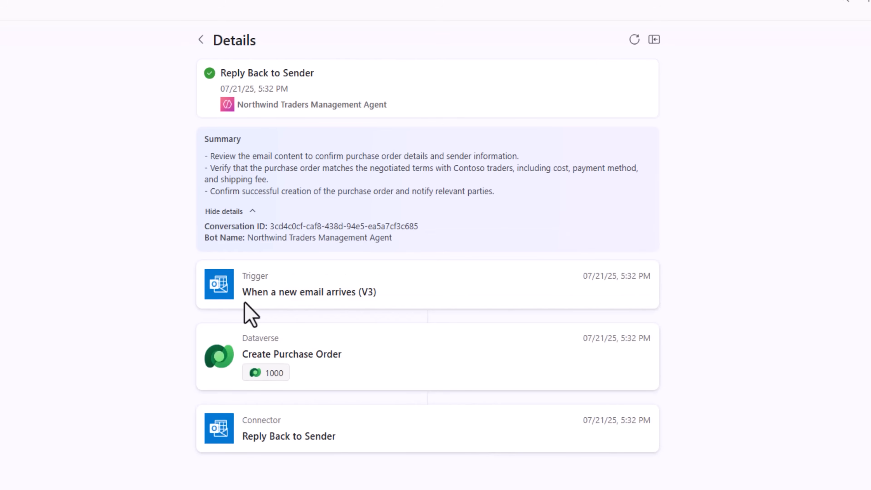
pyautogui.moveTo(419, 315)
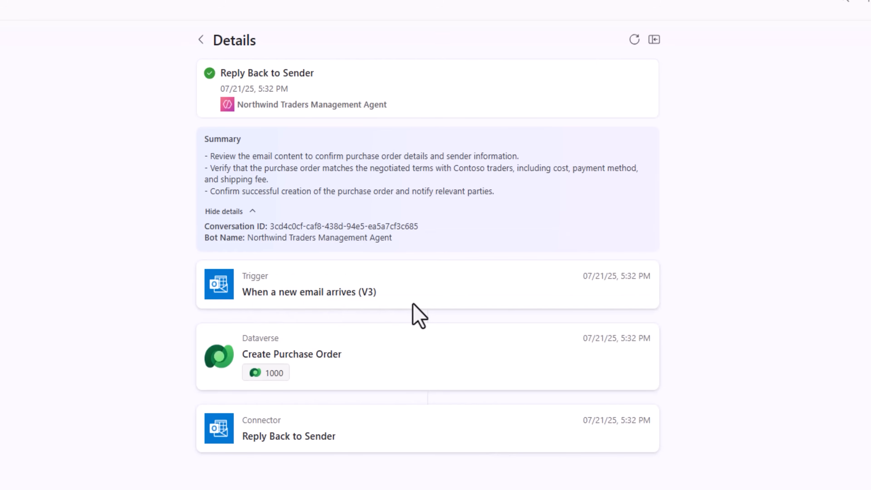
pyautogui.moveTo(361, 371)
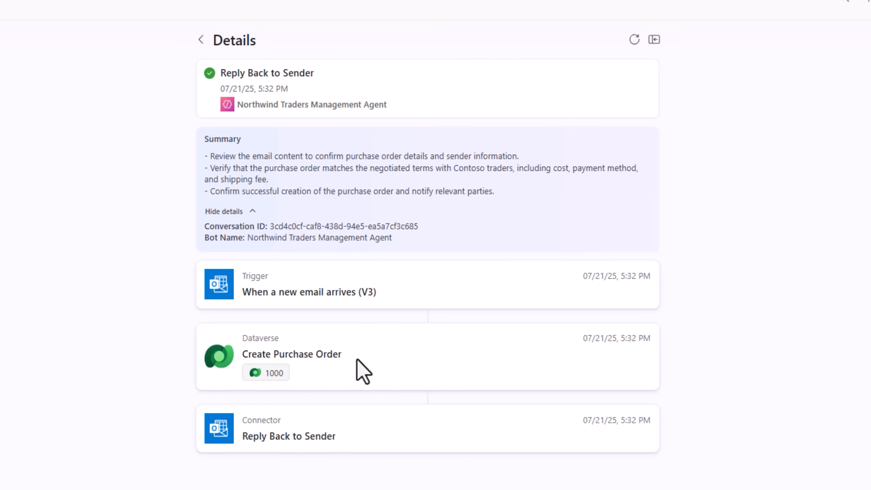
pyautogui.moveTo(257, 441)
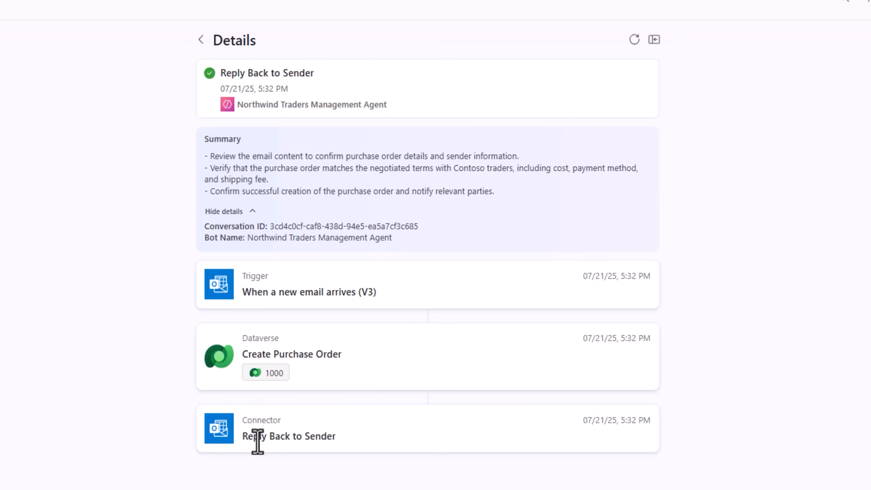
pyautogui.moveTo(654, 39)
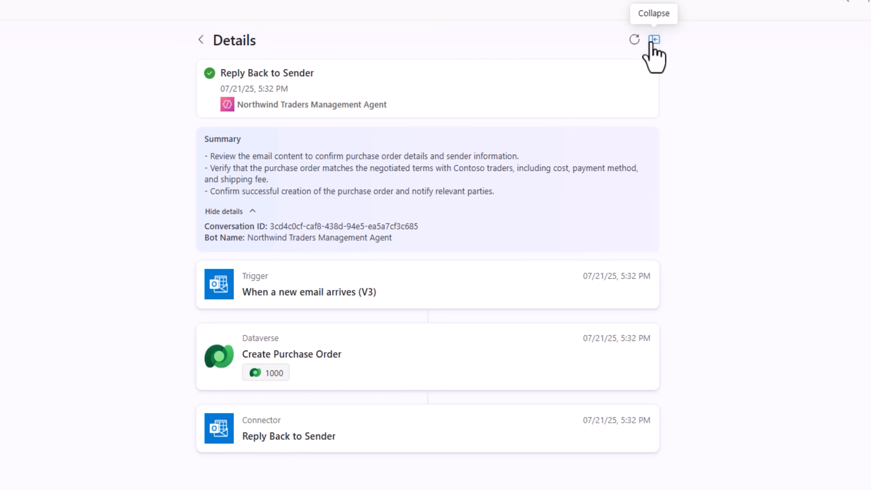
pyautogui.click(654, 39)
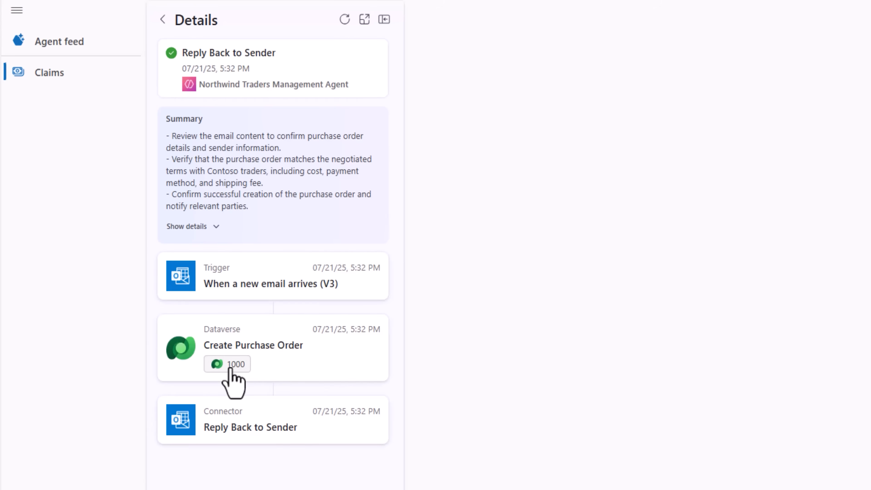
pyautogui.click(227, 364)
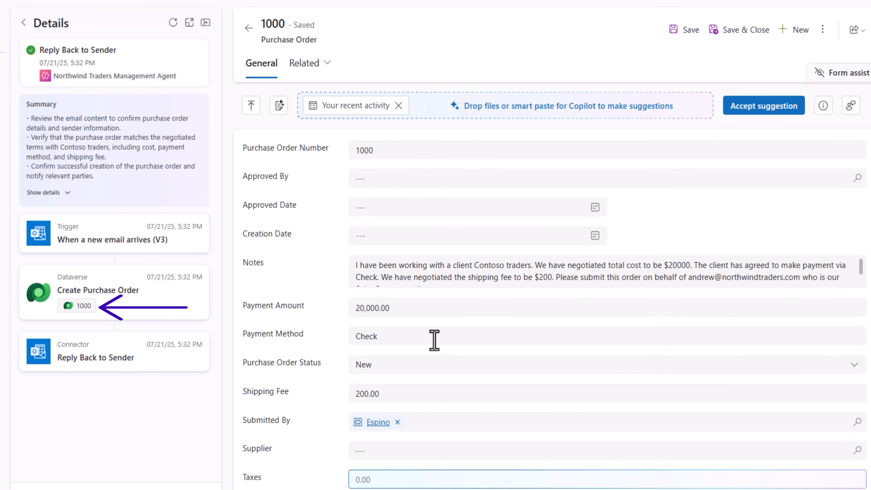
pyautogui.moveTo(450, 361)
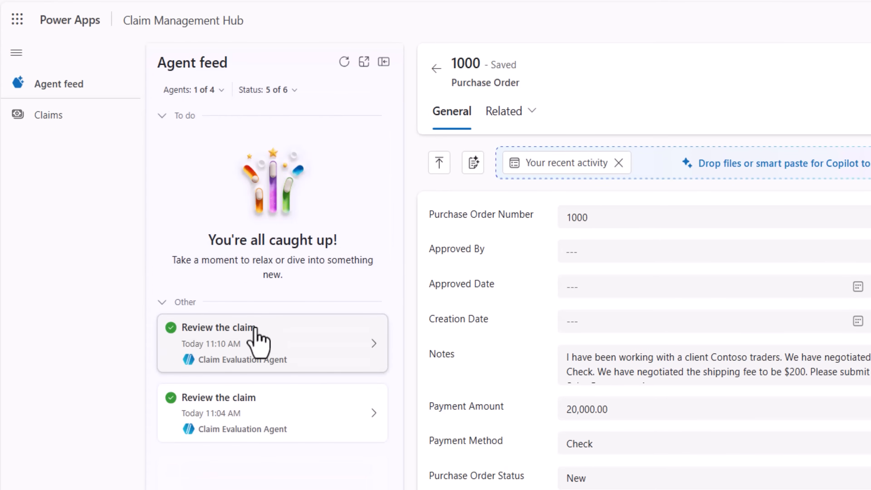
pyautogui.moveTo(364, 353)
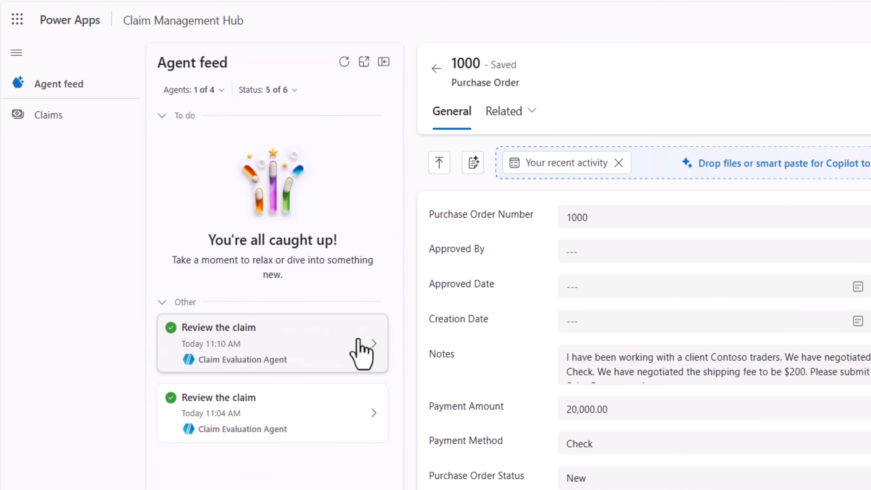
# Open the 11:10 Review the claim task and its Ergonomic chair claim record.
pyautogui.click(271, 343)
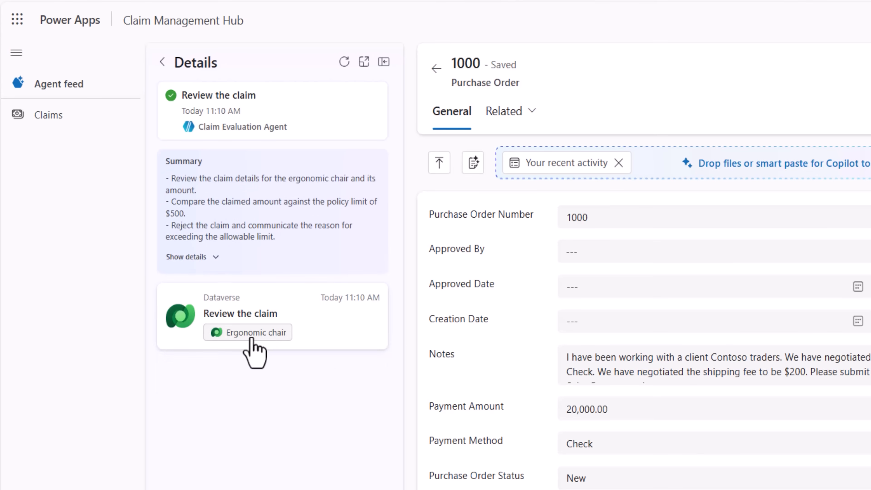
pyautogui.click(255, 332)
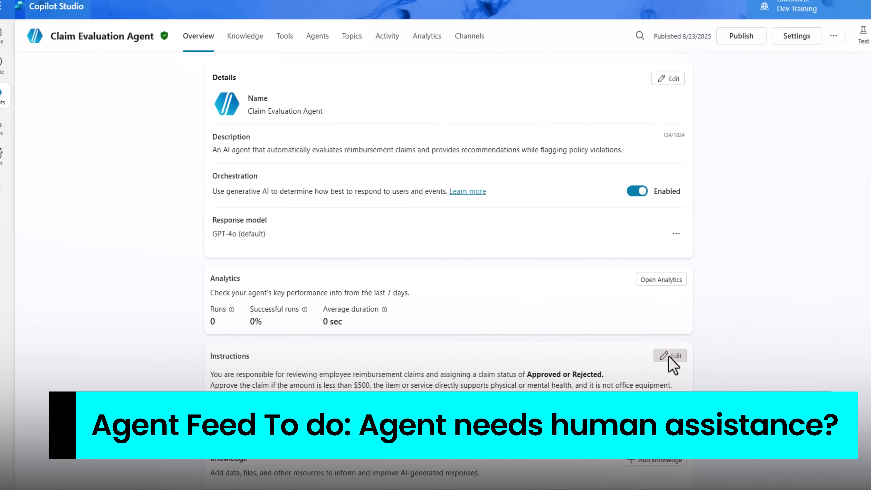
# Add an Unknown status rule for vague or ambiguous claims to the agent's instructions and save.
pyautogui.scroll(-3)
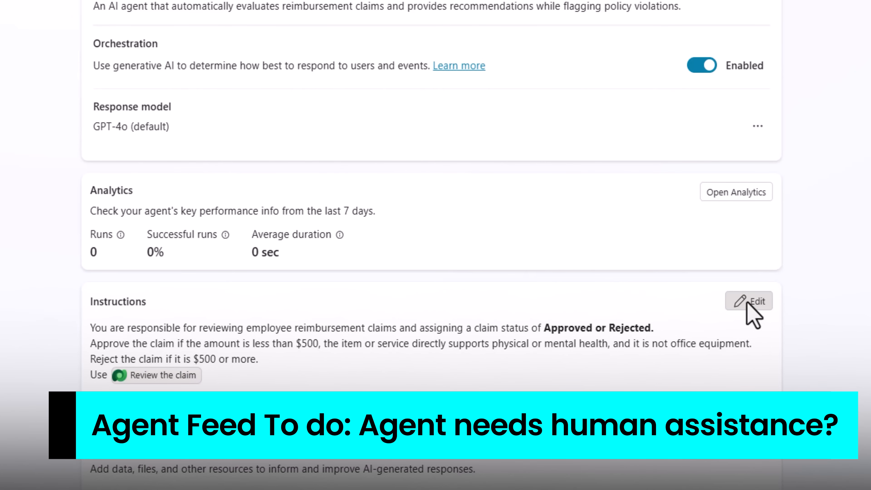
pyautogui.click(749, 301)
pyautogui.write(' or Unknown')
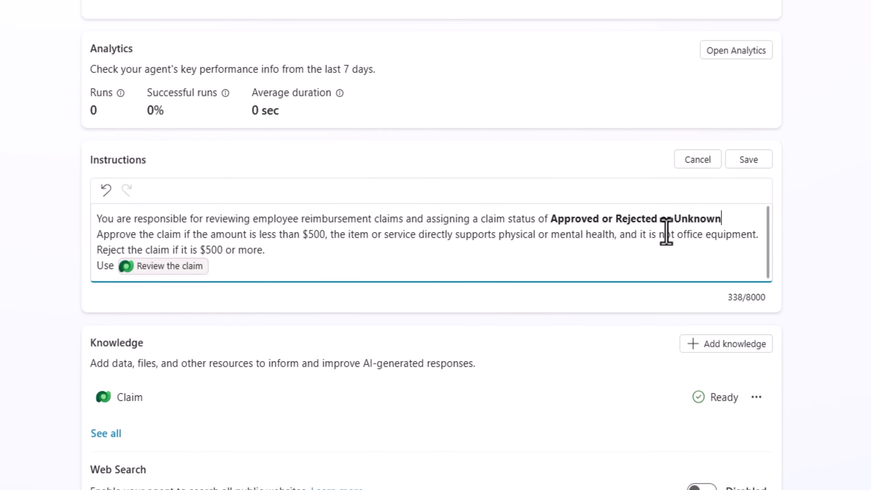
pyautogui.write('Set the claim to Unknown if the claim title is too vague, if the health benefit is unclear or indirect, or if the item could reasonably be considered both health-related and office equipment.')
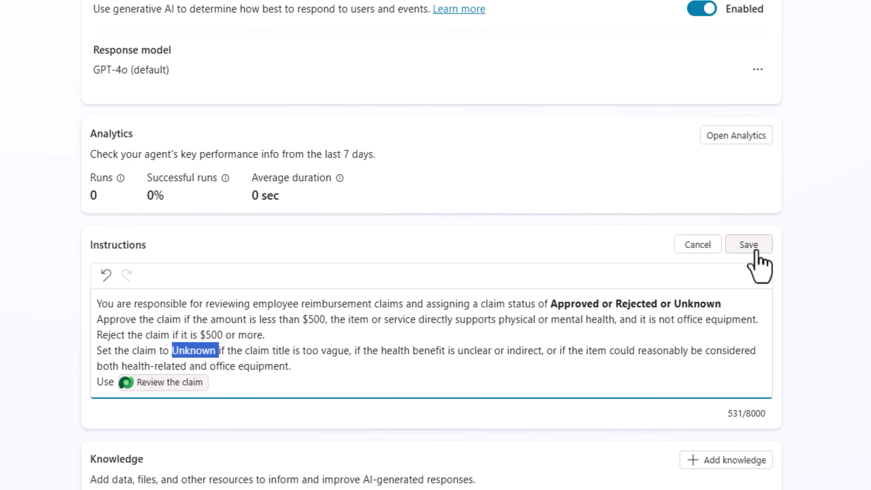
pyautogui.click(748, 245)
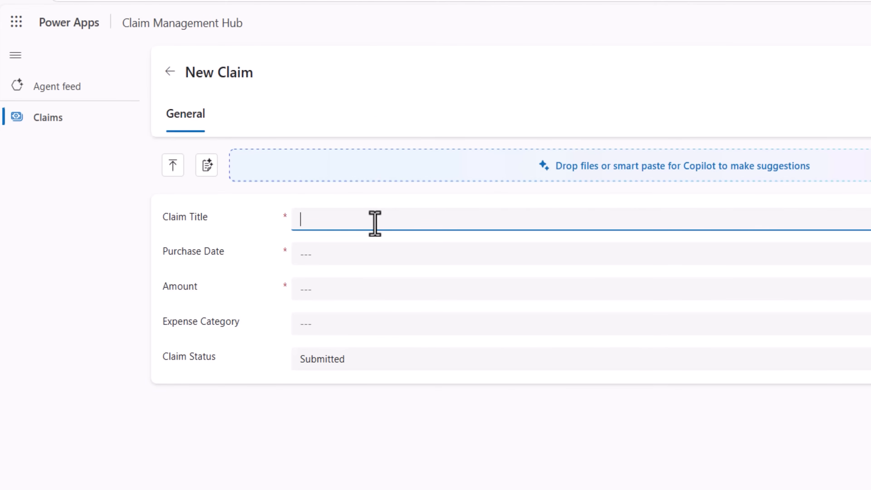
# Save and close a new claim titled supplies under Physical Health.
pyautogui.write('supplies')
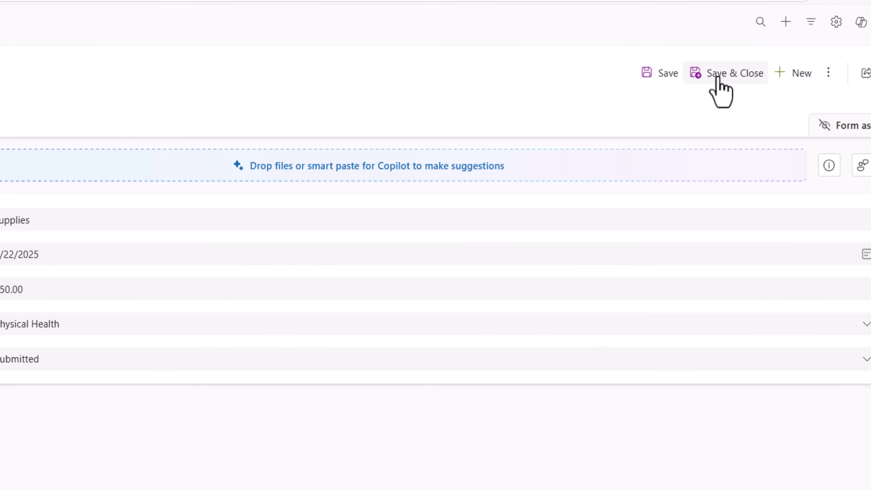
pyautogui.click(735, 73)
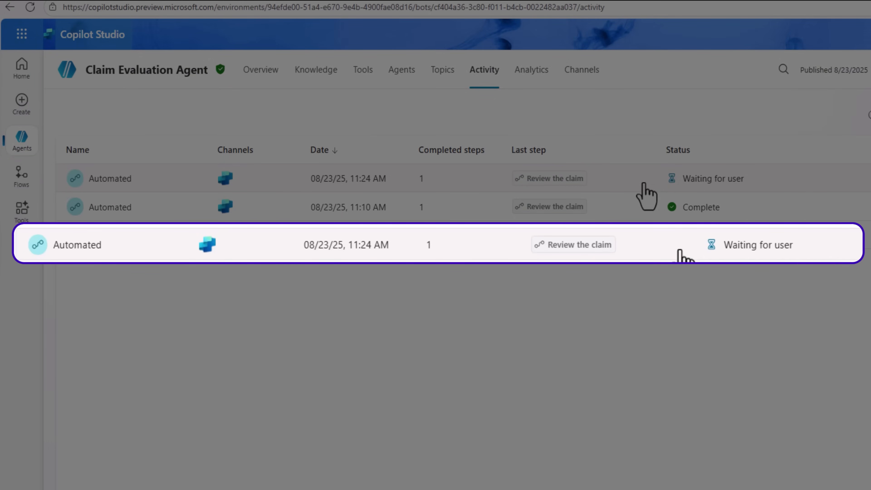
# Open the 11:24 AM automated run with status Waiting for user.
pyautogui.click(389, 245)
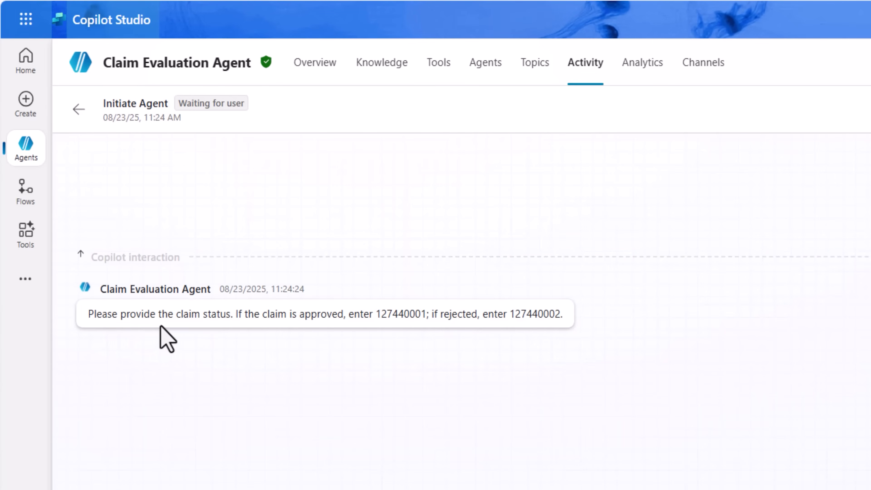
pyautogui.moveTo(240, 333)
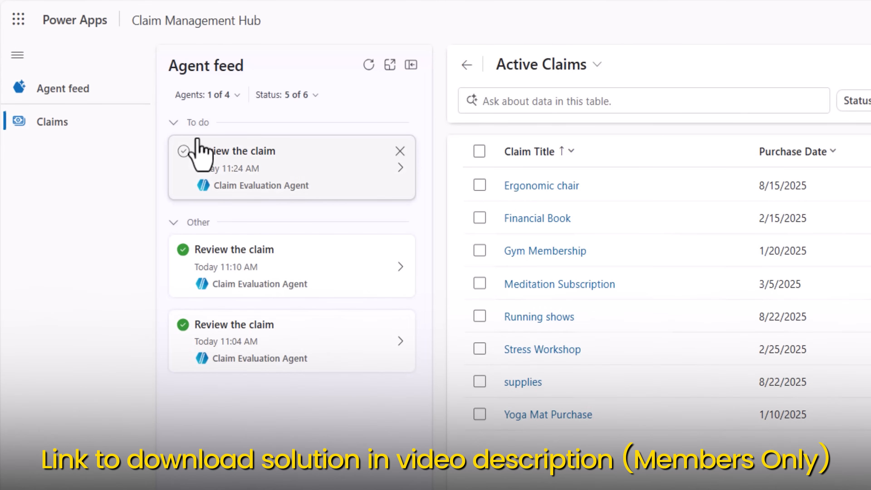
pyautogui.moveTo(252, 197)
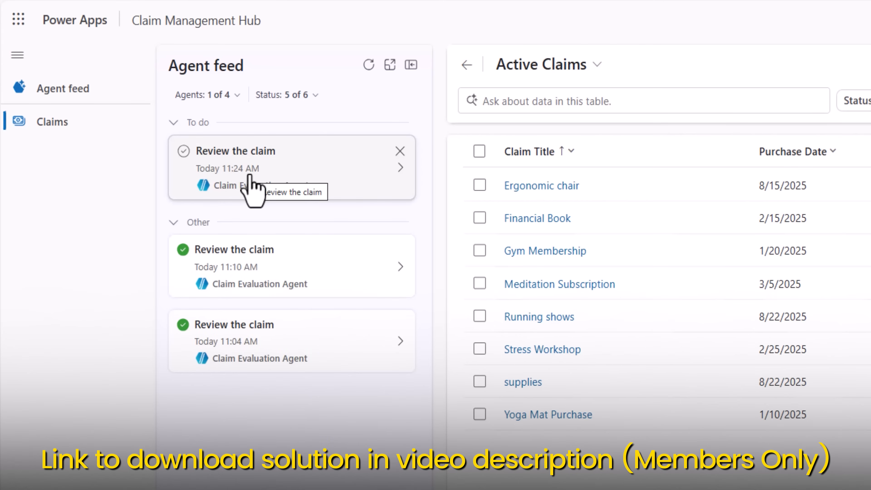
pyautogui.moveTo(304, 194)
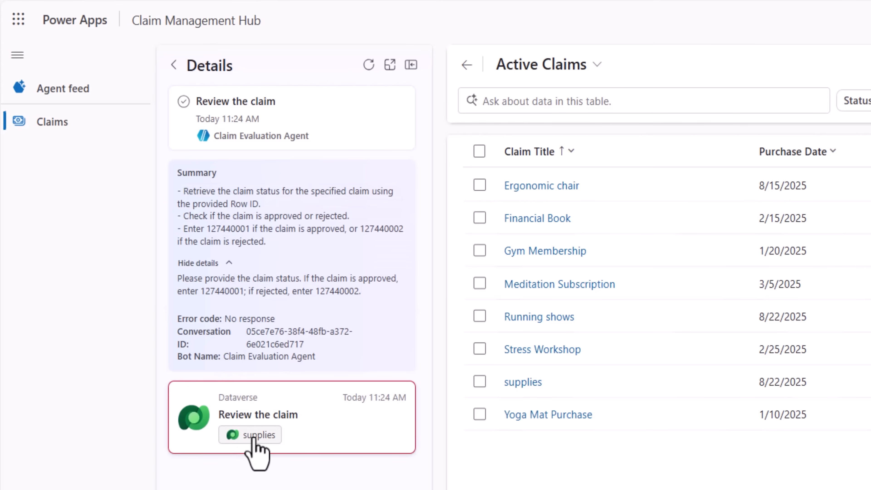
pyautogui.moveTo(262, 452)
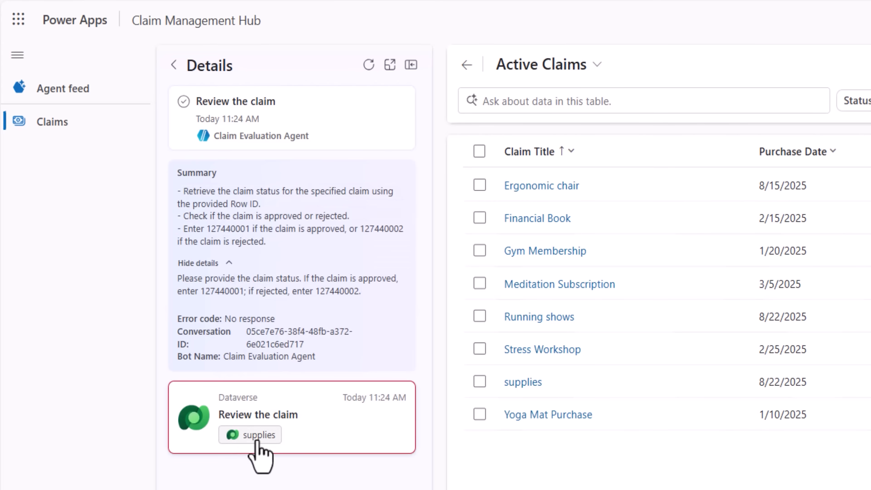
# Open the supplies claim record linked from the 11:24 review task.
pyautogui.click(250, 435)
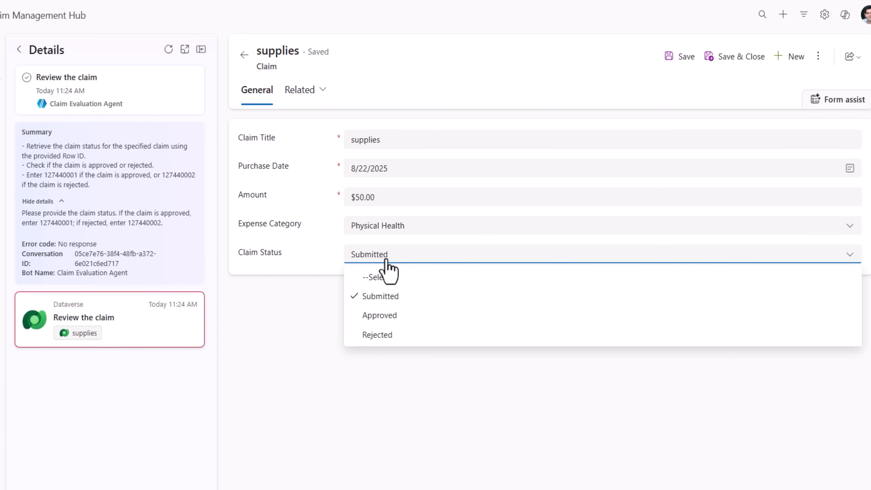
pyautogui.moveTo(379, 315)
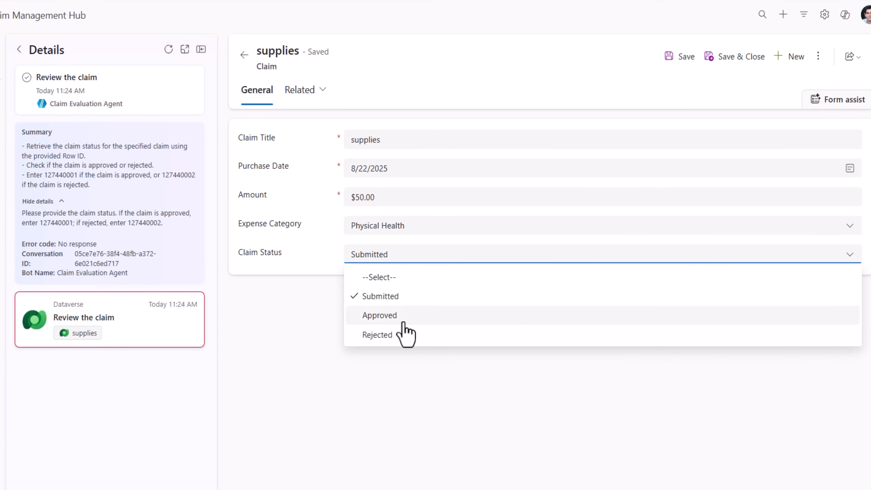
# Set the supplies claim status to Approved and save the record.
pyautogui.click(379, 315)
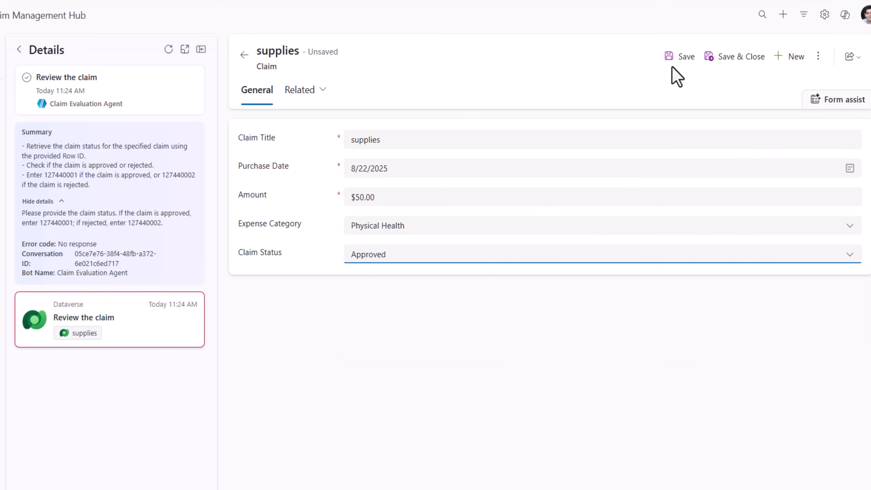
pyautogui.click(686, 56)
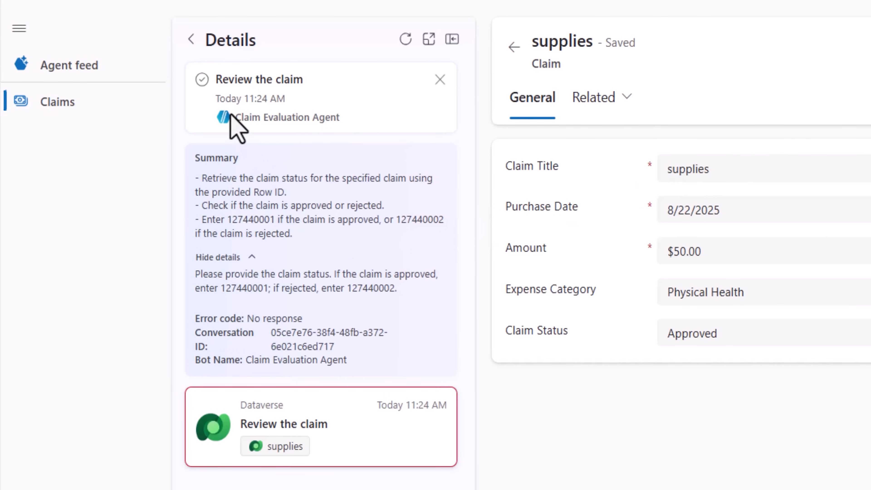
pyautogui.moveTo(201, 79)
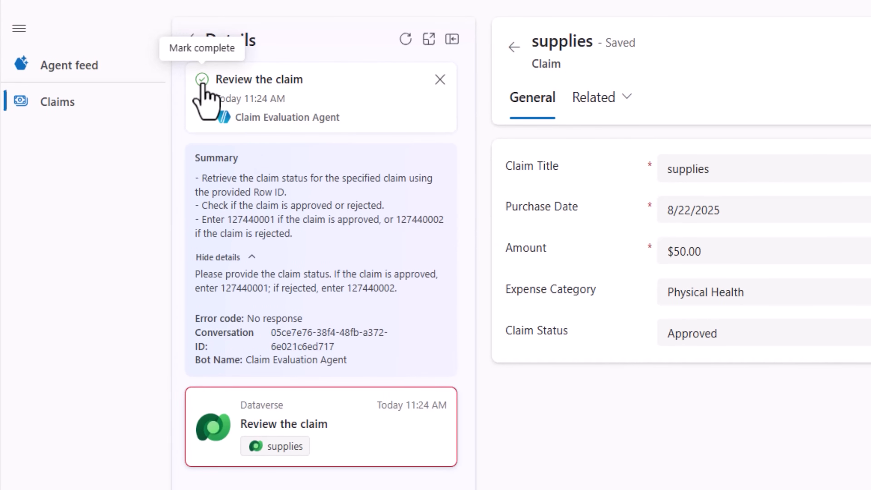
# Mark the review task complete and return to the agent feed, now all caught up.
pyautogui.click(202, 79)
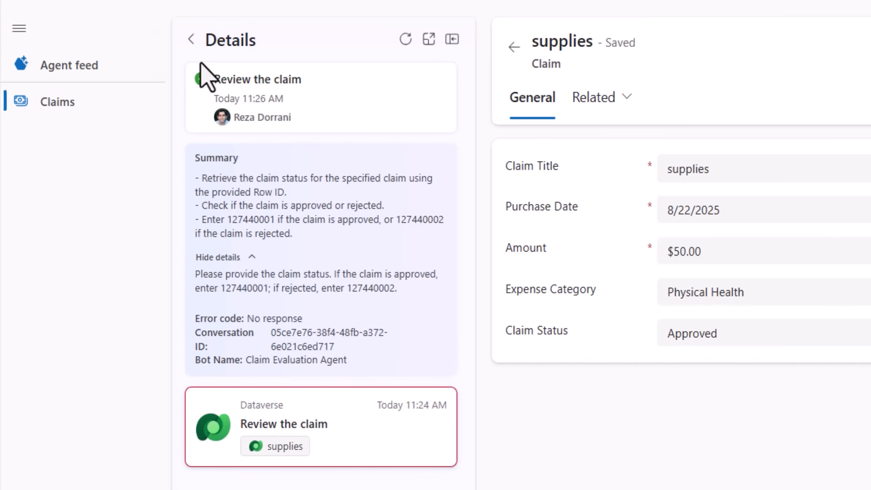
pyautogui.click(191, 40)
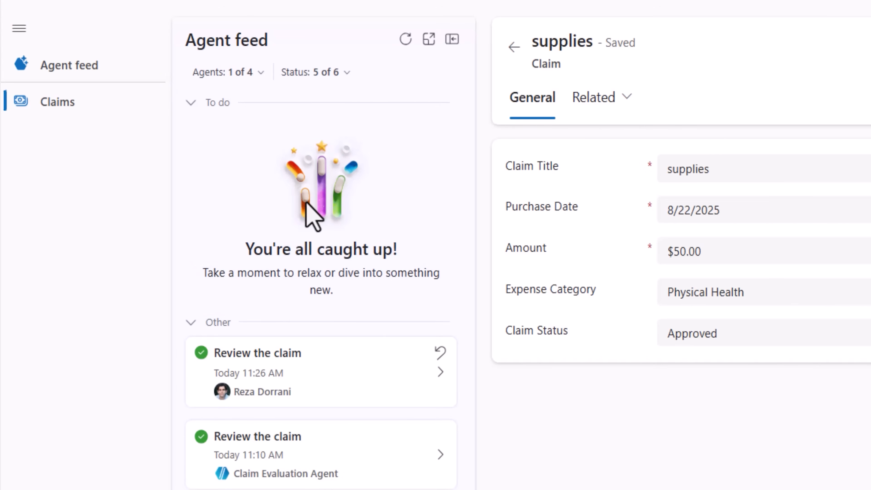
pyautogui.scroll(-3)
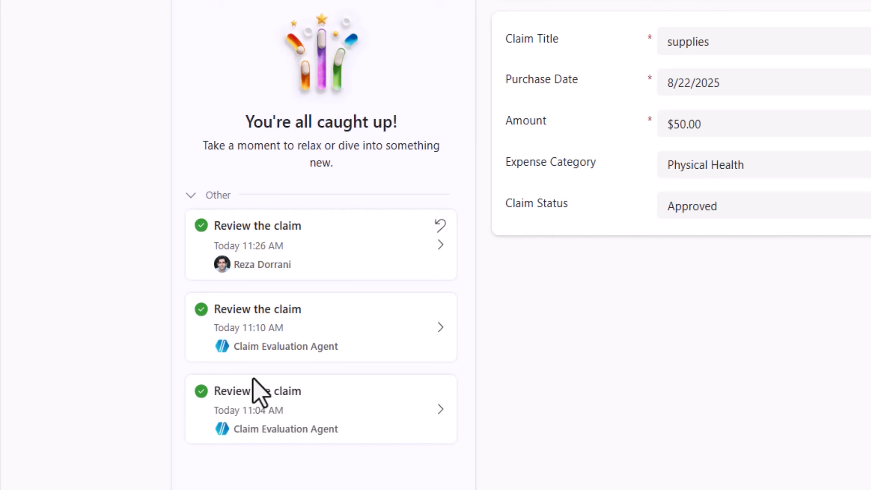
pyautogui.scroll(3)
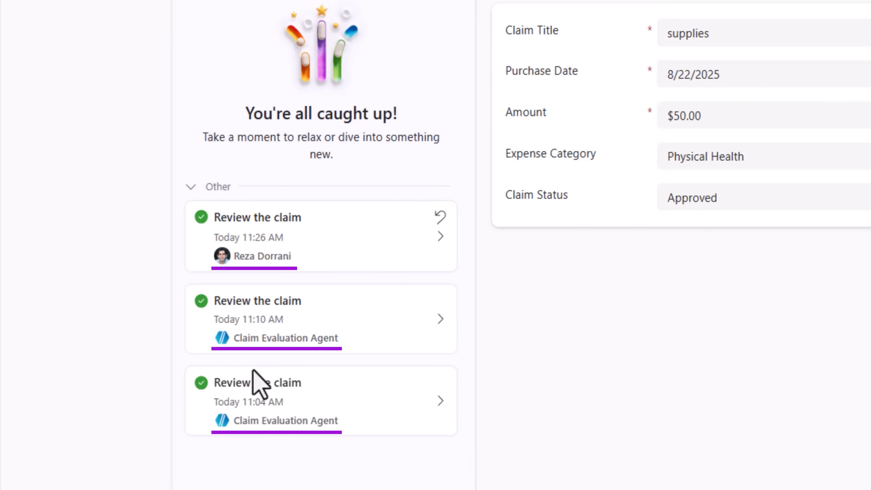